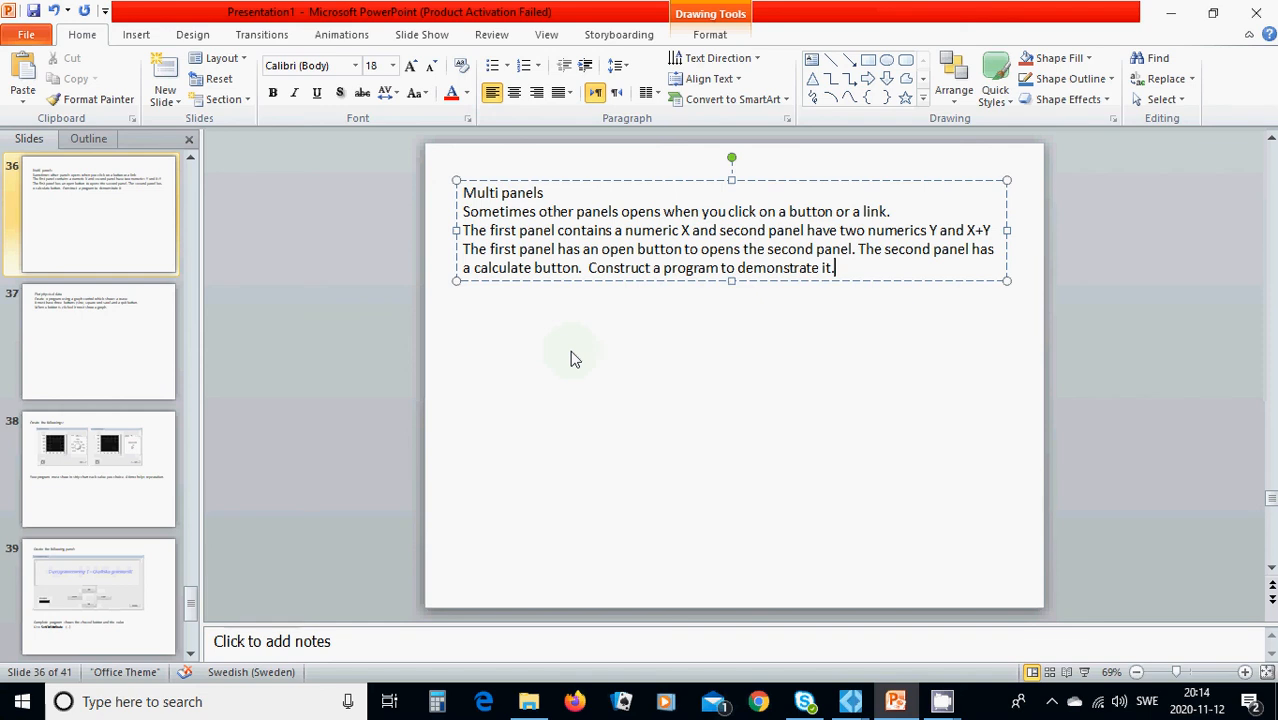
{"action": "mouse_move", "coordinate": [850, 700]}
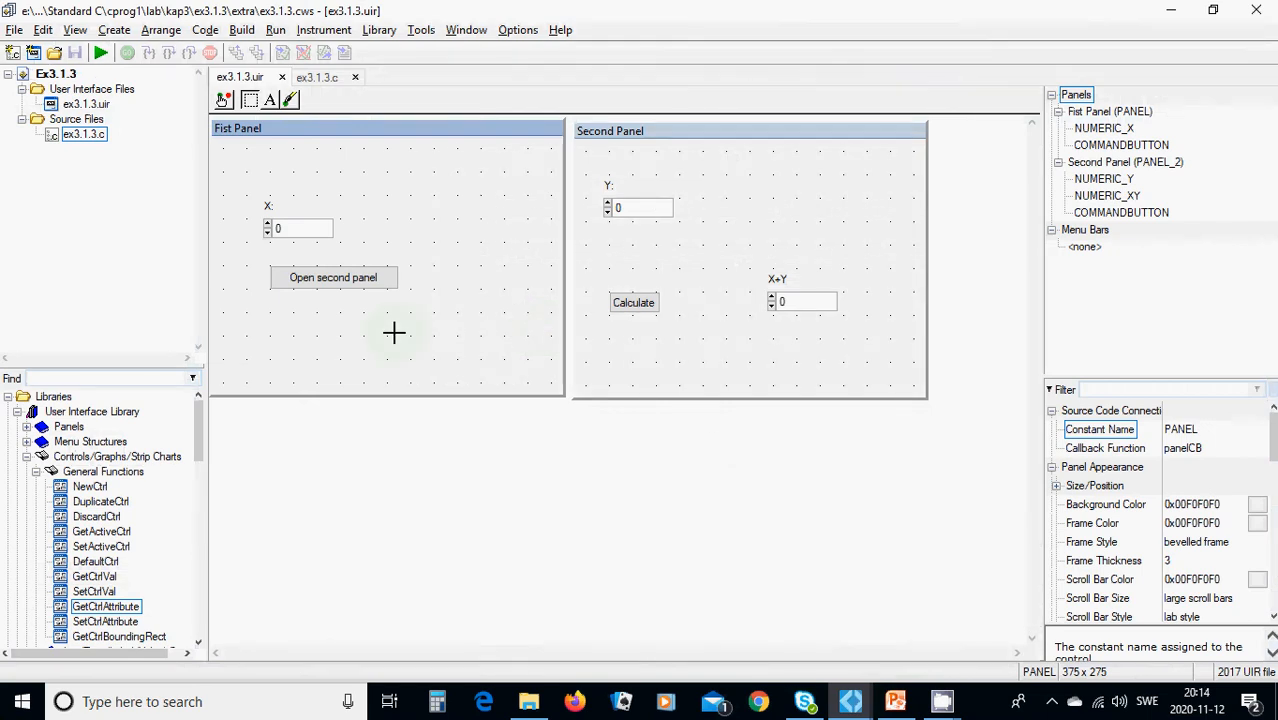
{"action": "mouse_move", "coordinate": [408, 192]}
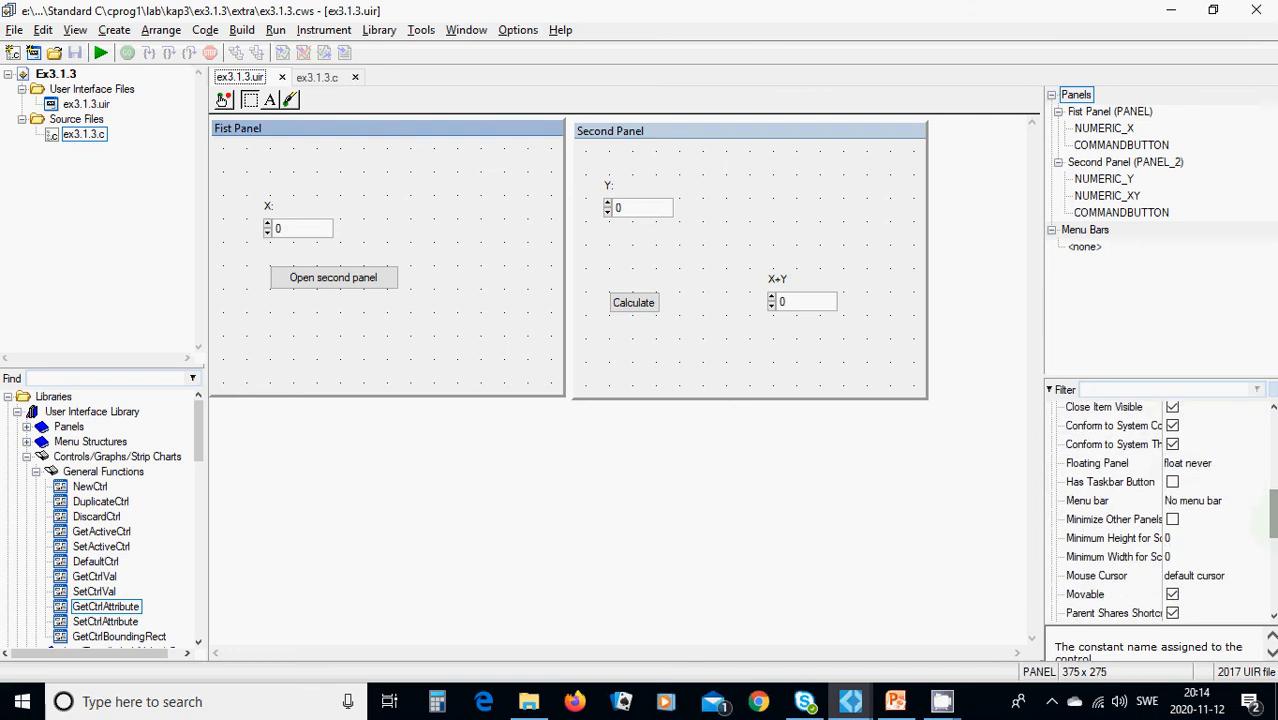
Open the X numeric's Edit Control settings from its context menu, showing callback xCB
{"action": "scroll", "scroll_direction": "down", "scroll_amount": 3}
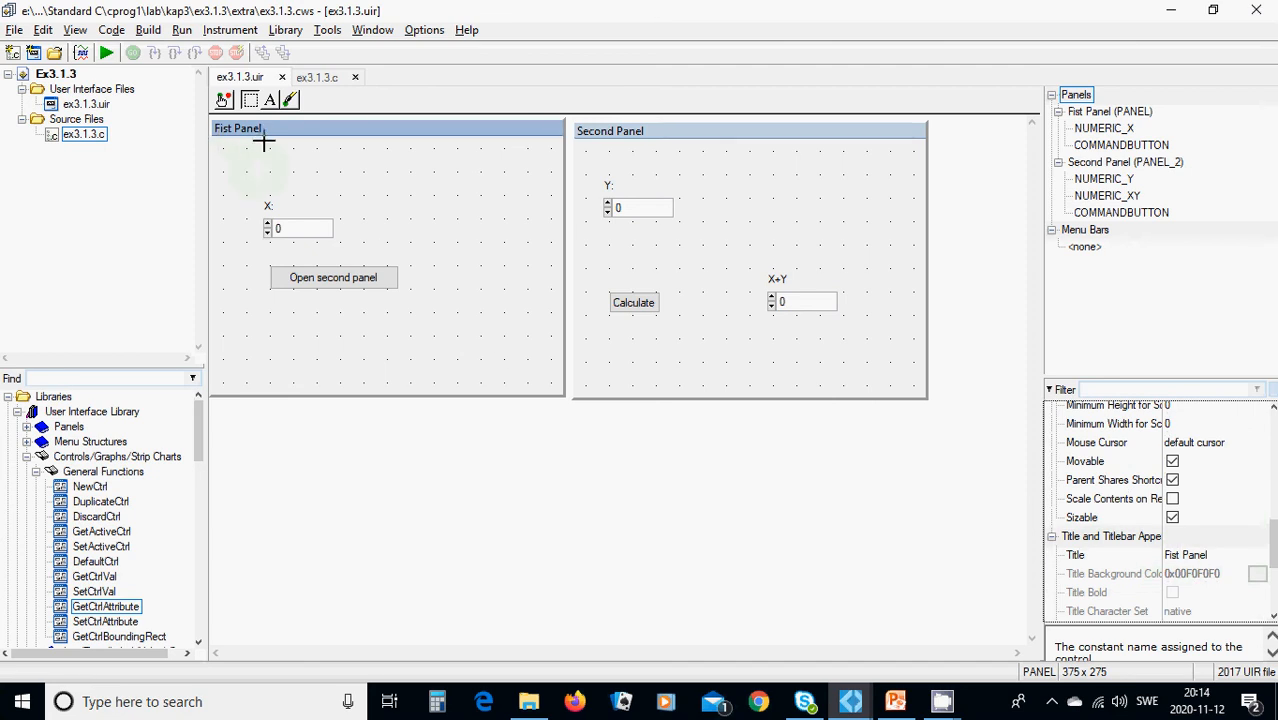
{"action": "left_click", "coordinate": [298, 228]}
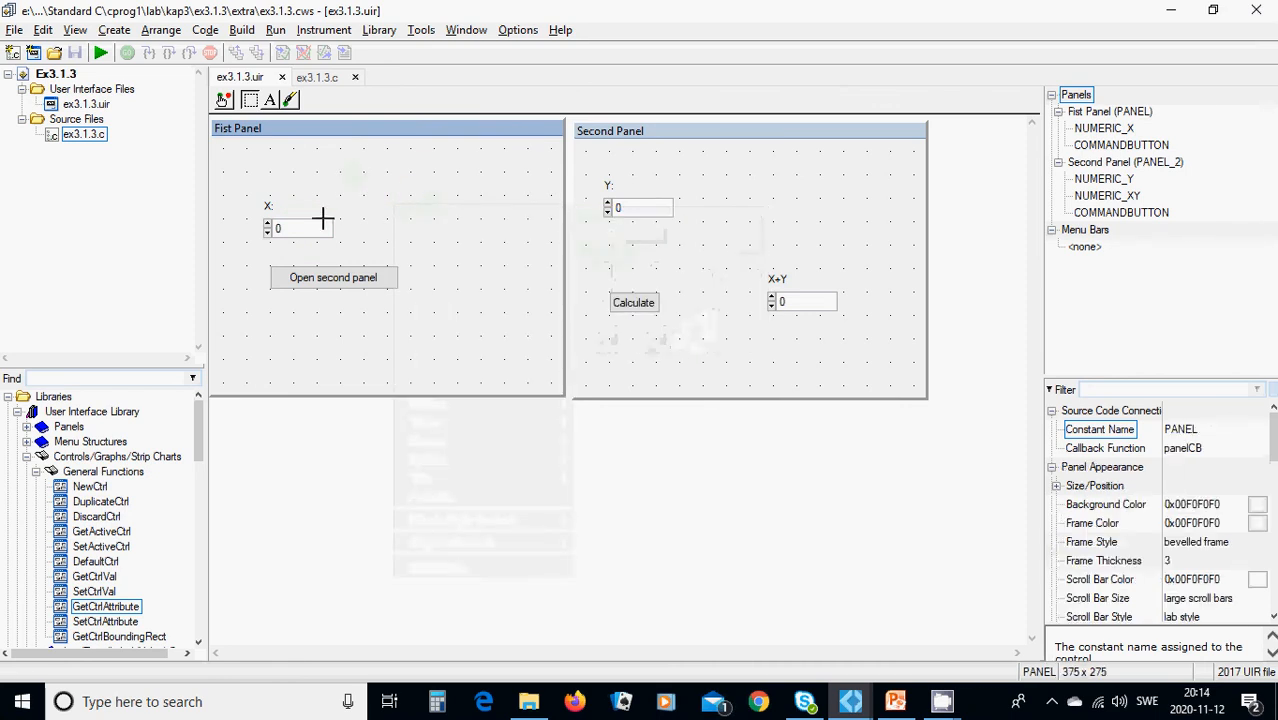
{"action": "right_click", "coordinate": [300, 228]}
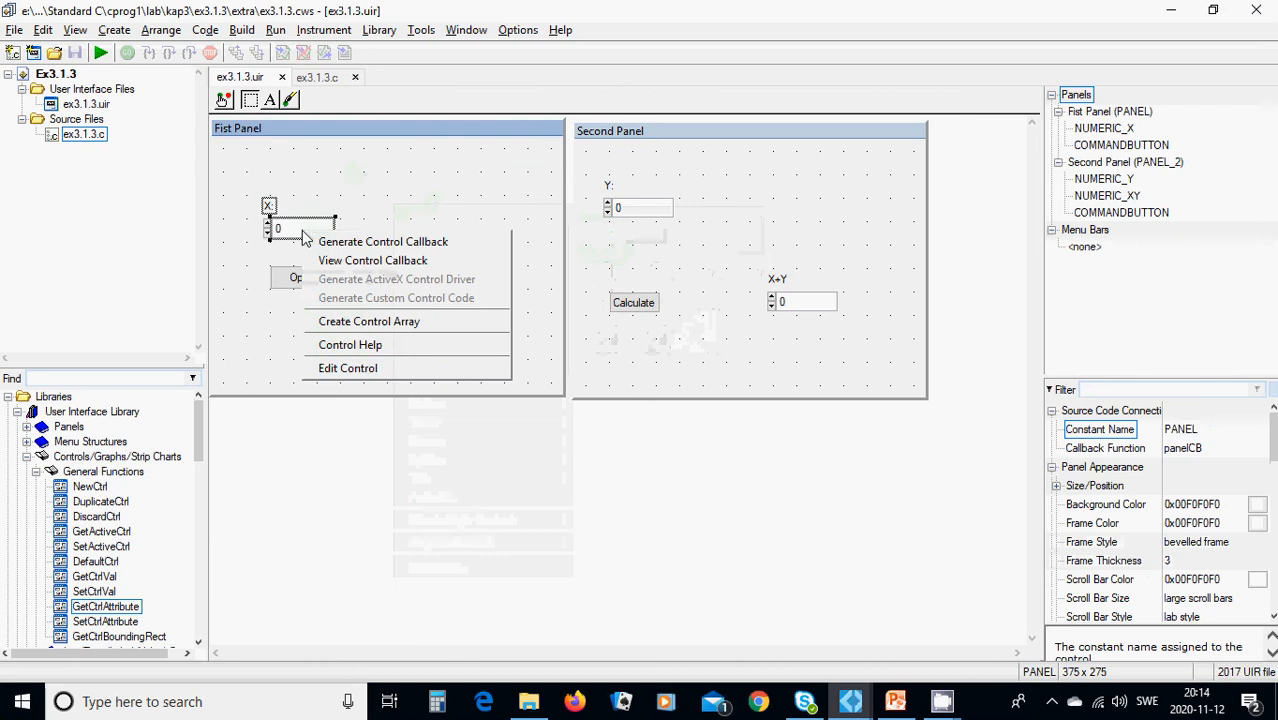
{"action": "left_click", "coordinate": [348, 368]}
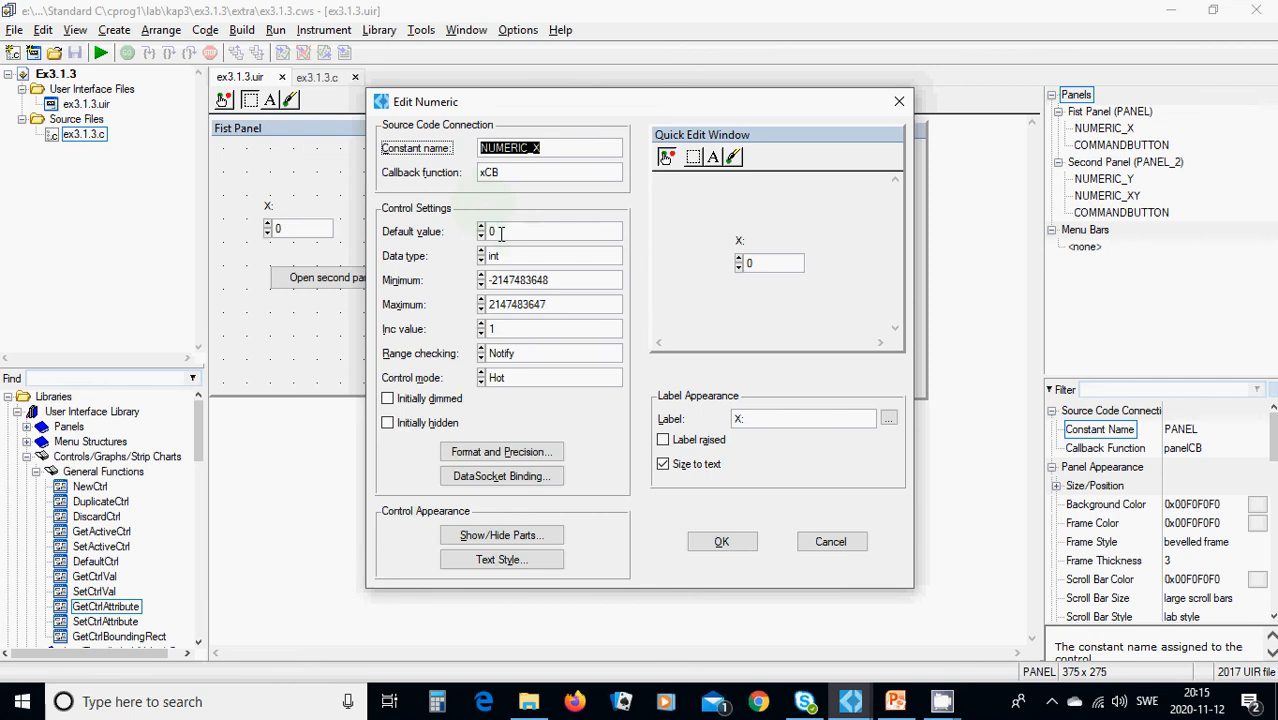
{"action": "mouse_move", "coordinate": [488, 266]}
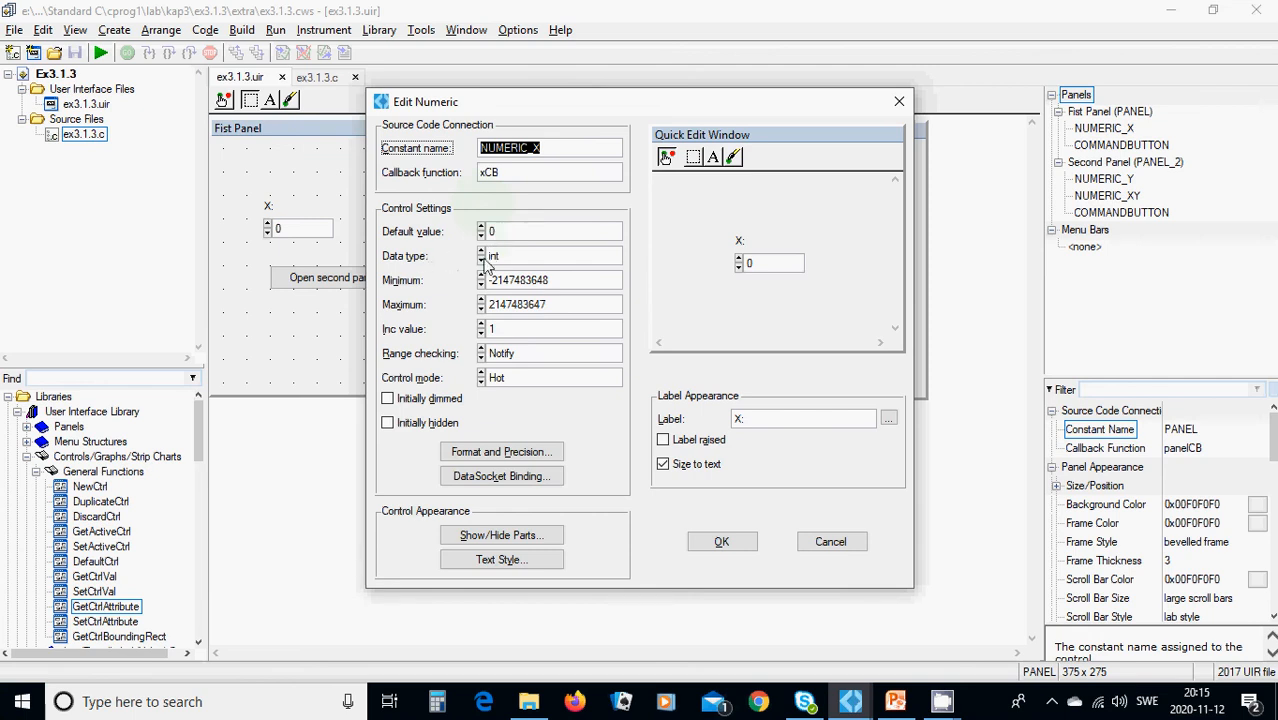
Try several data types for X, ending with int and a range of 0 to 127
{"action": "left_click", "coordinate": [514, 256]}
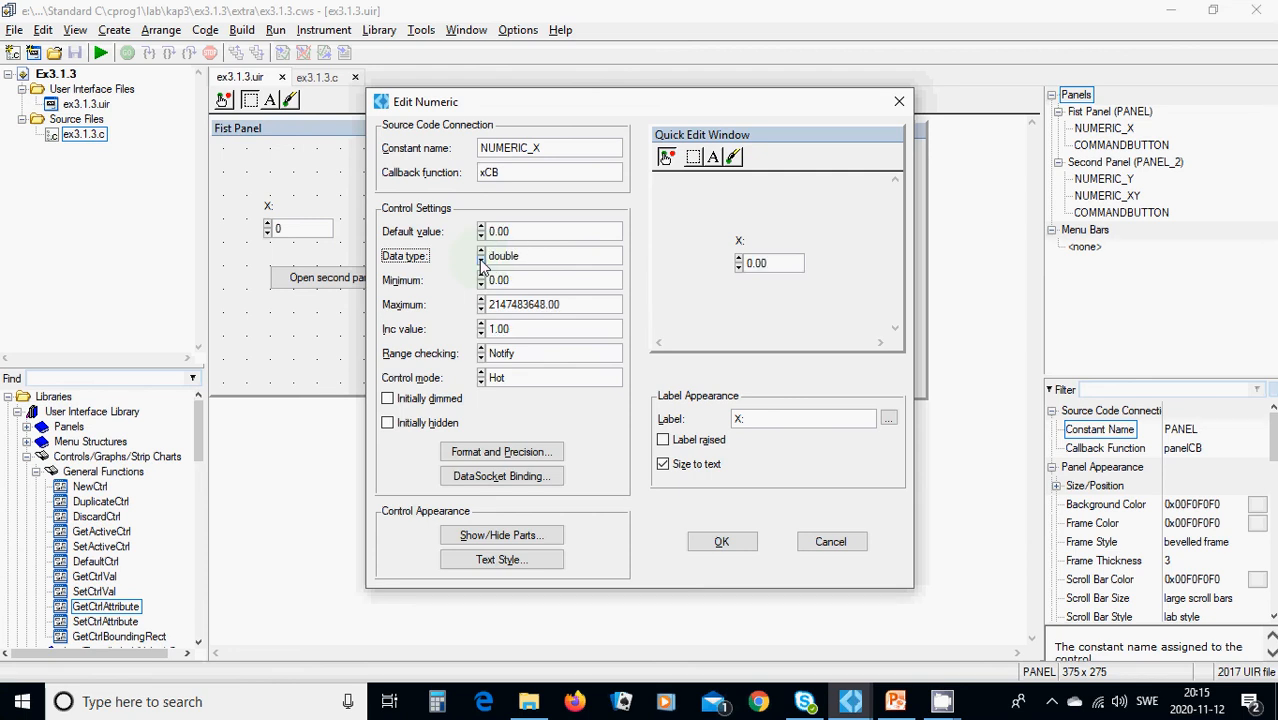
{"action": "left_click", "coordinate": [480, 252]}
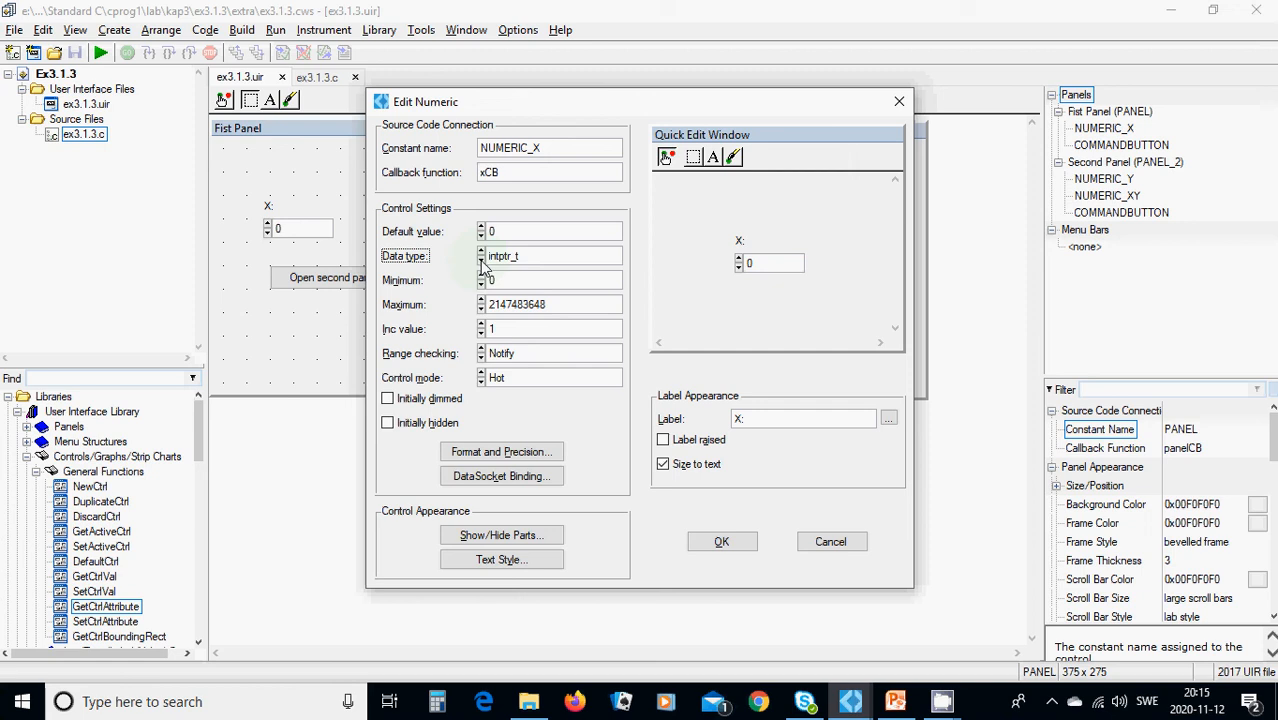
{"action": "left_click", "coordinate": [480, 252]}
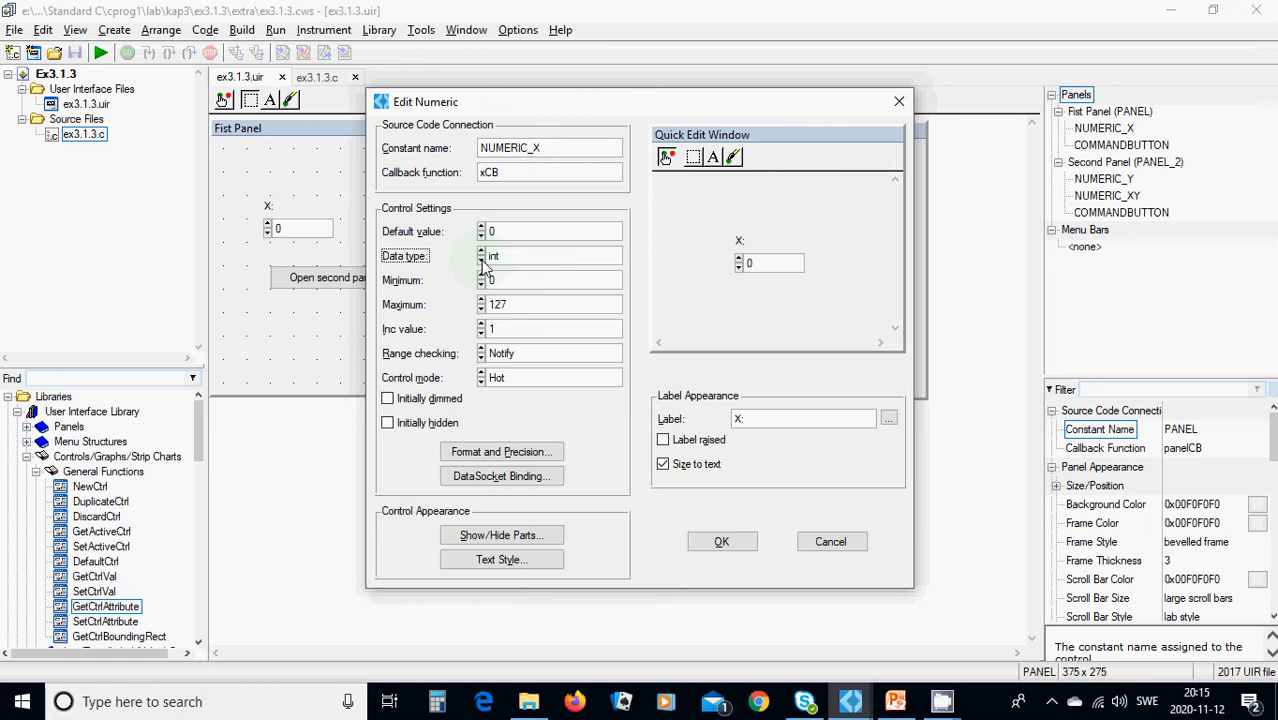
{"action": "mouse_move", "coordinate": [512, 264]}
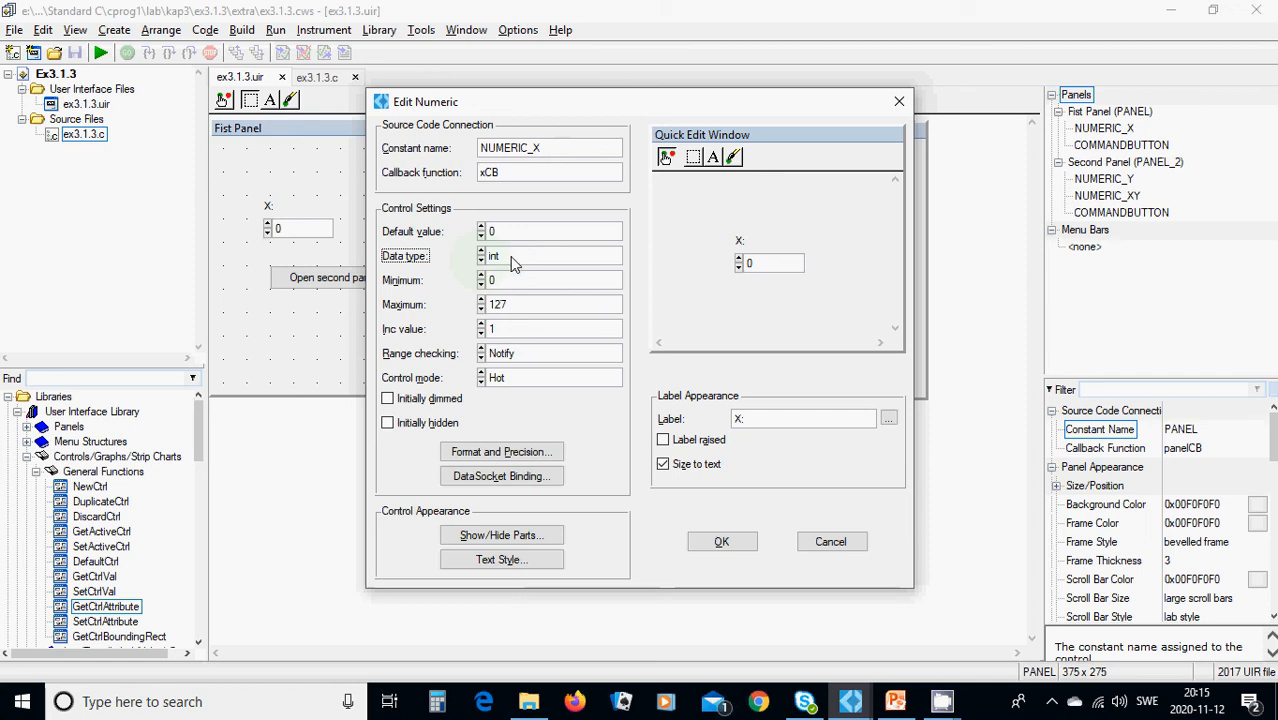
{"action": "mouse_move", "coordinate": [504, 296]}
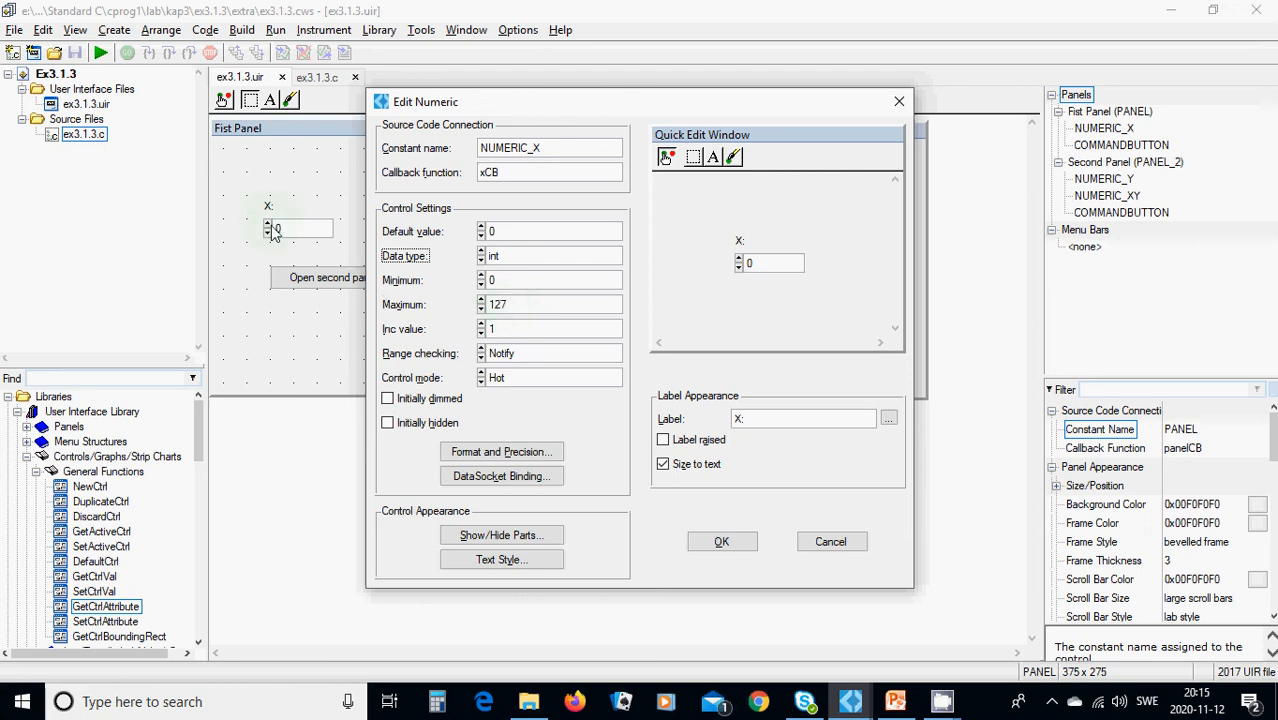
{"action": "mouse_move", "coordinate": [304, 292]}
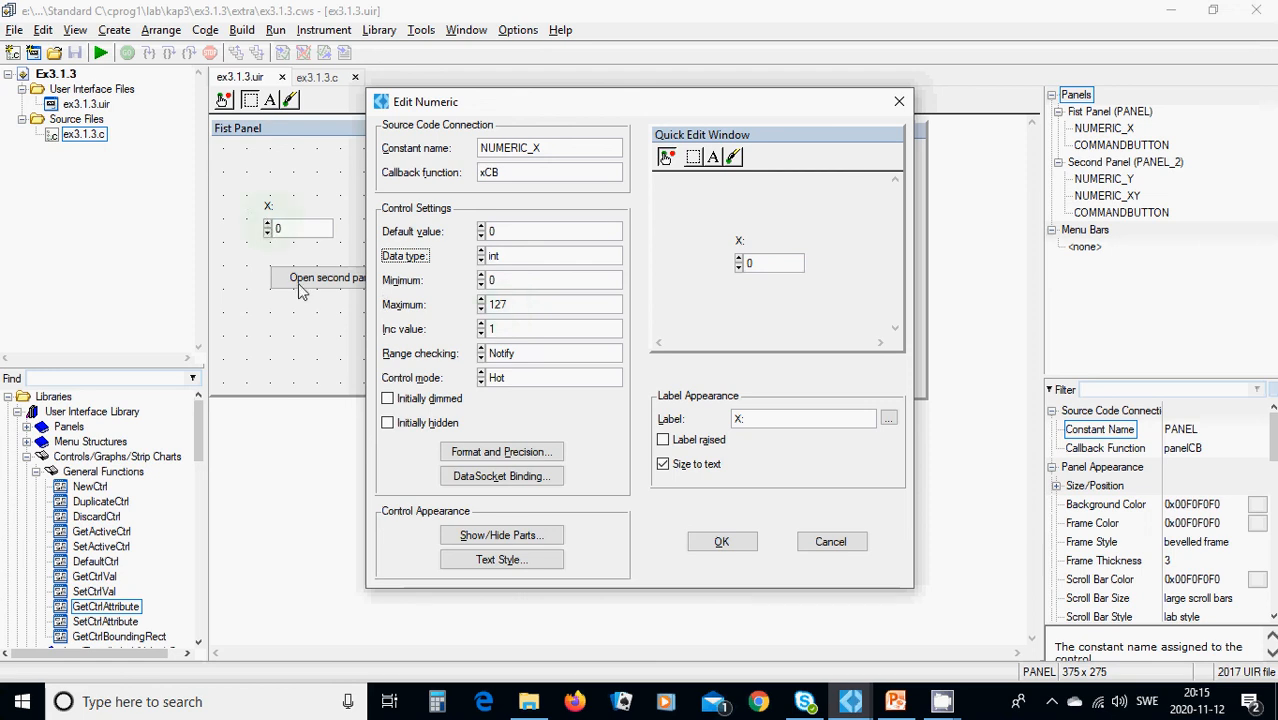
{"action": "mouse_move", "coordinate": [392, 370]}
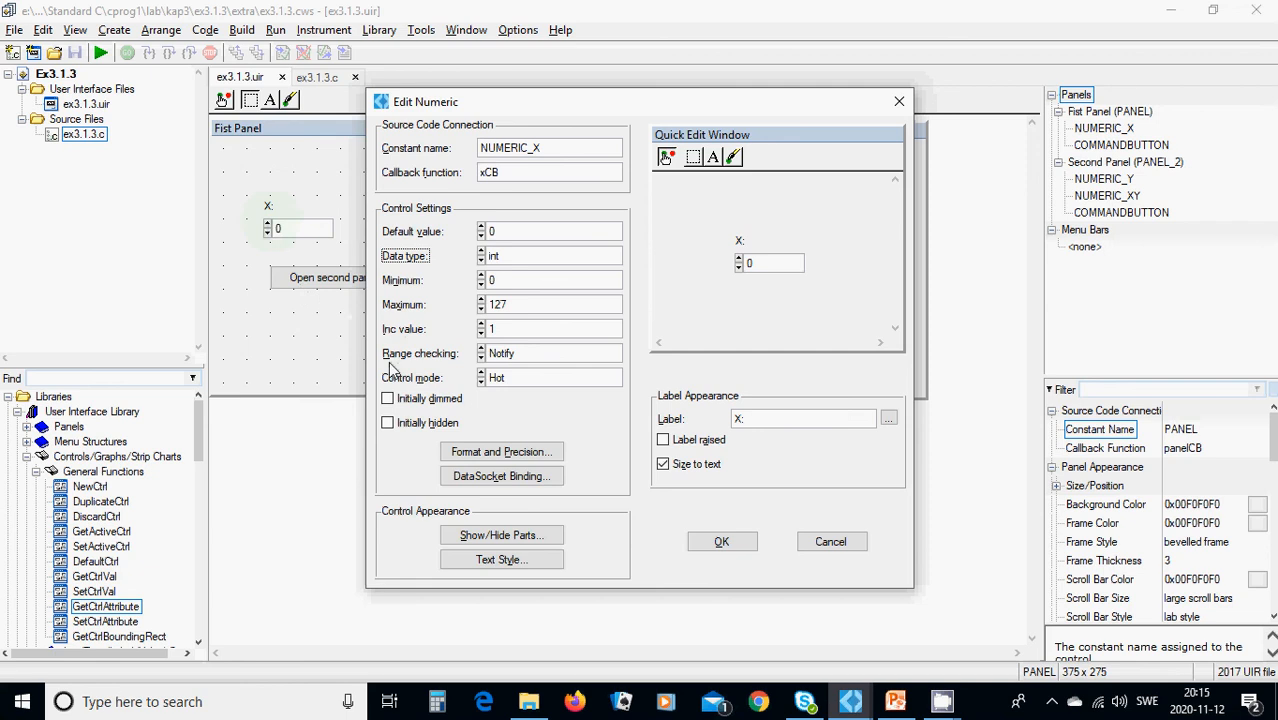
{"action": "mouse_move", "coordinate": [436, 374]}
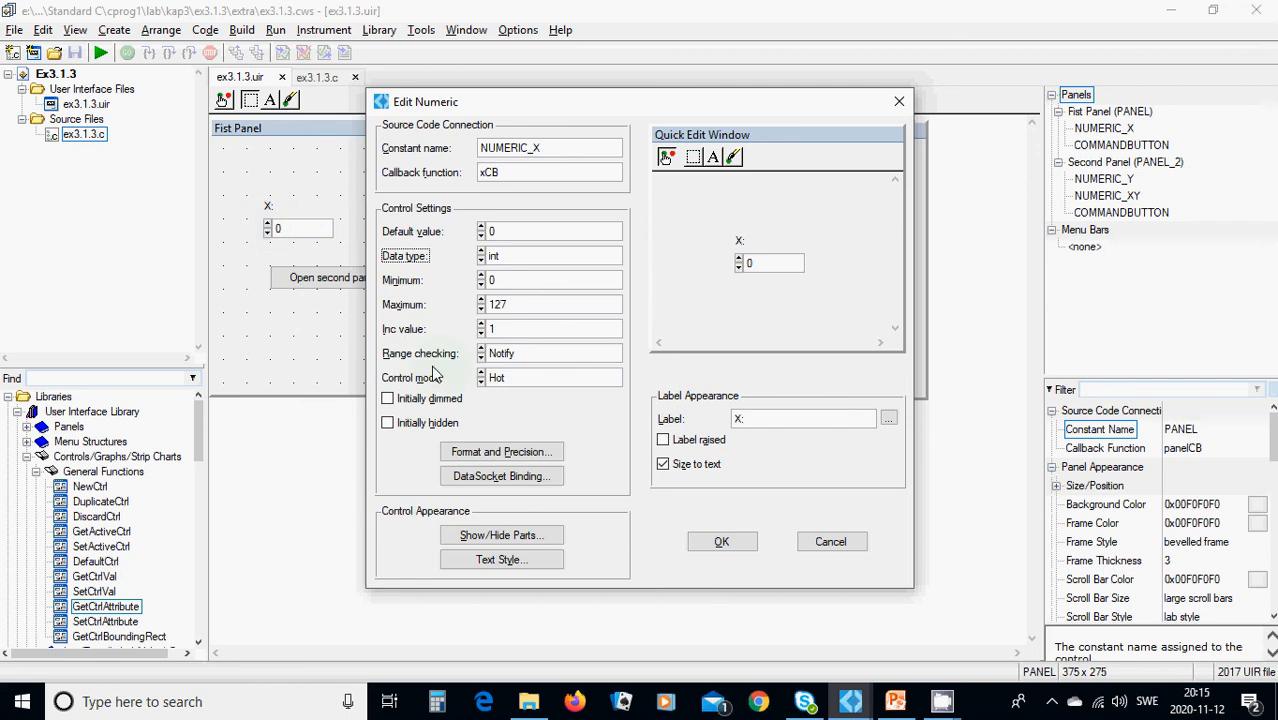
{"action": "mouse_move", "coordinate": [532, 370]}
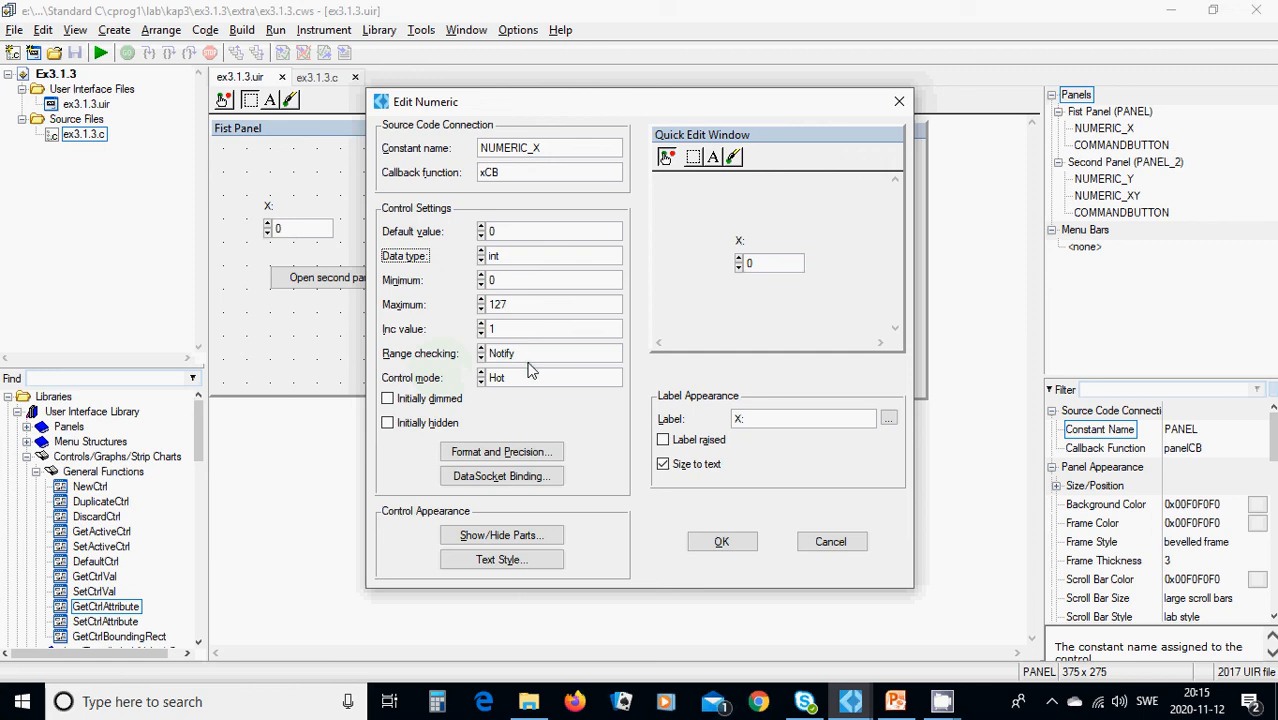
{"action": "mouse_move", "coordinate": [308, 332]}
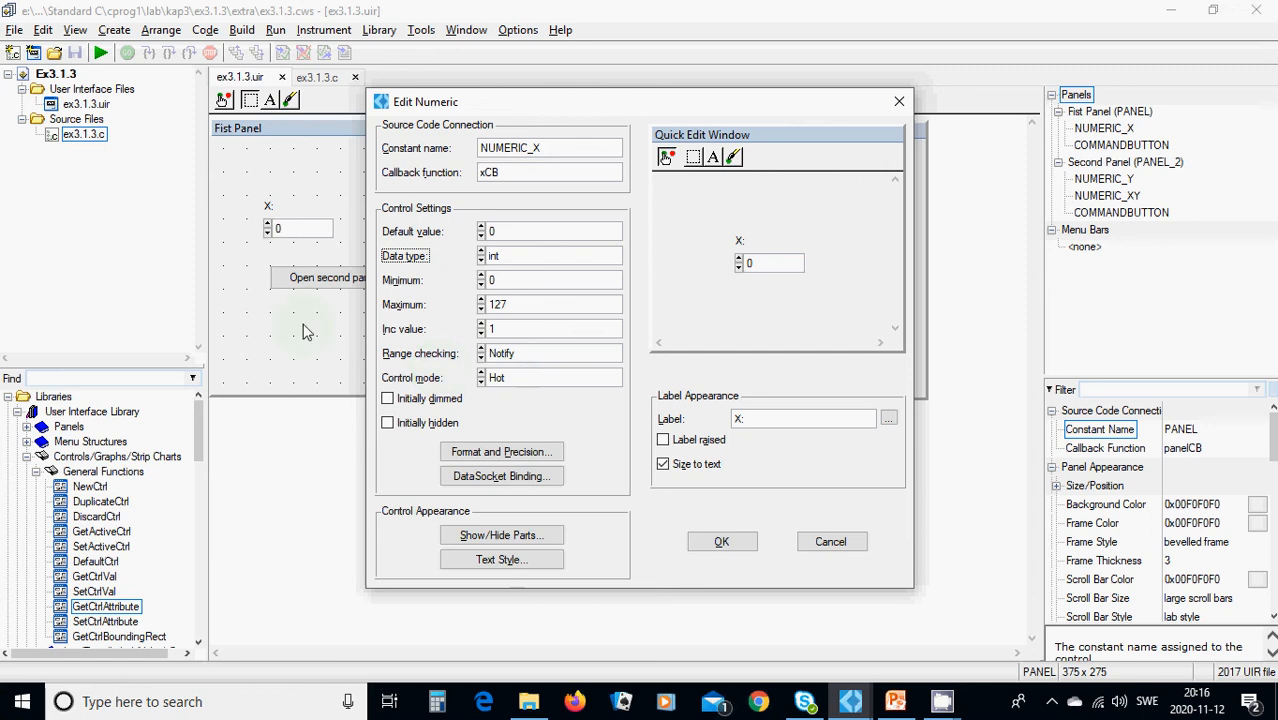
{"action": "mouse_move", "coordinate": [292, 404]}
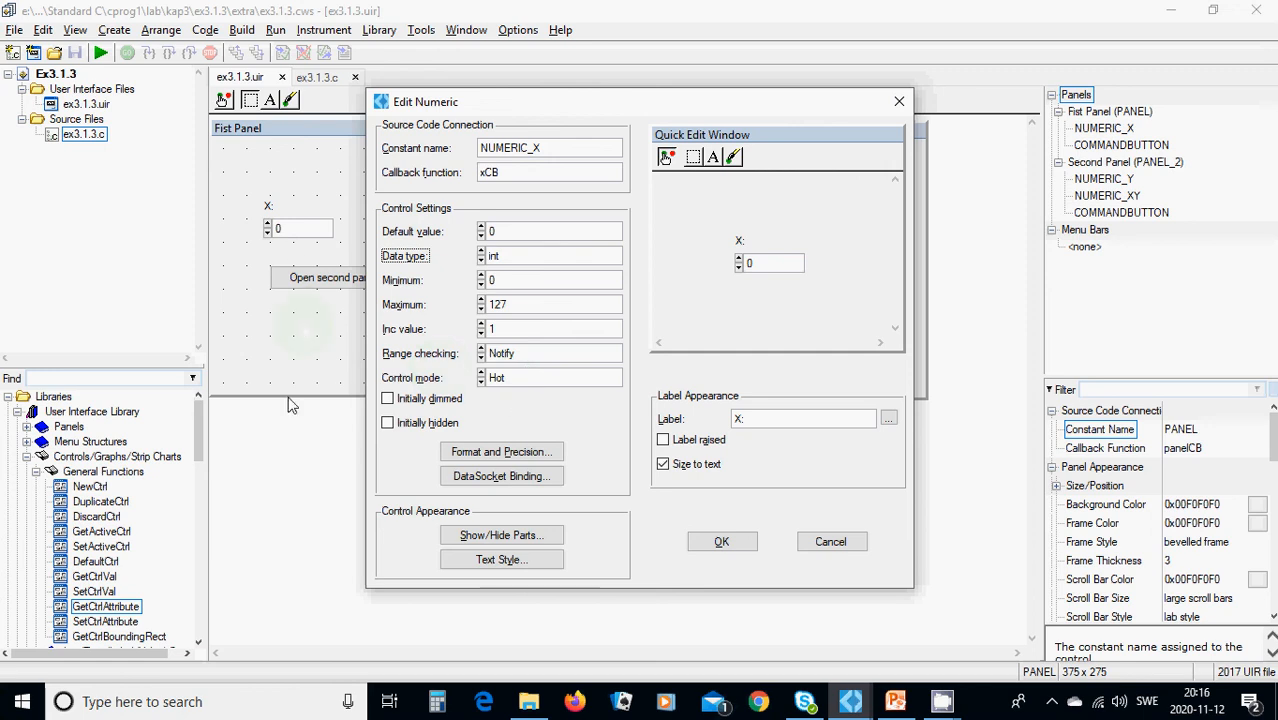
{"action": "mouse_move", "coordinate": [792, 436]}
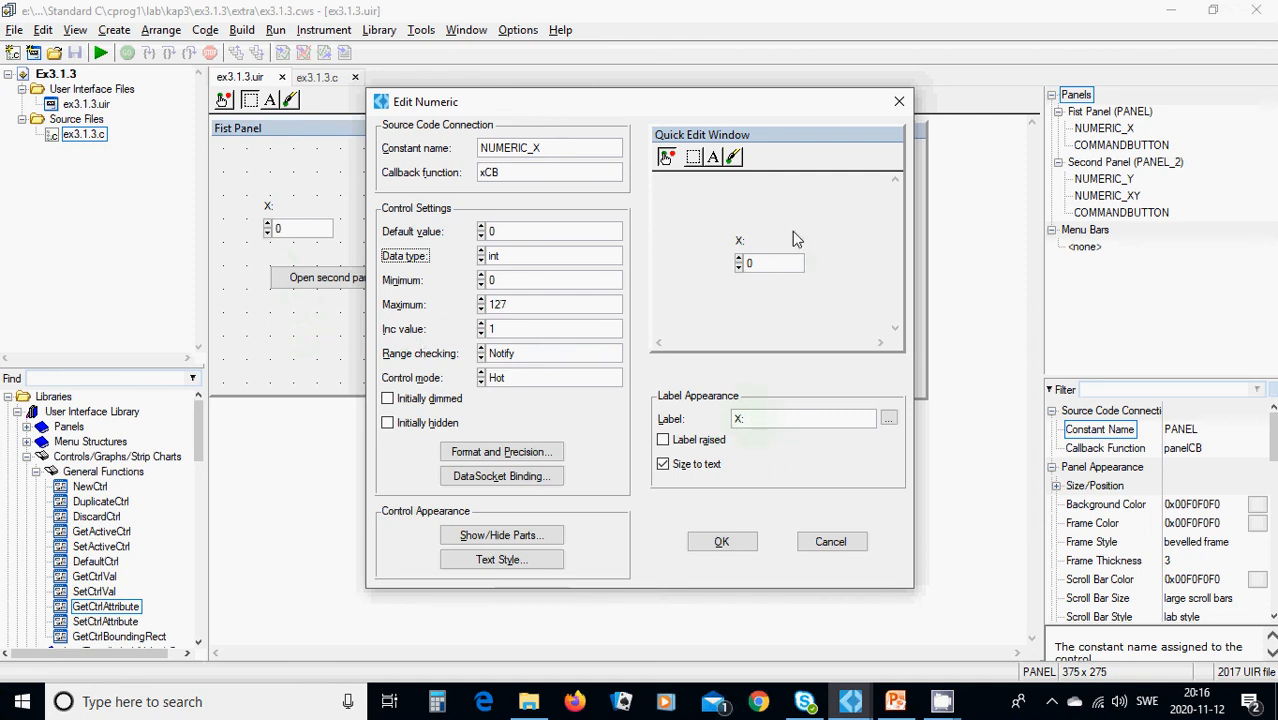
{"action": "mouse_move", "coordinate": [694, 298]}
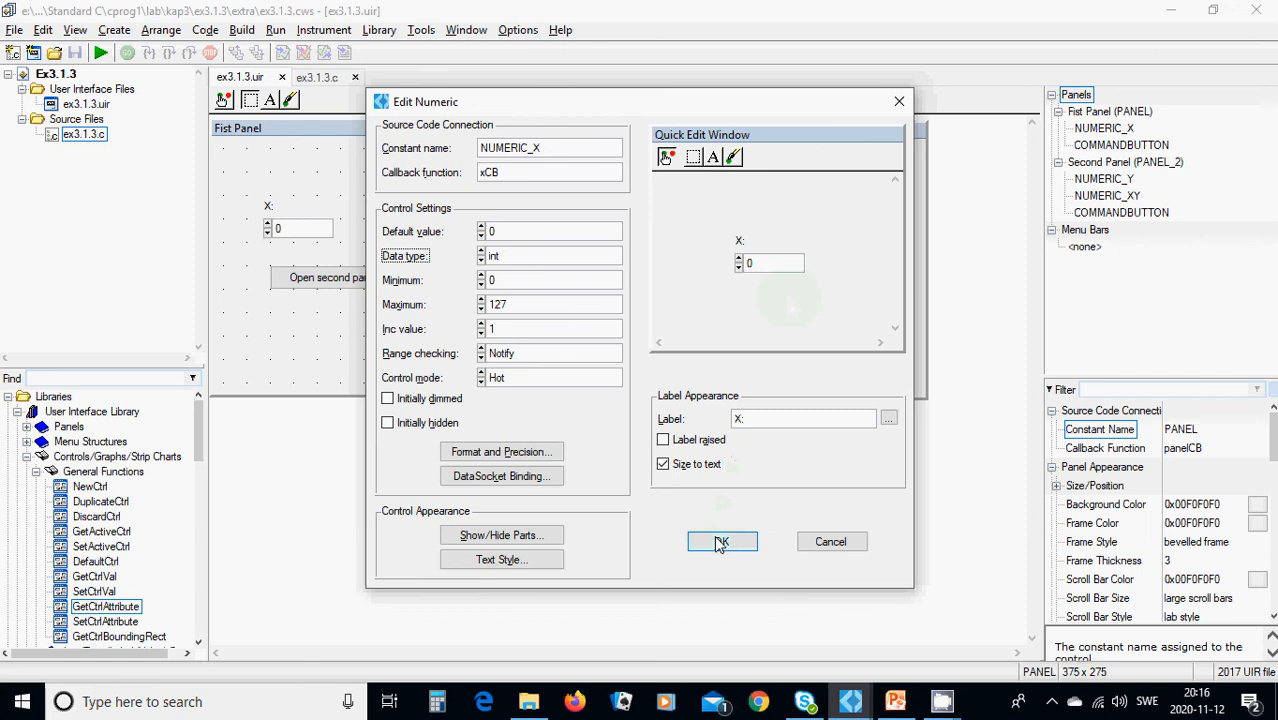
Accept the X numeric settings and select the second panel
{"action": "left_click", "coordinate": [722, 540]}
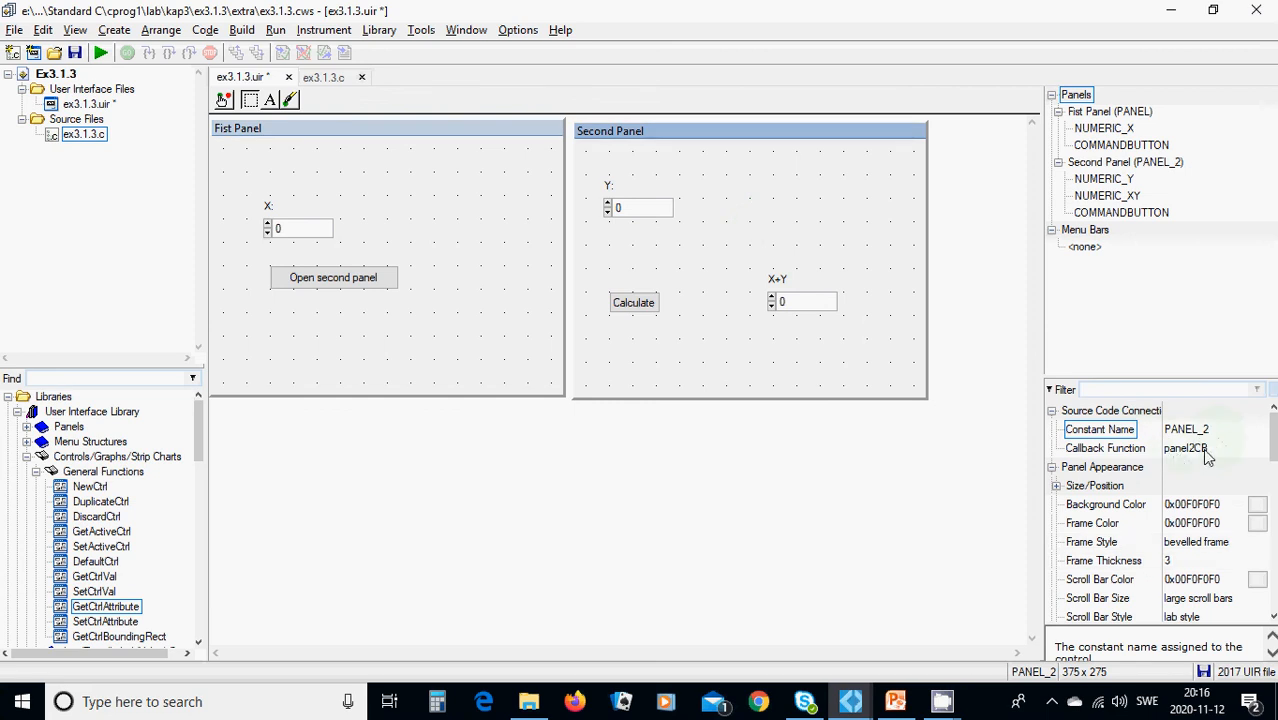
{"action": "left_click", "coordinate": [1100, 428]}
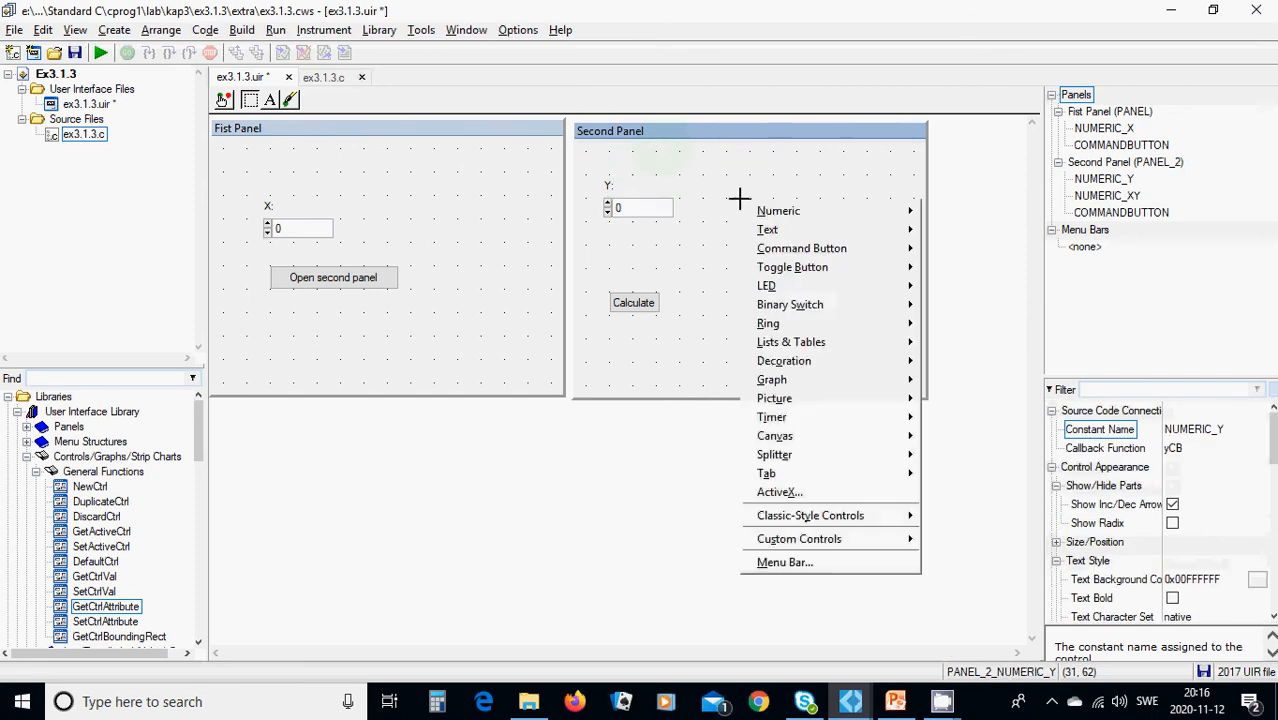
{"action": "mouse_move", "coordinate": [704, 218]}
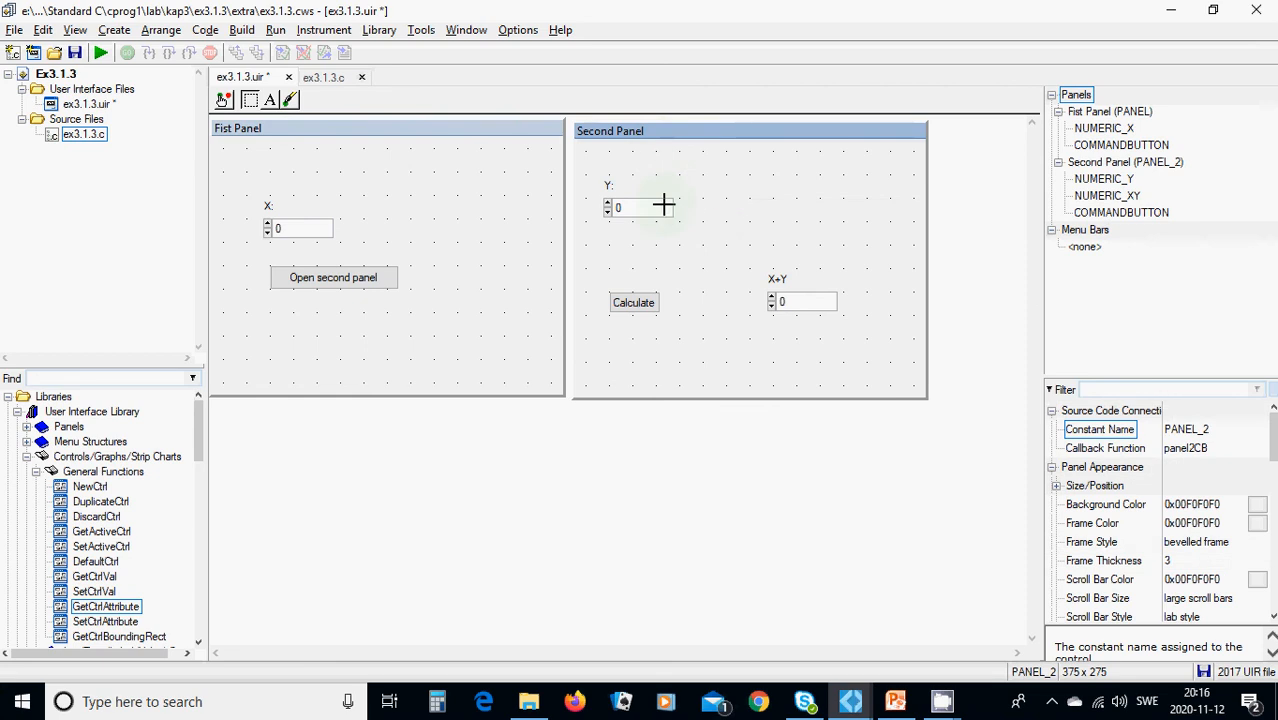
Open the Y numeric's settings, showing callback yCB, data type int and full integer range
{"action": "double_click", "coordinate": [616, 206]}
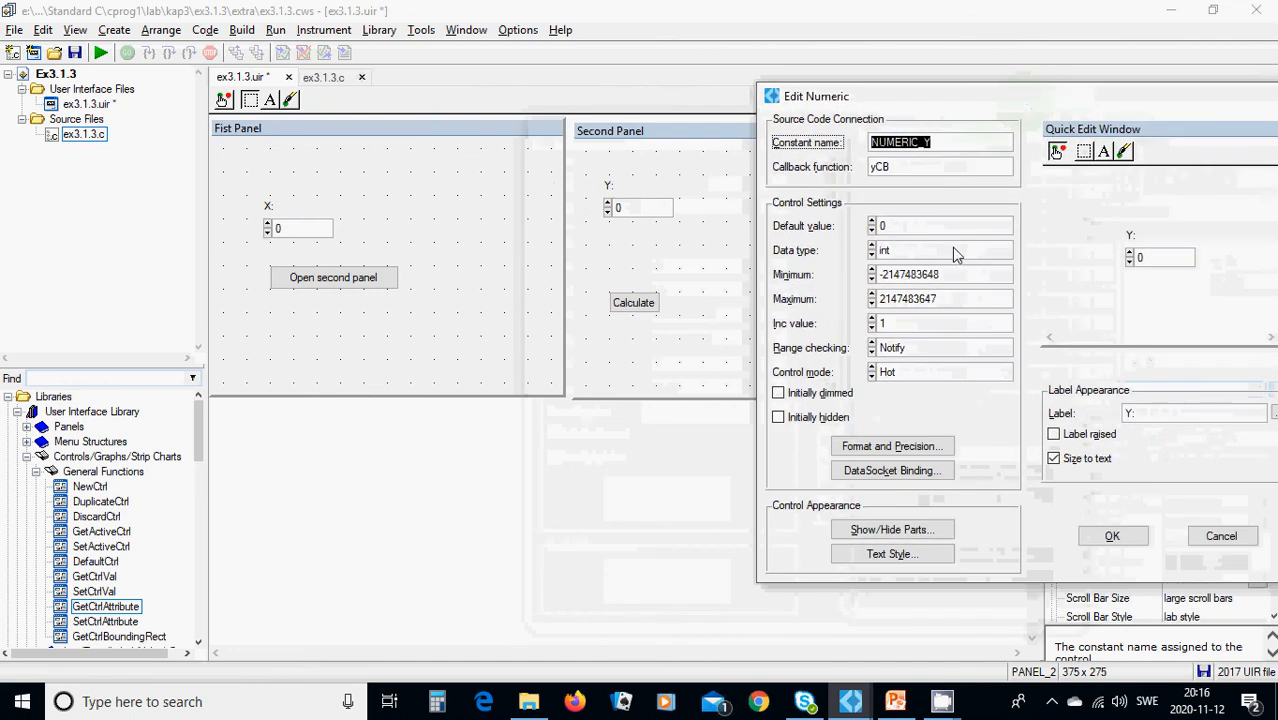
{"action": "mouse_move", "coordinate": [896, 258]}
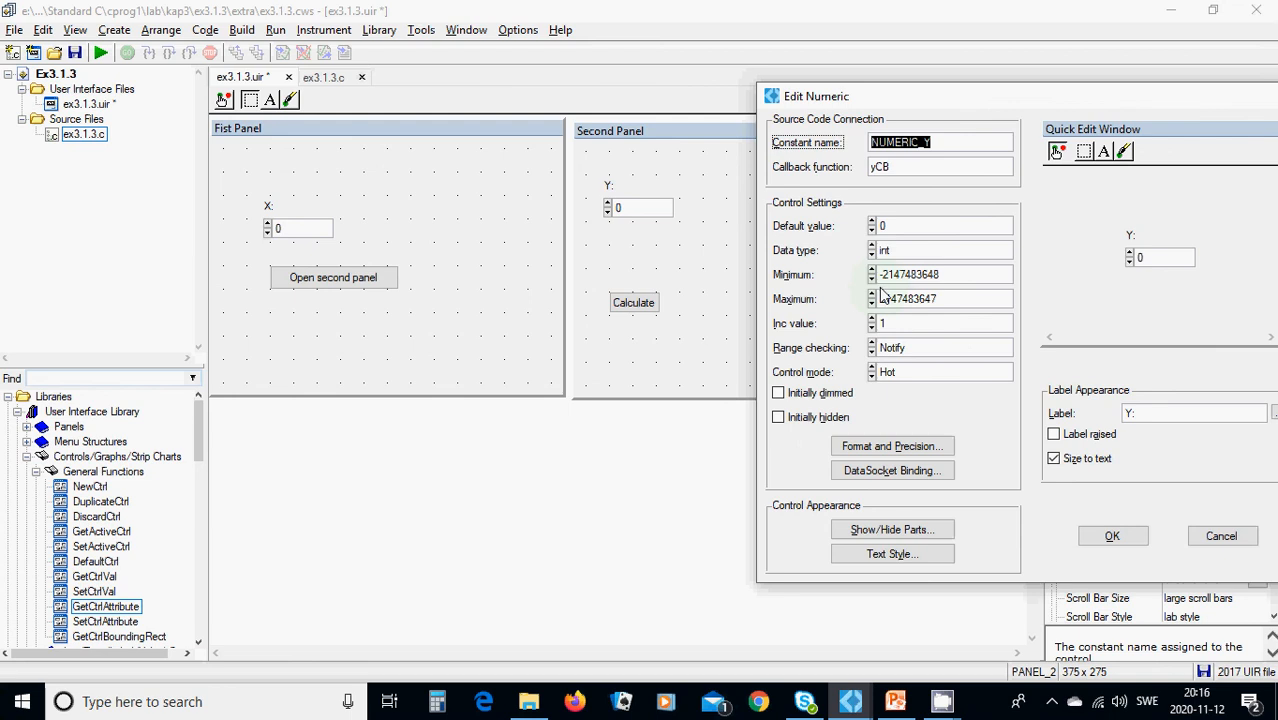
{"action": "mouse_move", "coordinate": [882, 292]}
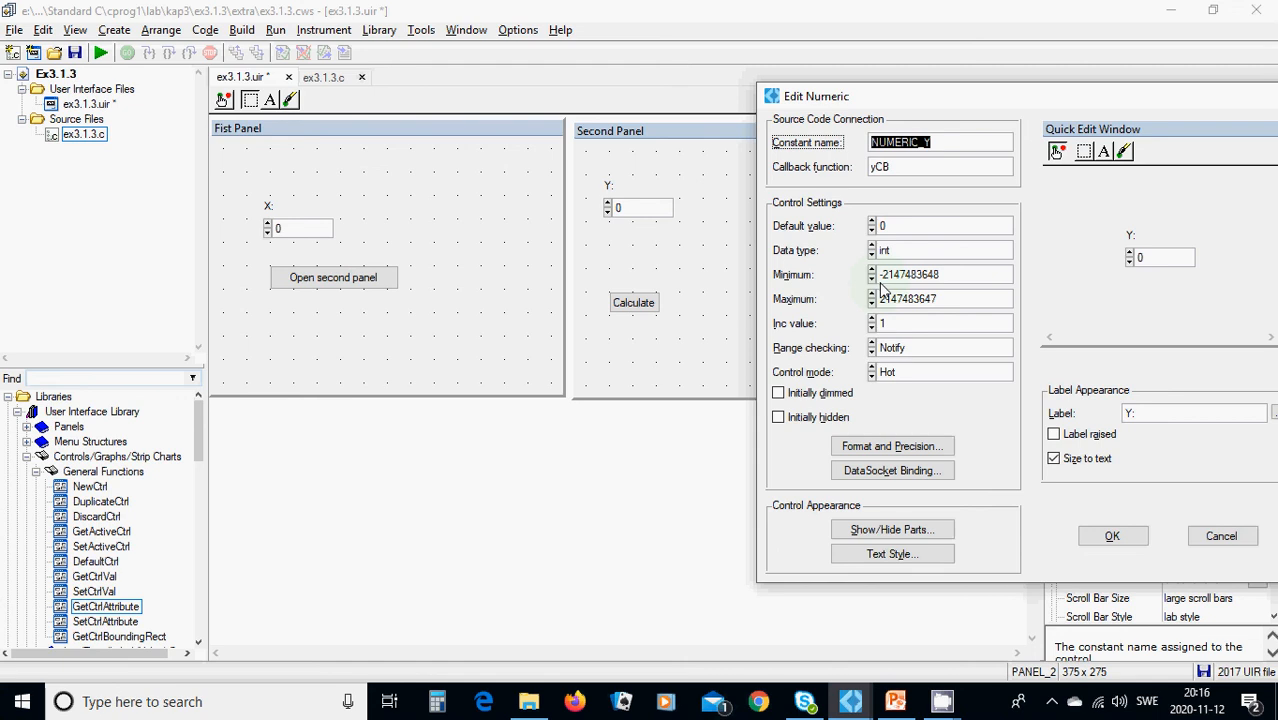
{"action": "mouse_move", "coordinate": [890, 316]}
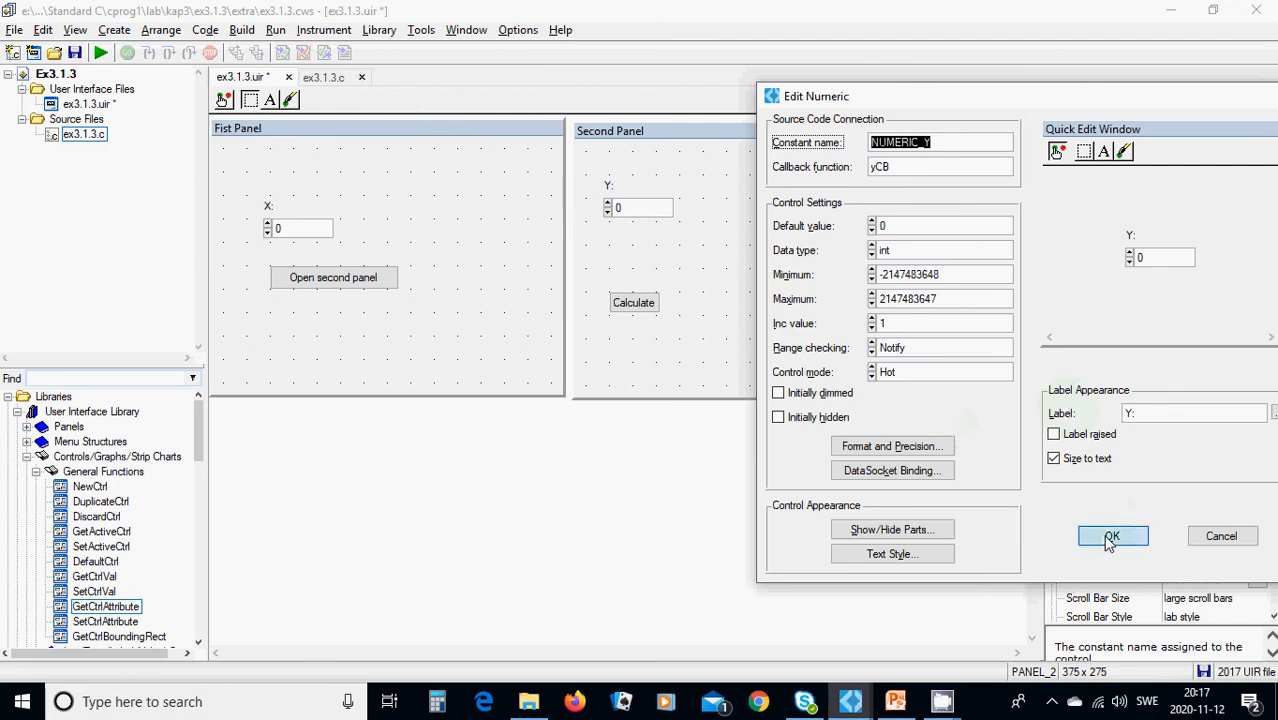
Confirm Y's settings, then check the X+Y numeric is NUMERIC_XY with callback xyCB and confirm
{"action": "left_click", "coordinate": [1112, 536]}
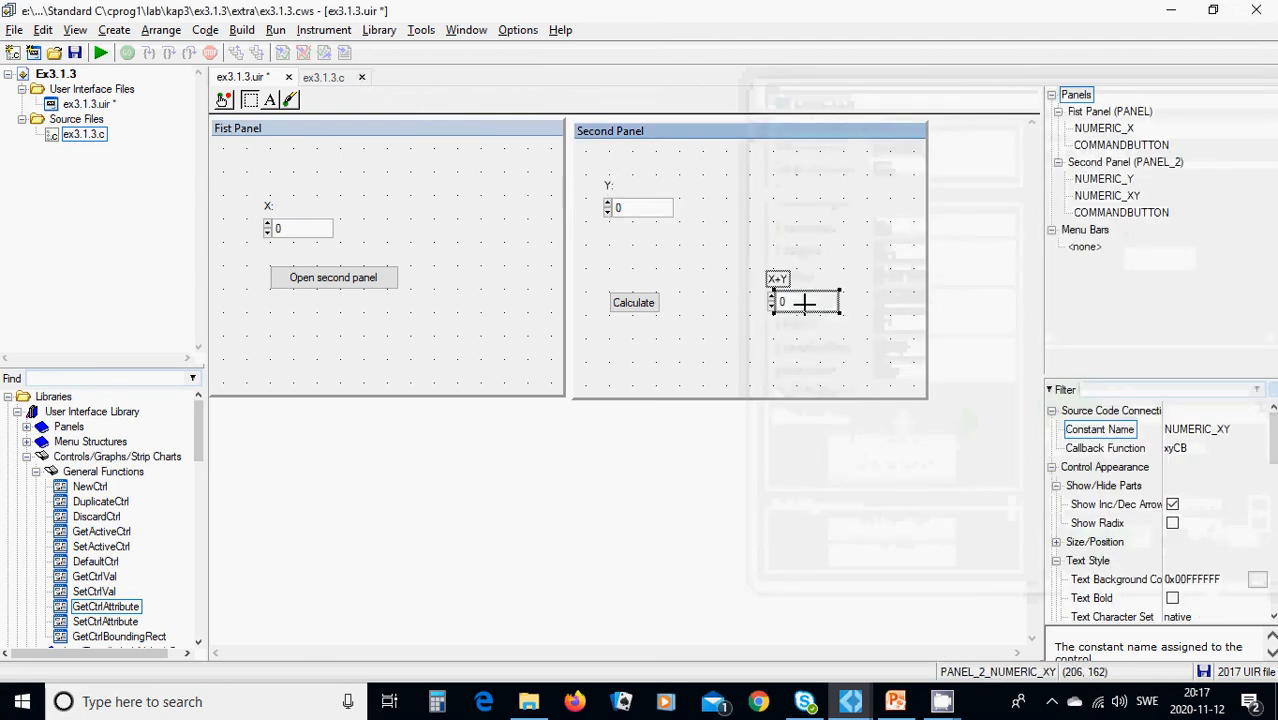
{"action": "right_click", "coordinate": [804, 302]}
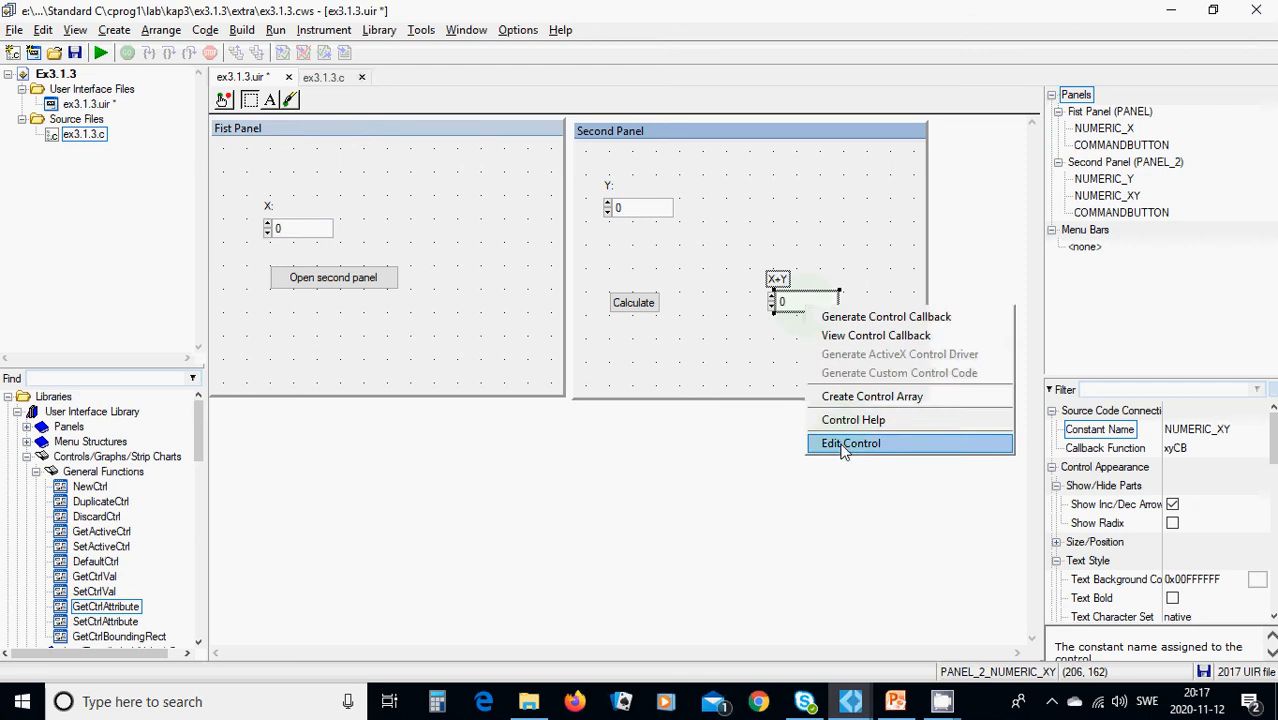
{"action": "left_click", "coordinate": [850, 444]}
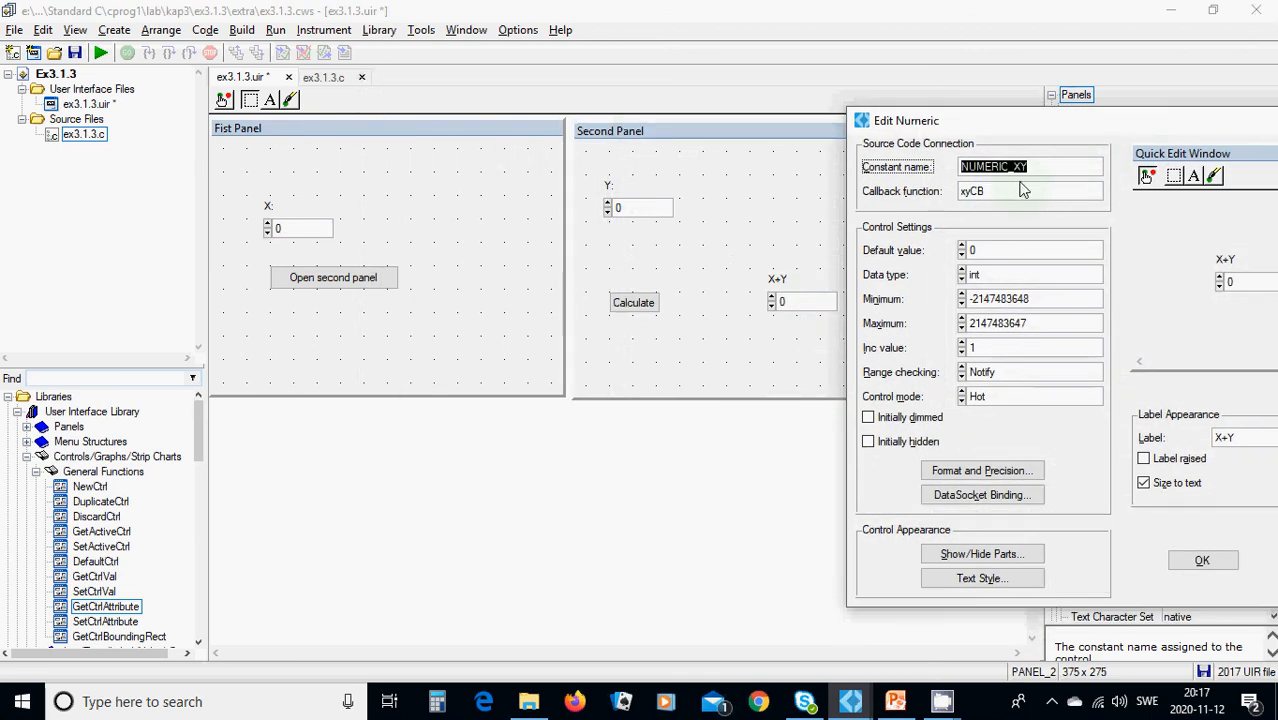
{"action": "mouse_move", "coordinate": [990, 264]}
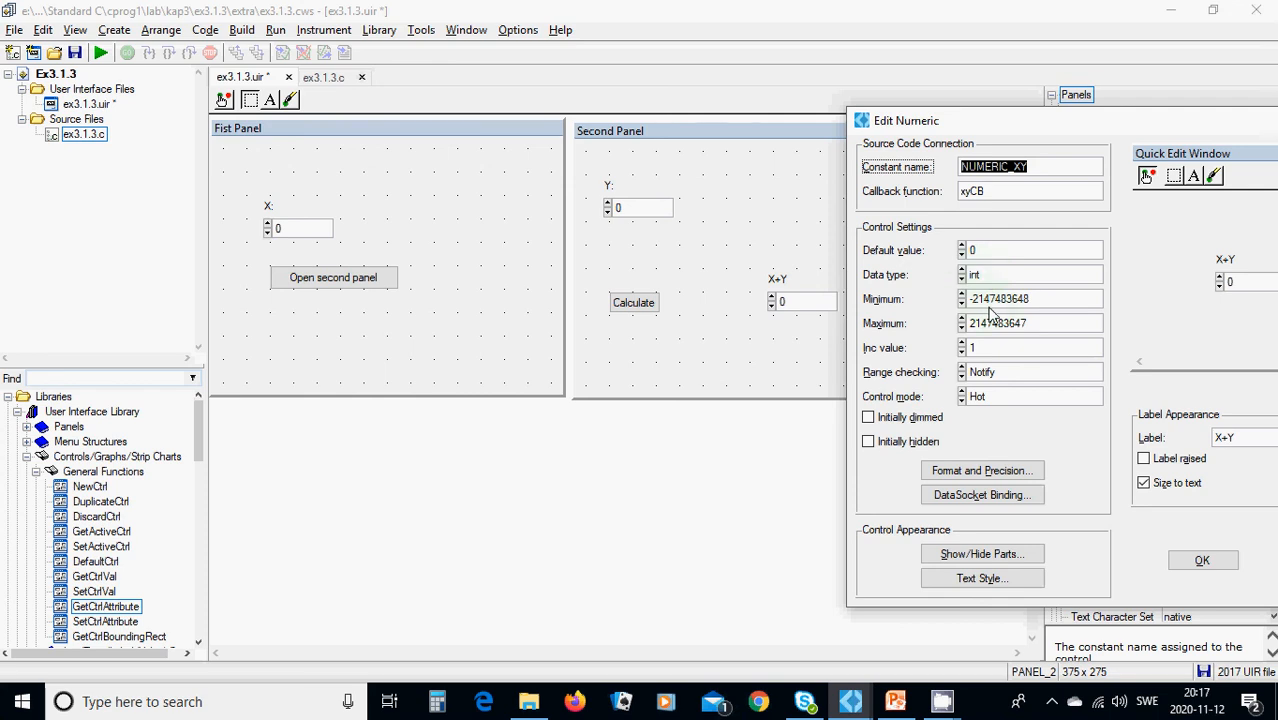
{"action": "mouse_move", "coordinate": [988, 340]}
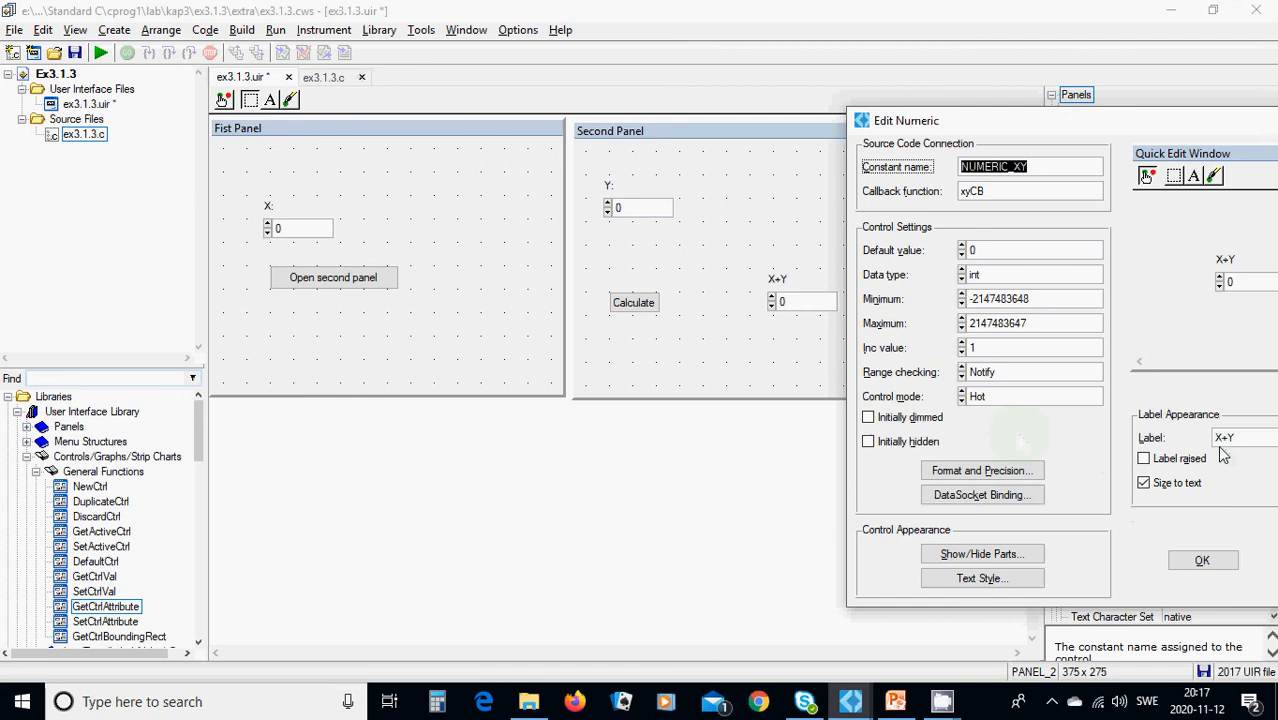
{"action": "mouse_move", "coordinate": [1250, 390]}
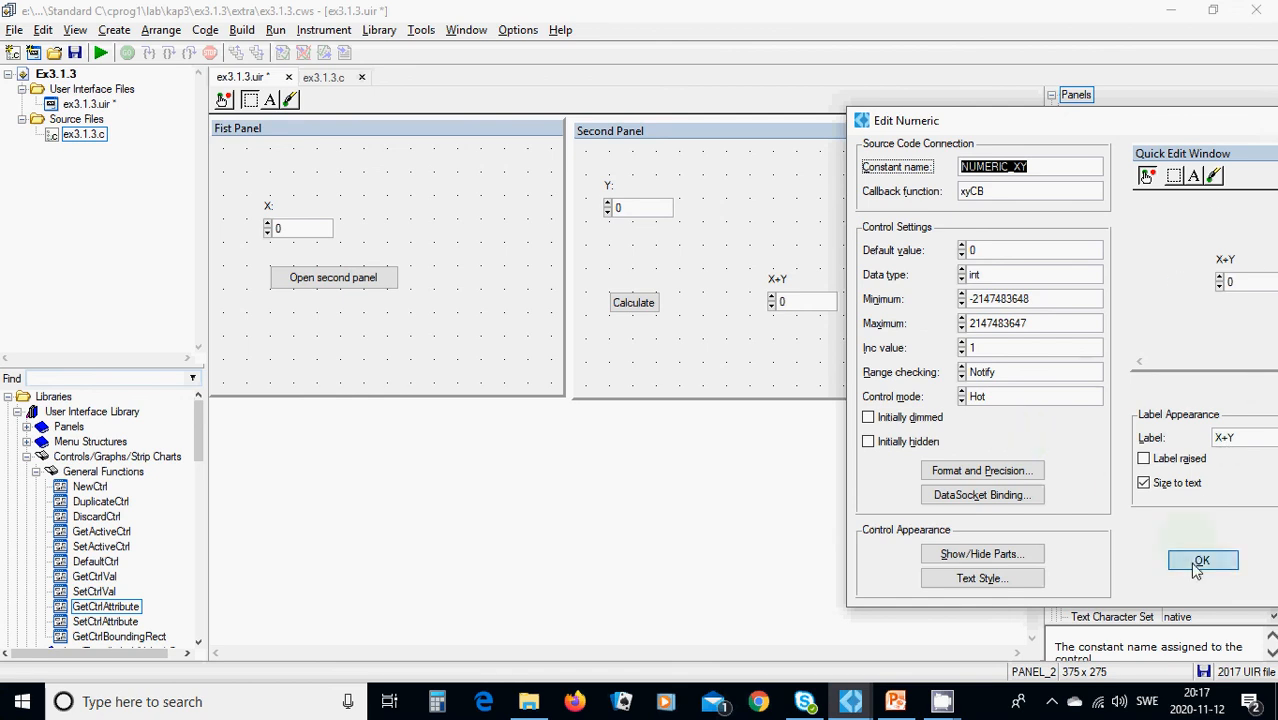
{"action": "left_click", "coordinate": [1202, 560]}
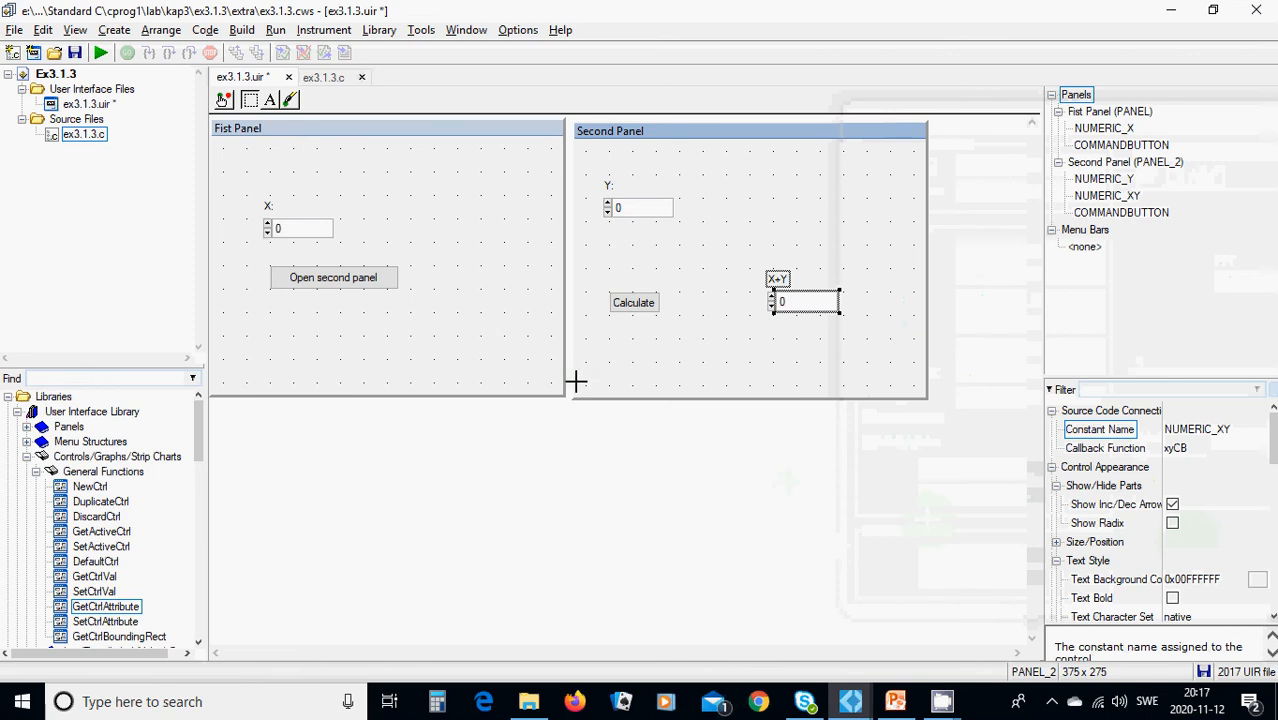
{"action": "mouse_move", "coordinate": [486, 312]}
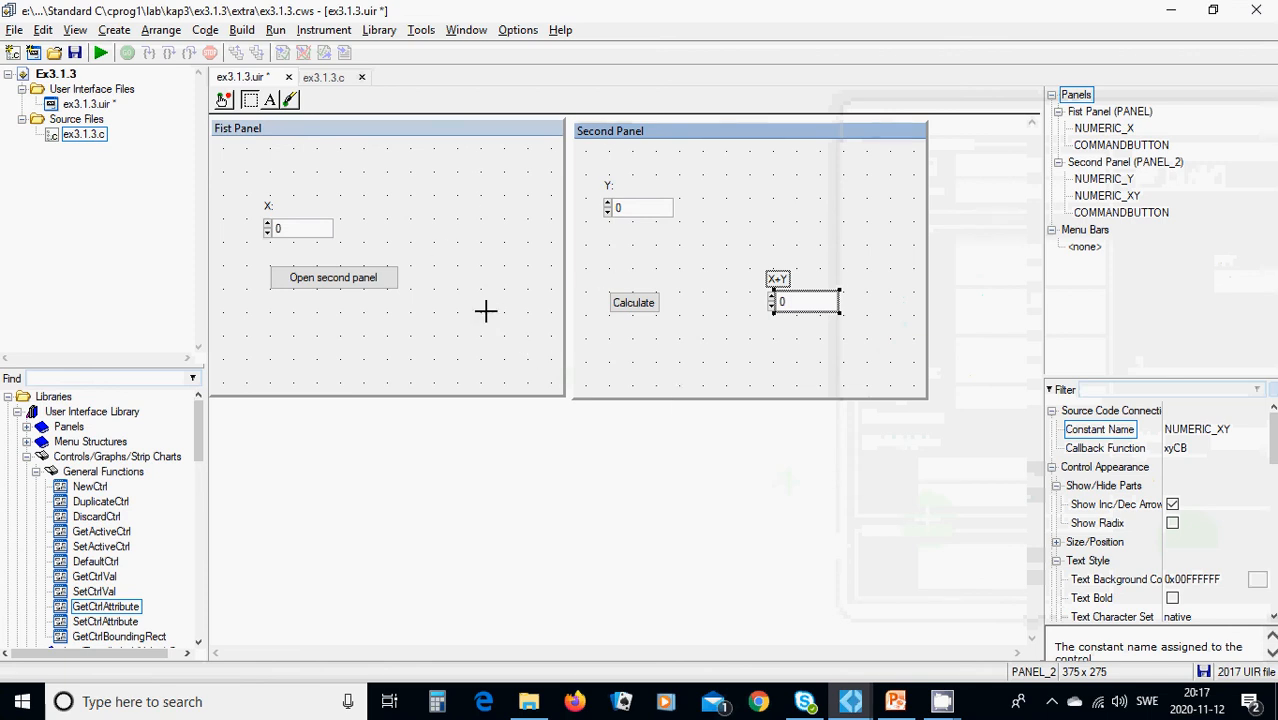
Generate all callbacks from the Code menu and switch to the ex3.1.3.c source
{"action": "left_click", "coordinate": [206, 30]}
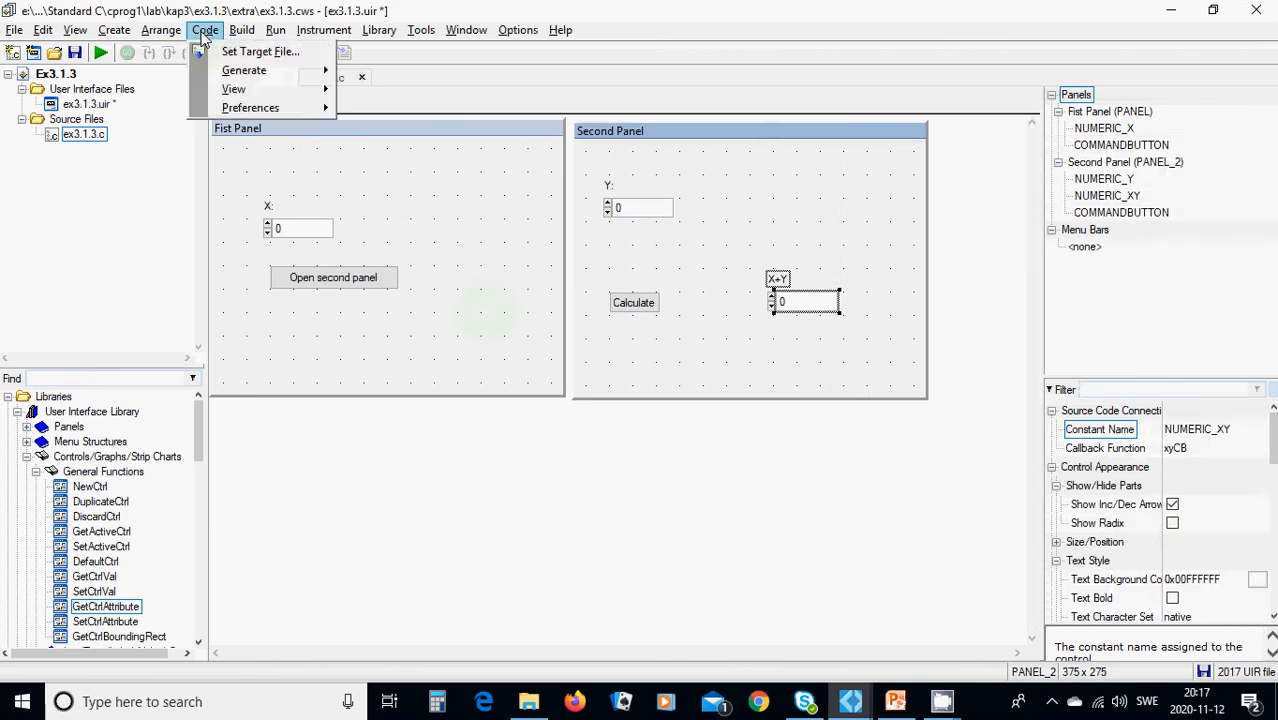
{"action": "mouse_move", "coordinate": [244, 70]}
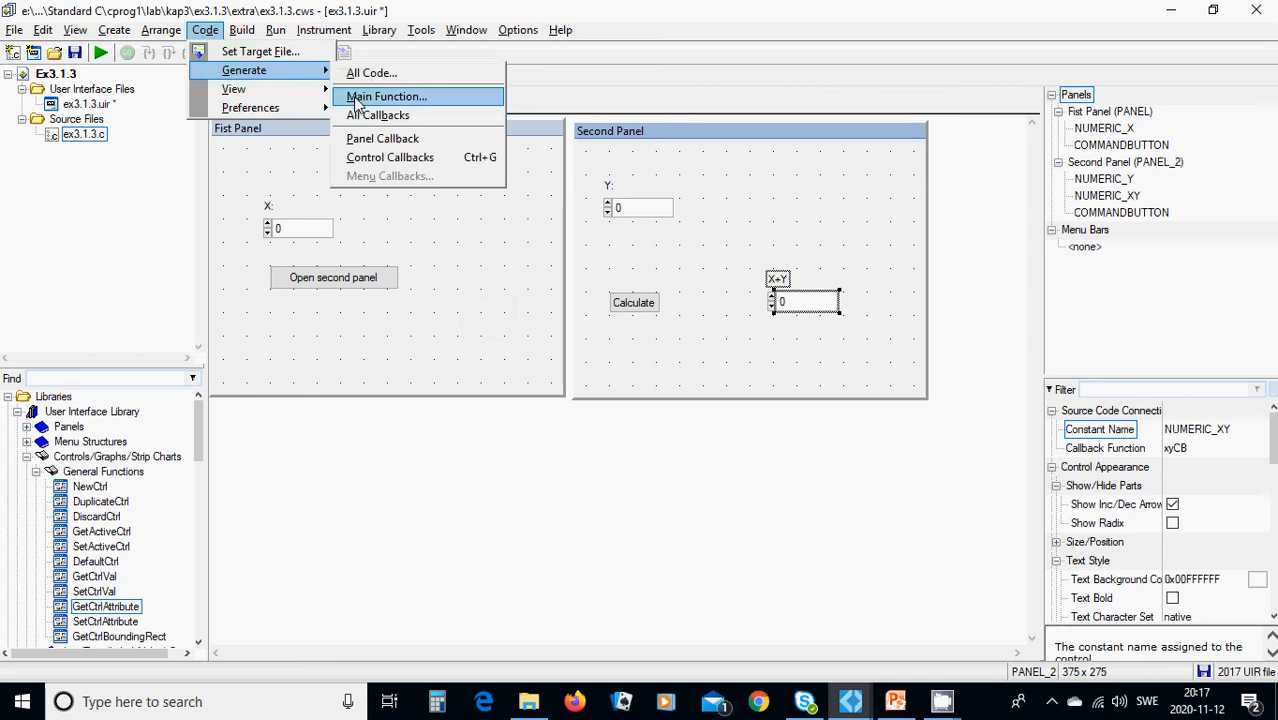
{"action": "mouse_move", "coordinate": [378, 114]}
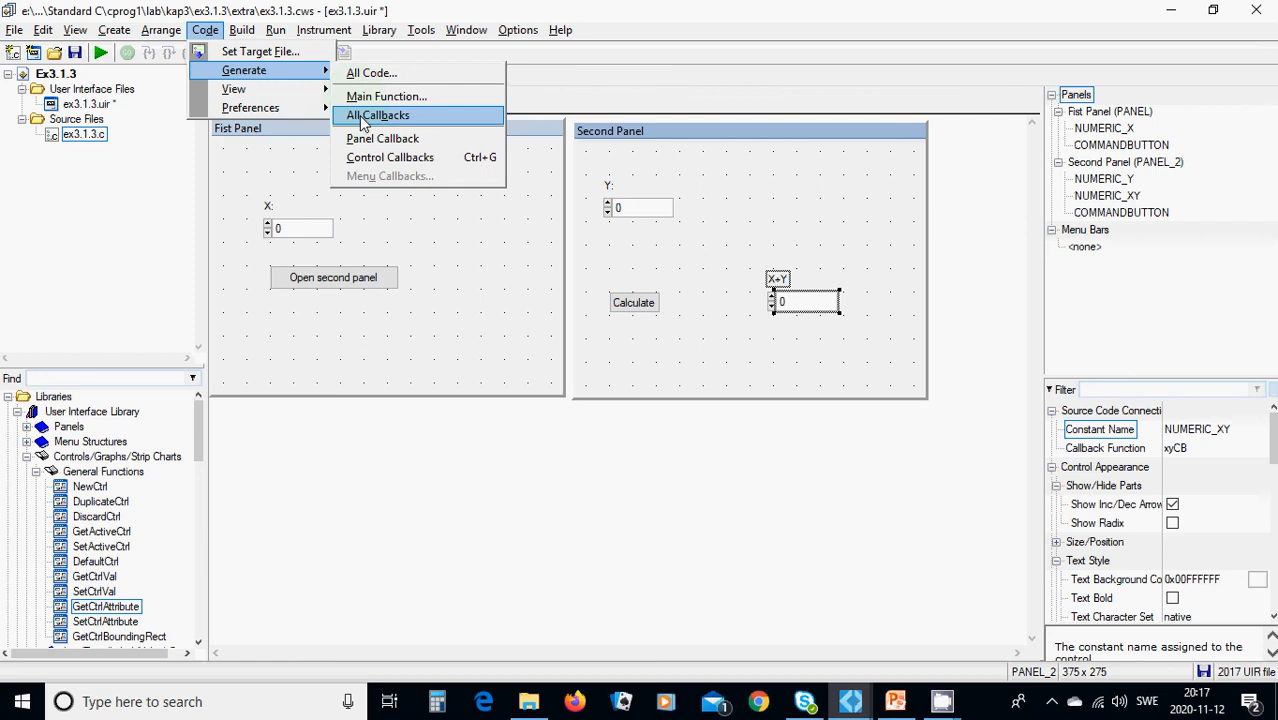
{"action": "mouse_move", "coordinate": [388, 138]}
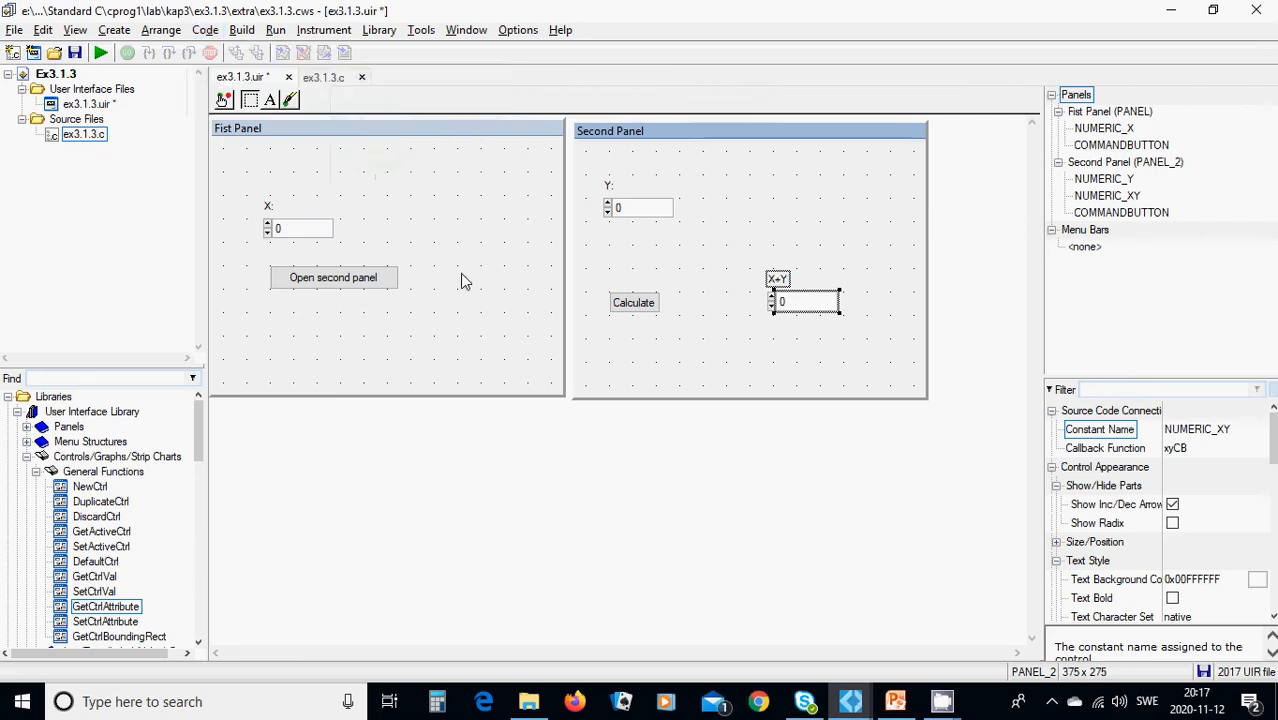
{"action": "left_click", "coordinate": [322, 76]}
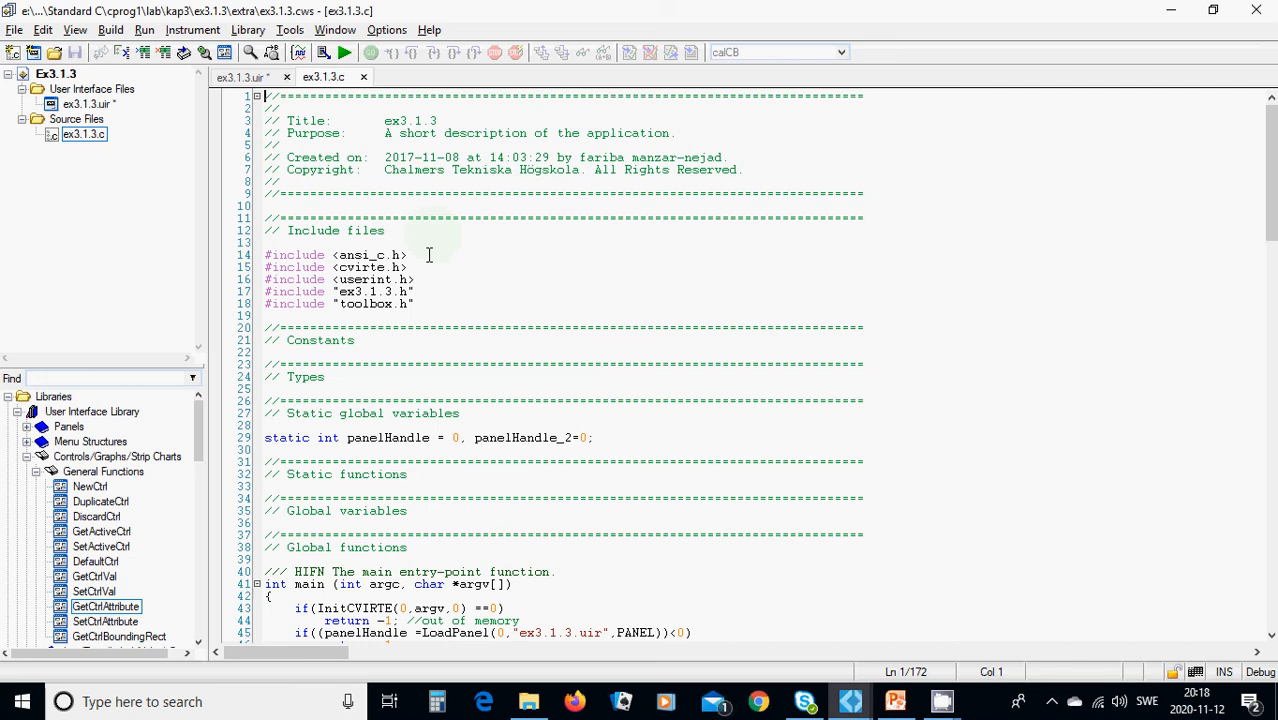
{"action": "mouse_move", "coordinate": [420, 266]}
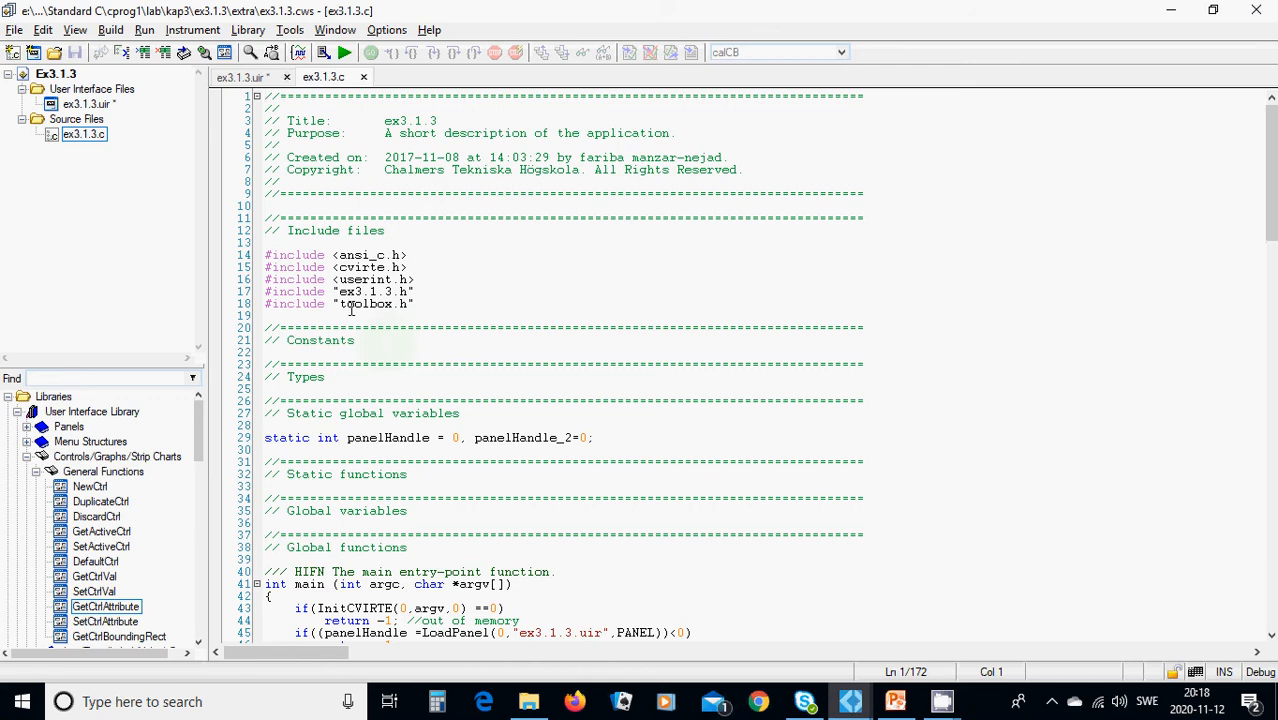
Scroll through ex3.1.3.c to the generated panelCB, panel2CB and xCB callbacks
{"action": "scroll", "scroll_direction": "down", "scroll_amount": 3}
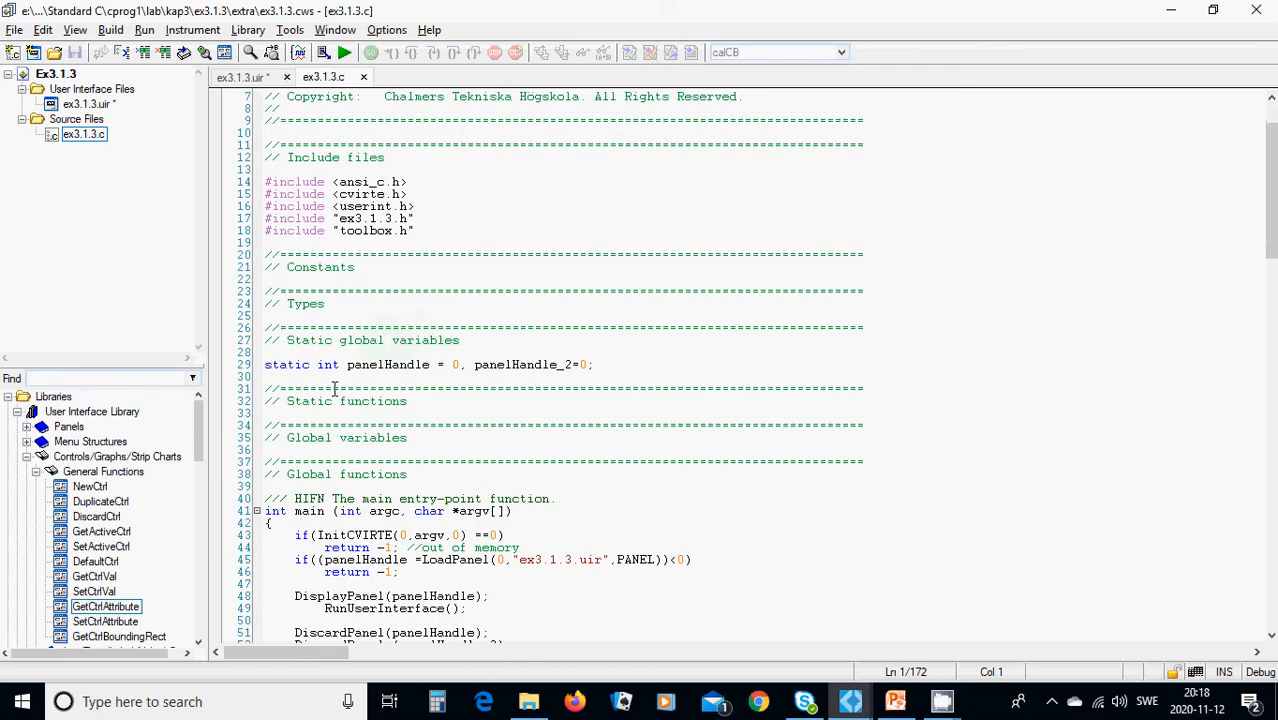
{"action": "mouse_move", "coordinate": [372, 376]}
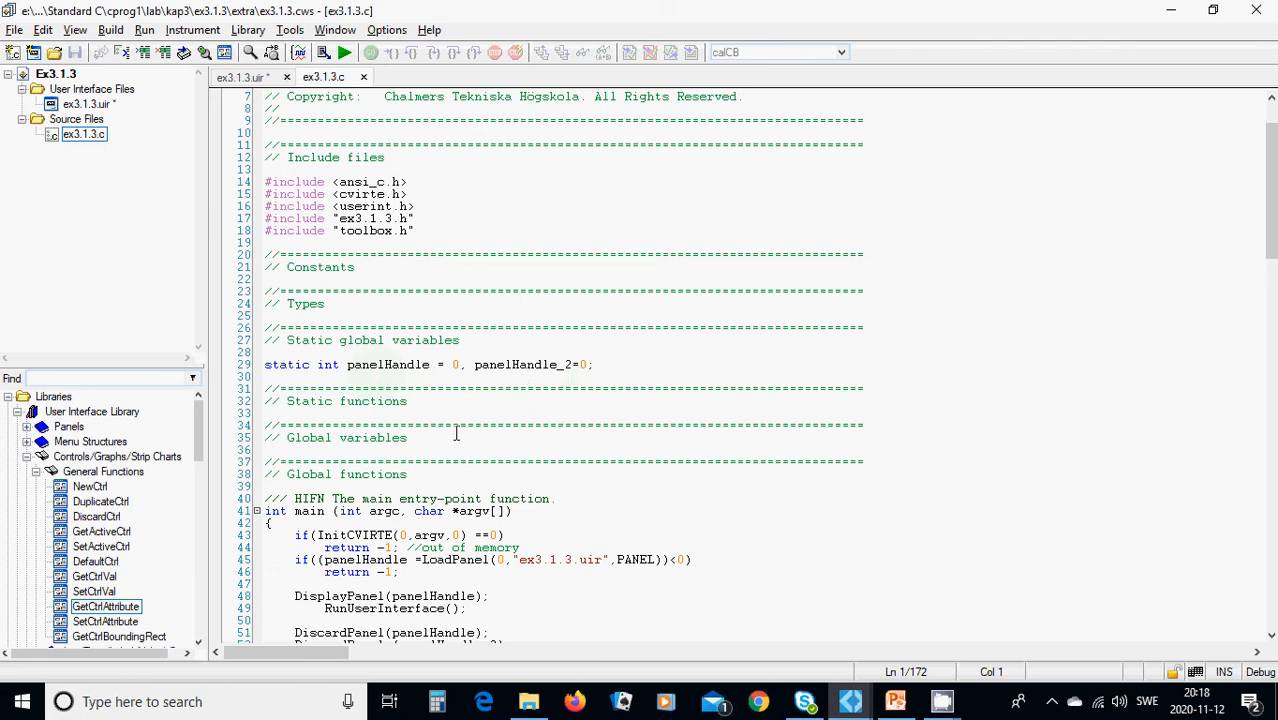
{"action": "scroll", "scroll_direction": "down", "scroll_amount": 3}
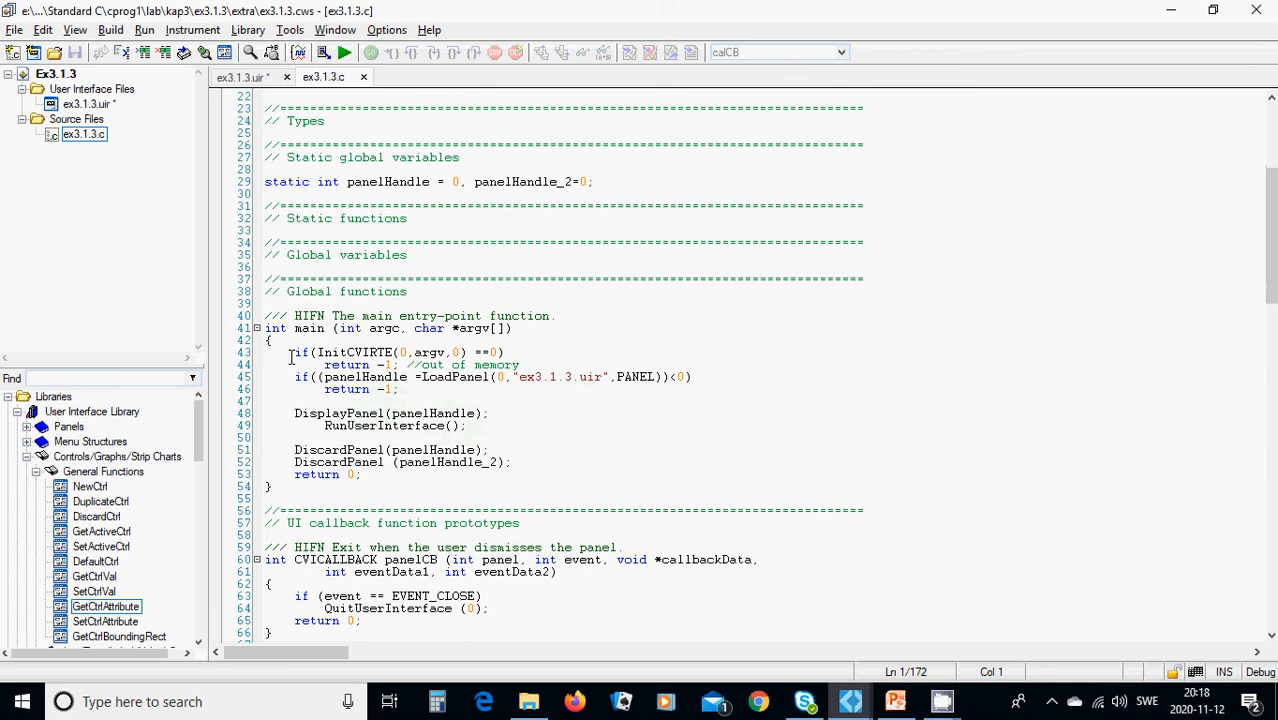
{"action": "mouse_move", "coordinate": [528, 380]}
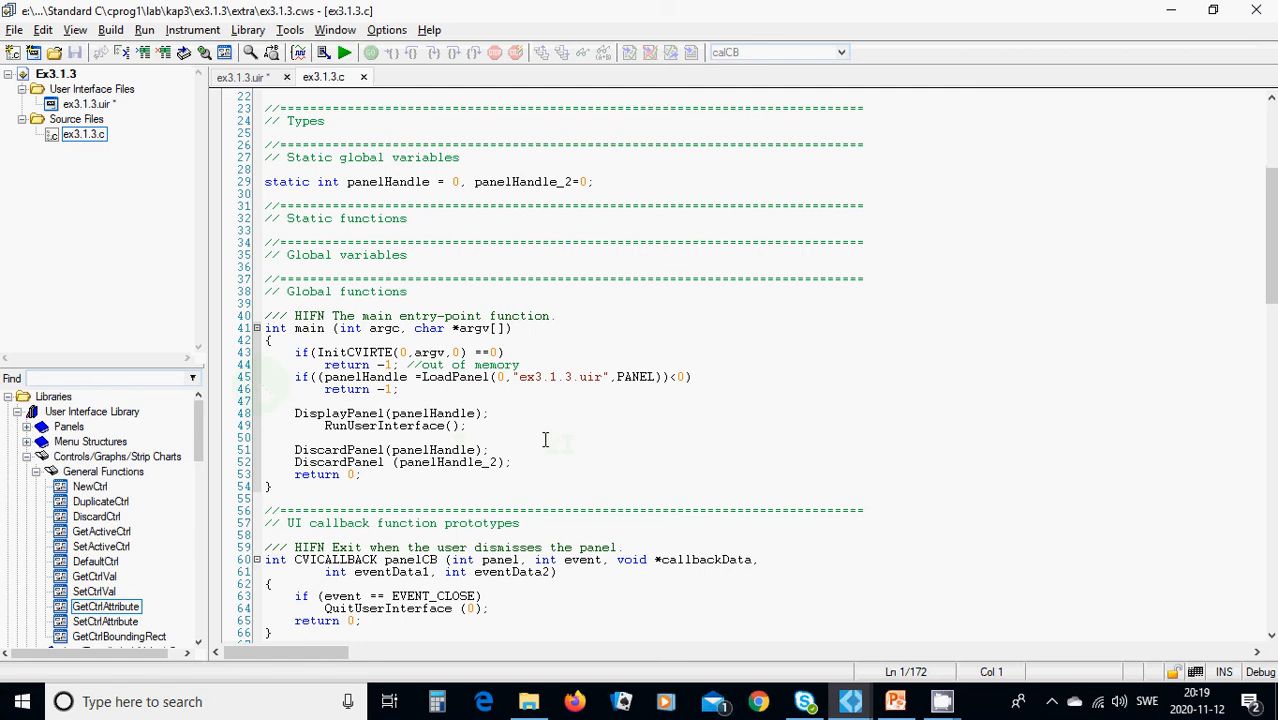
{"action": "scroll", "scroll_direction": "down", "scroll_amount": 3}
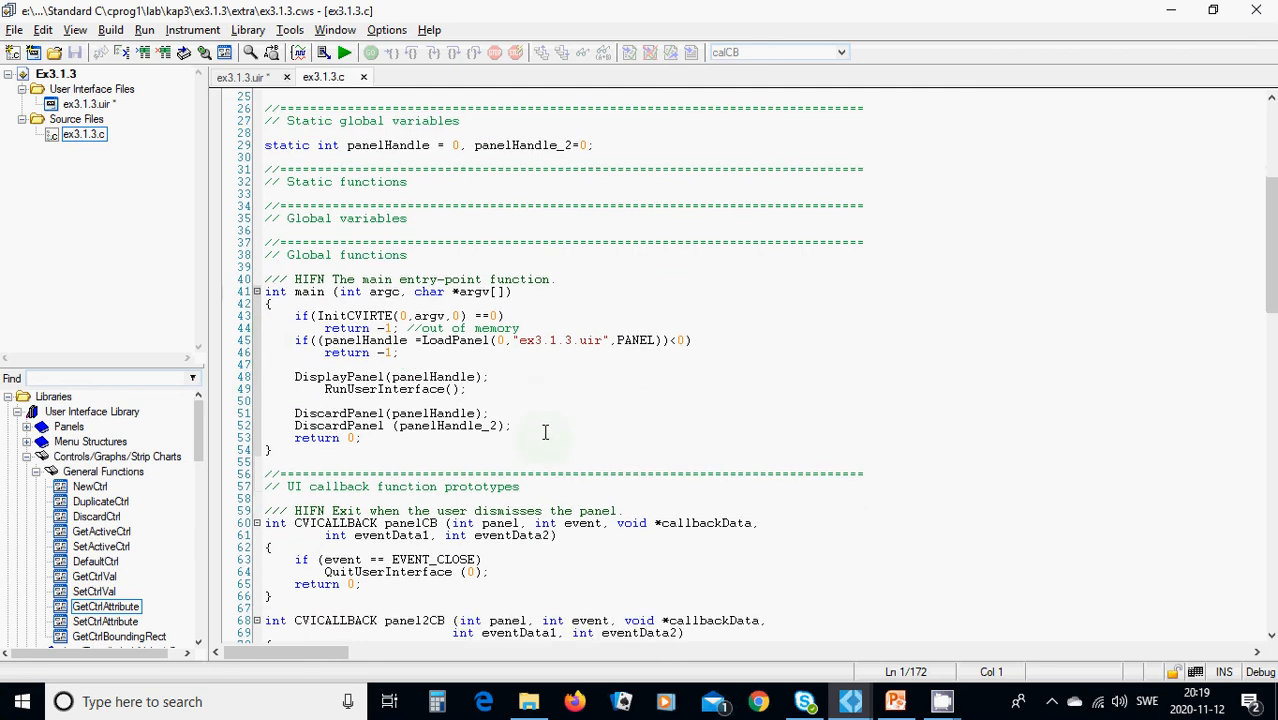
{"action": "scroll", "scroll_direction": "down", "scroll_amount": 3}
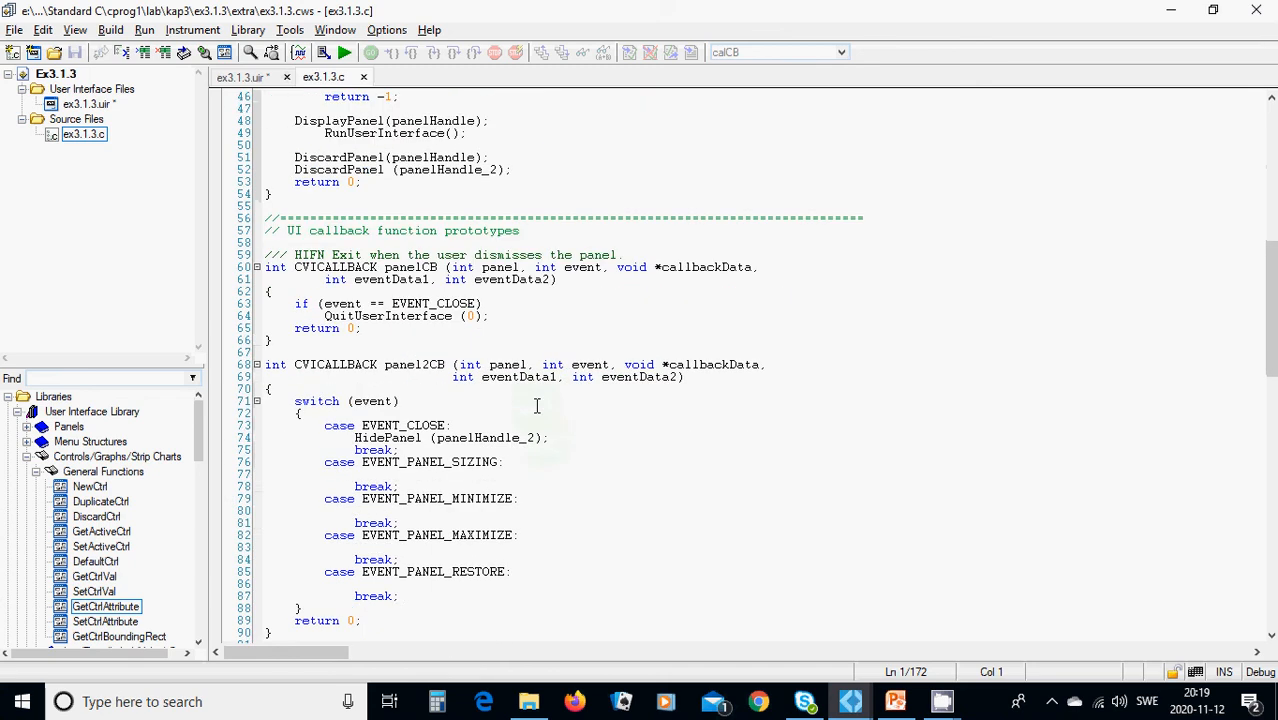
{"action": "scroll", "scroll_direction": "down", "scroll_amount": 3}
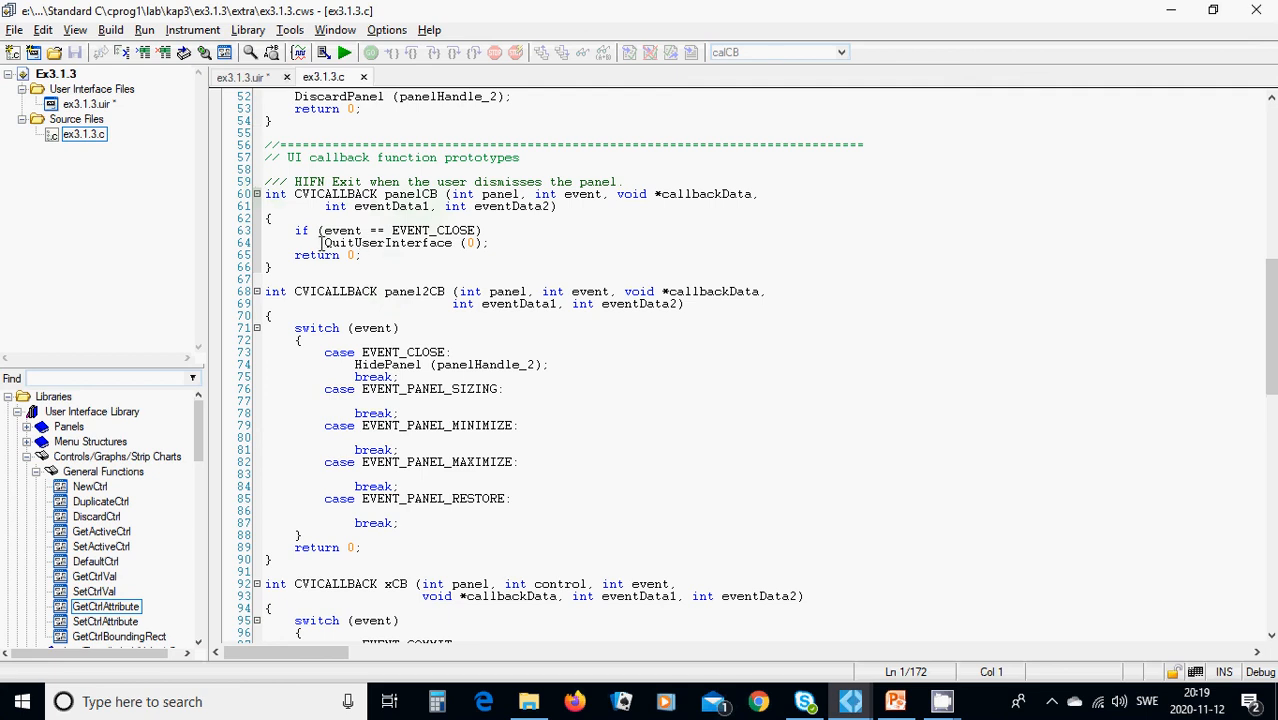
{"action": "mouse_move", "coordinate": [438, 248]}
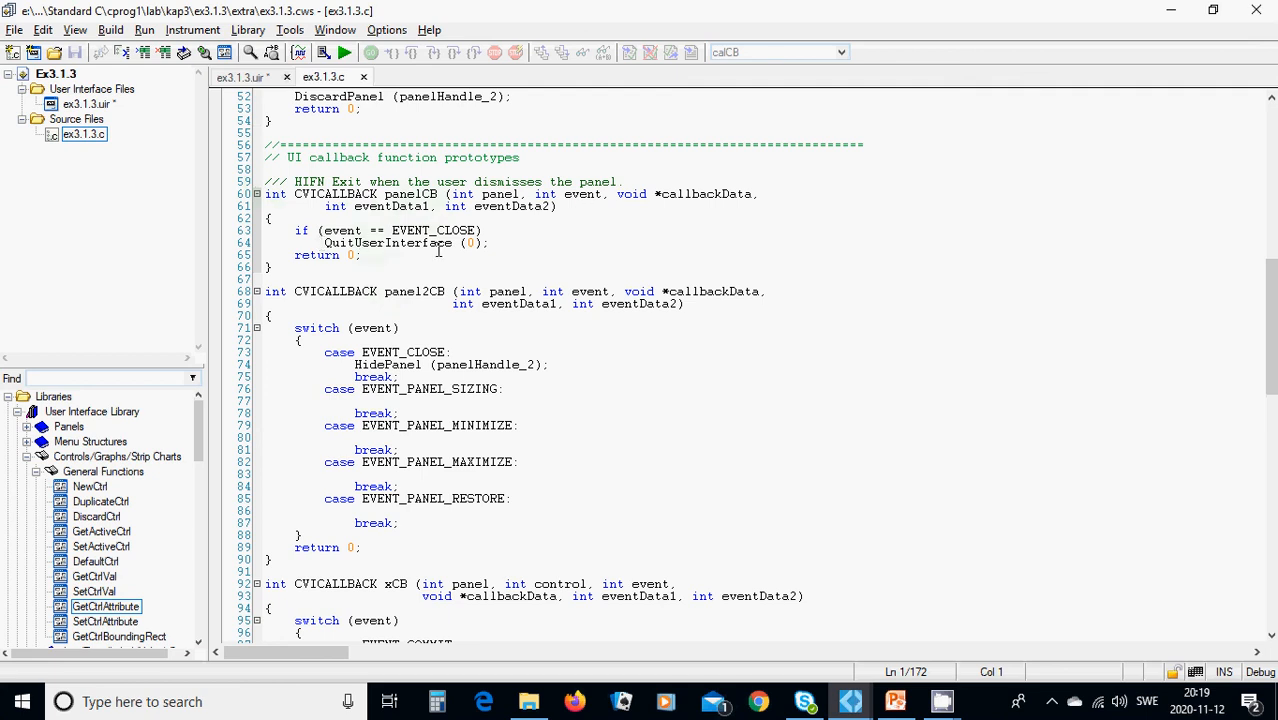
{"action": "mouse_move", "coordinate": [352, 262]}
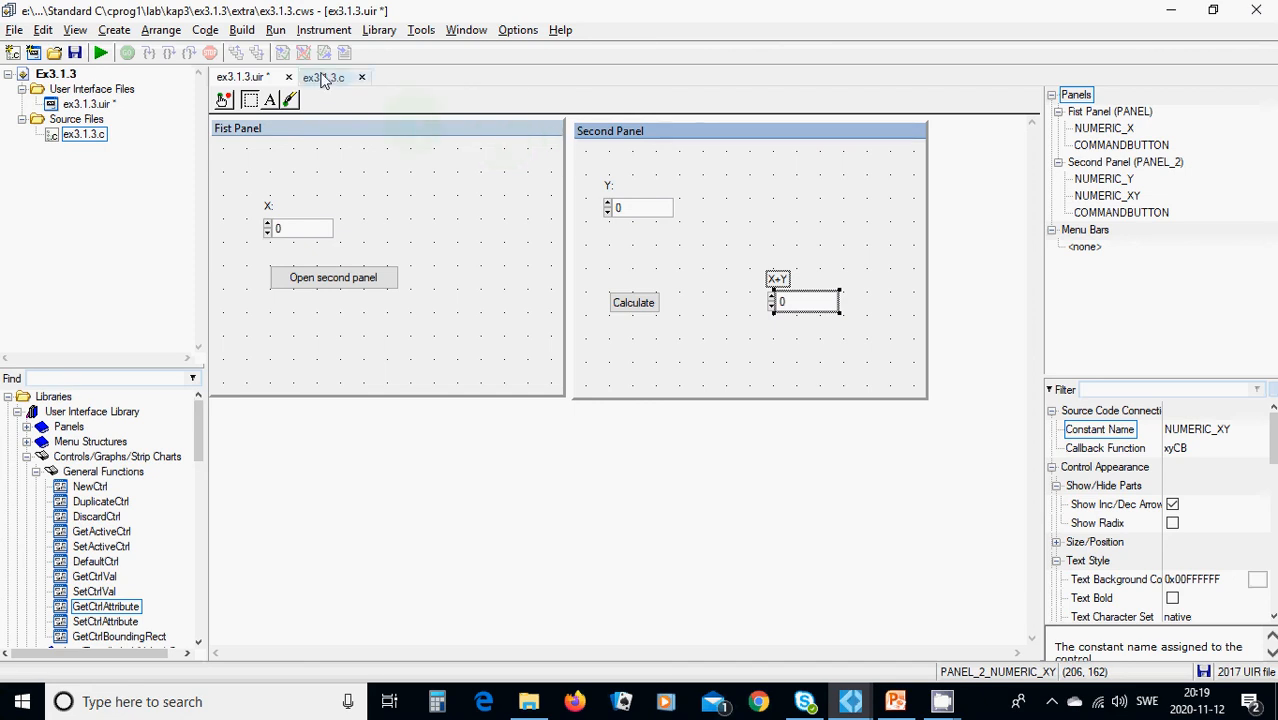
{"action": "left_click", "coordinate": [322, 76]}
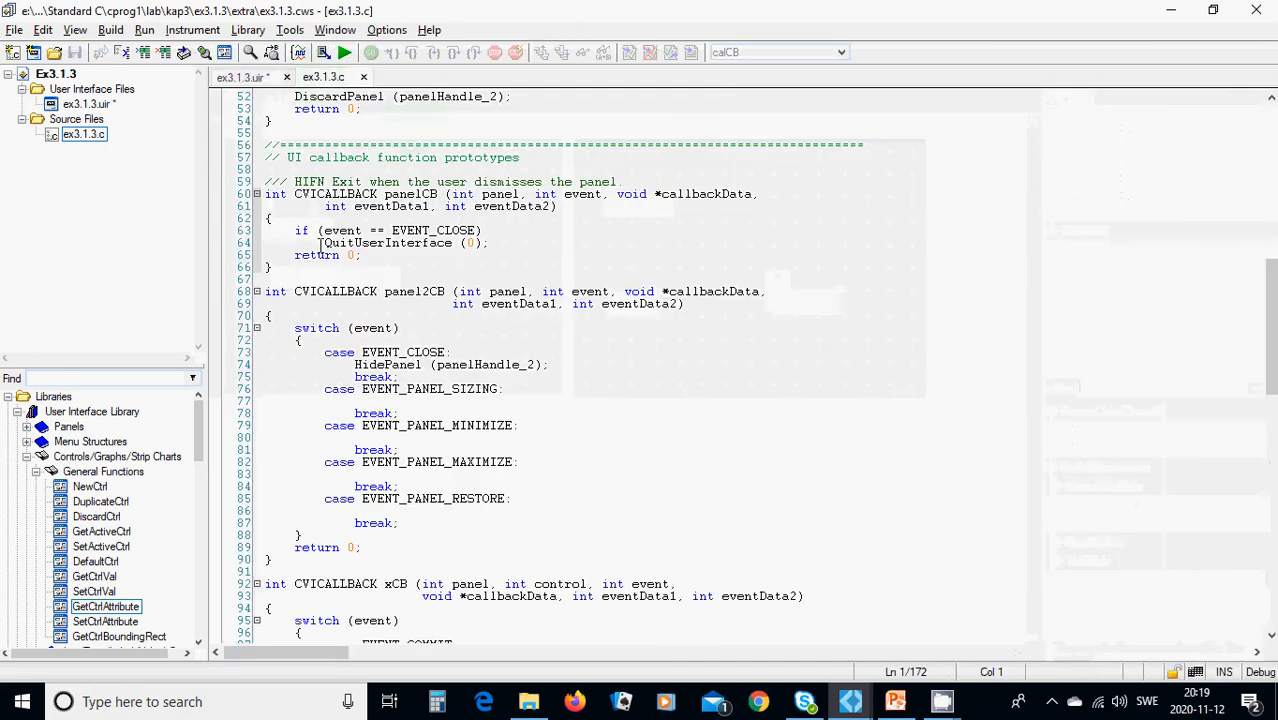
{"action": "scroll", "scroll_direction": "down", "scroll_amount": 3}
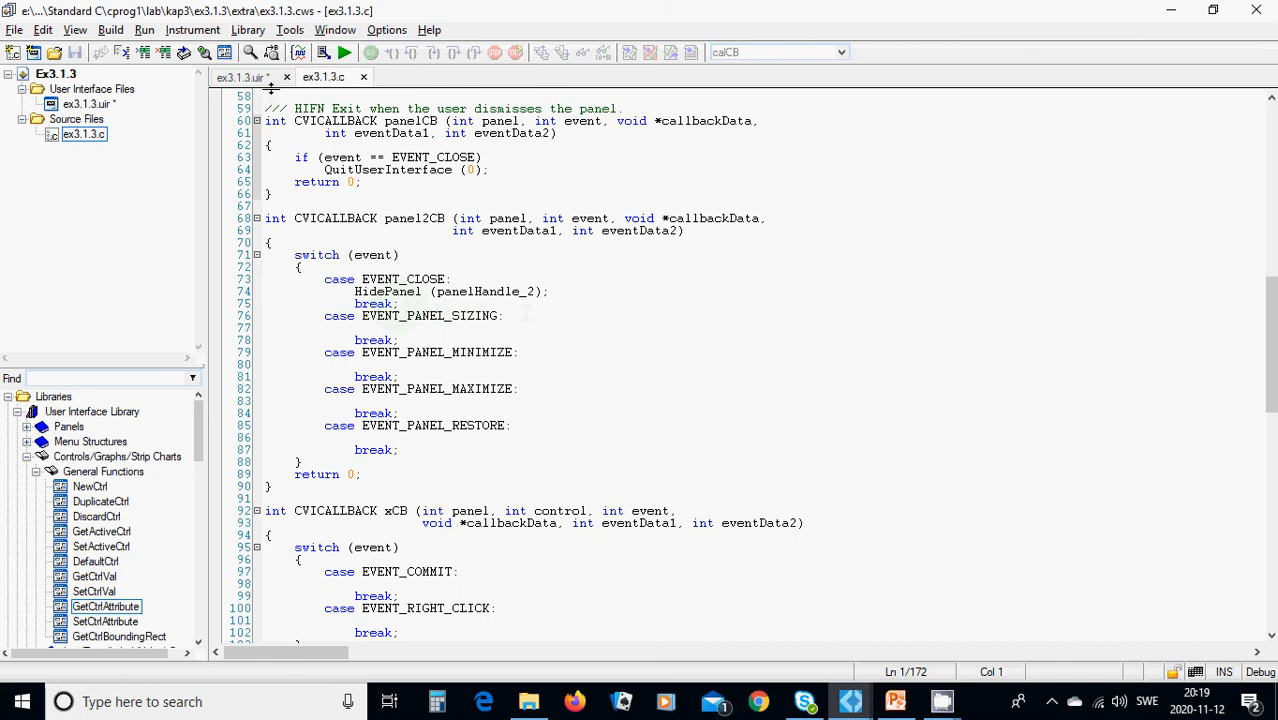
{"action": "left_click", "coordinate": [240, 76]}
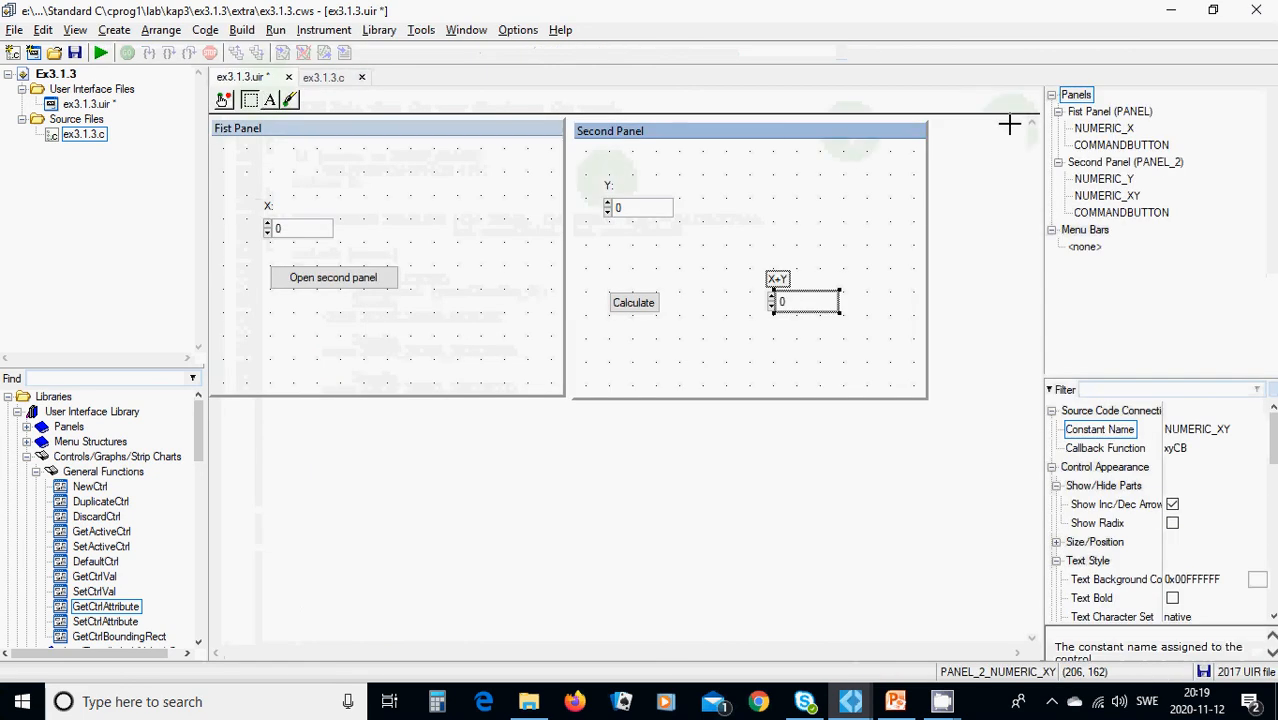
{"action": "mouse_move", "coordinate": [918, 136]}
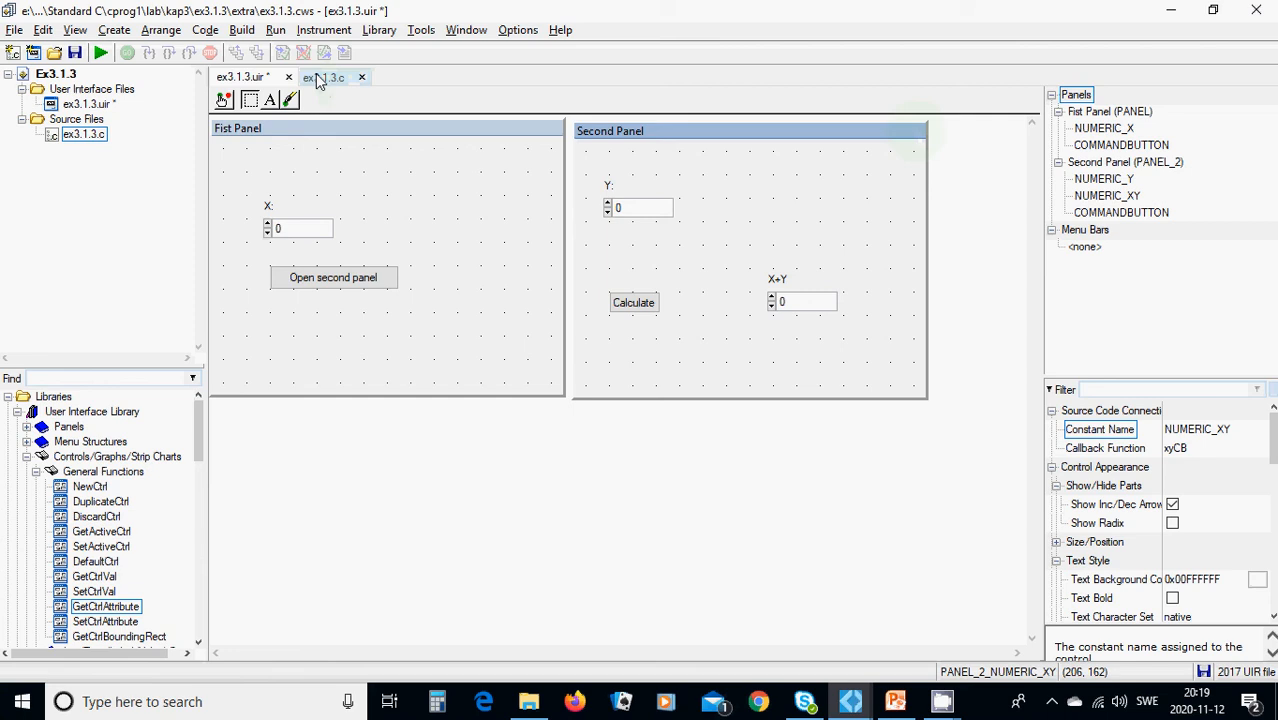
{"action": "left_click", "coordinate": [324, 76]}
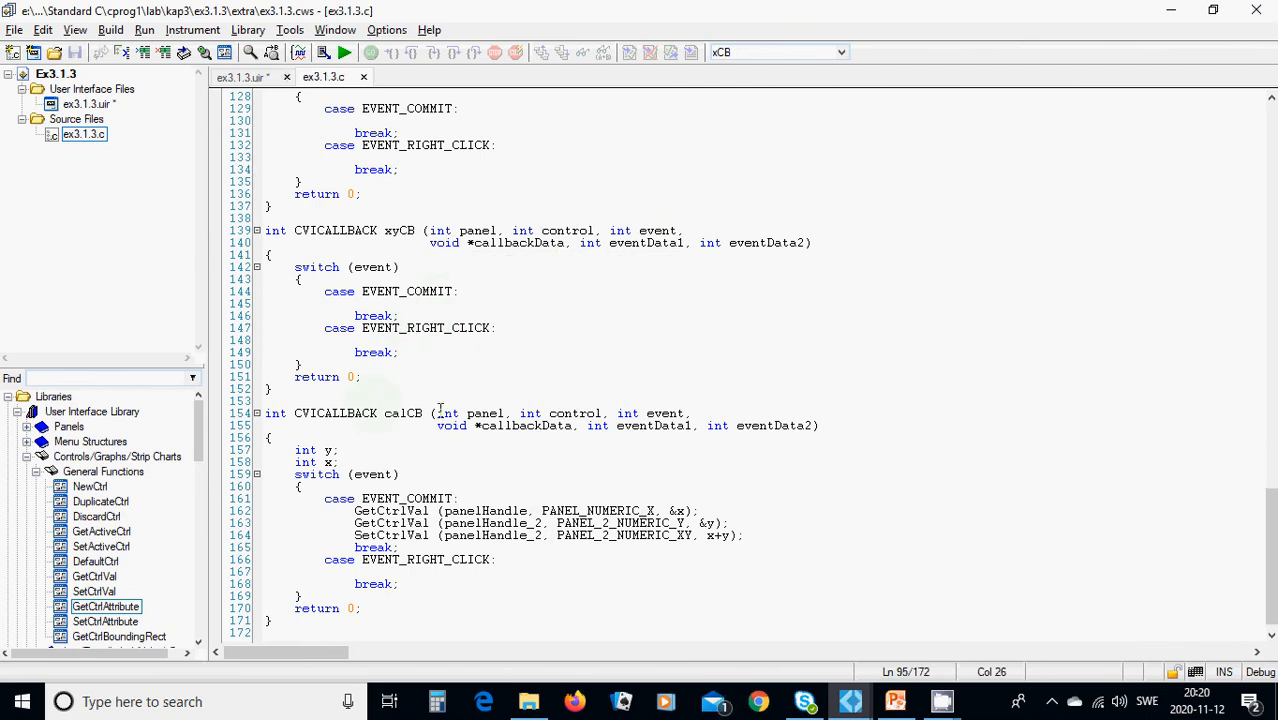
{"action": "mouse_move", "coordinate": [288, 436]}
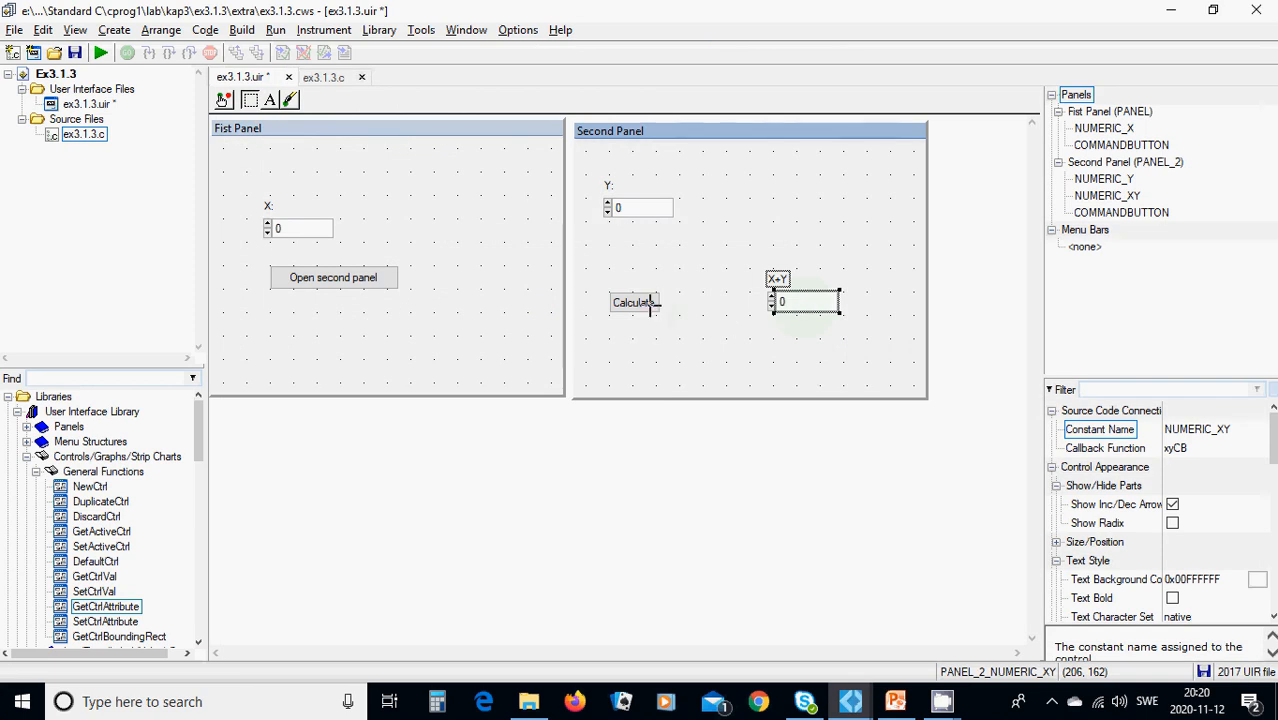
Check Calculate uses calcCB and the open button uses openCB, then show calcCB's source
{"action": "left_click", "coordinate": [634, 302]}
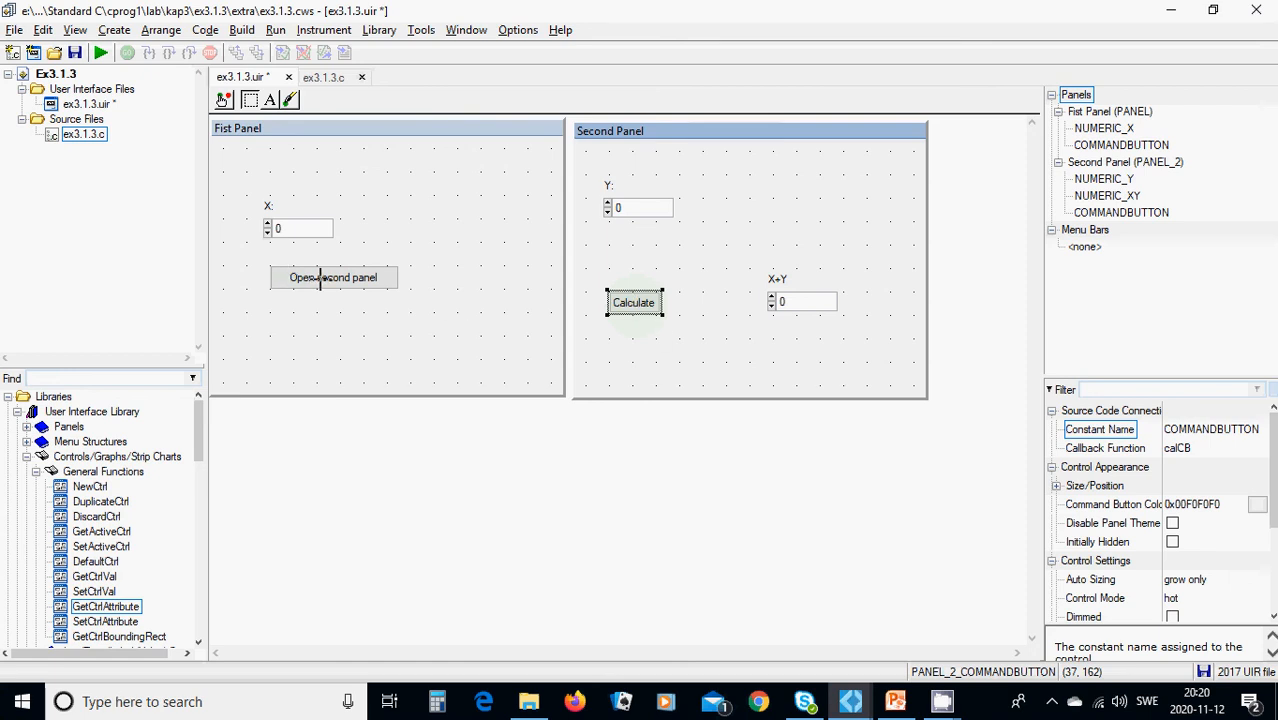
{"action": "left_click", "coordinate": [332, 276]}
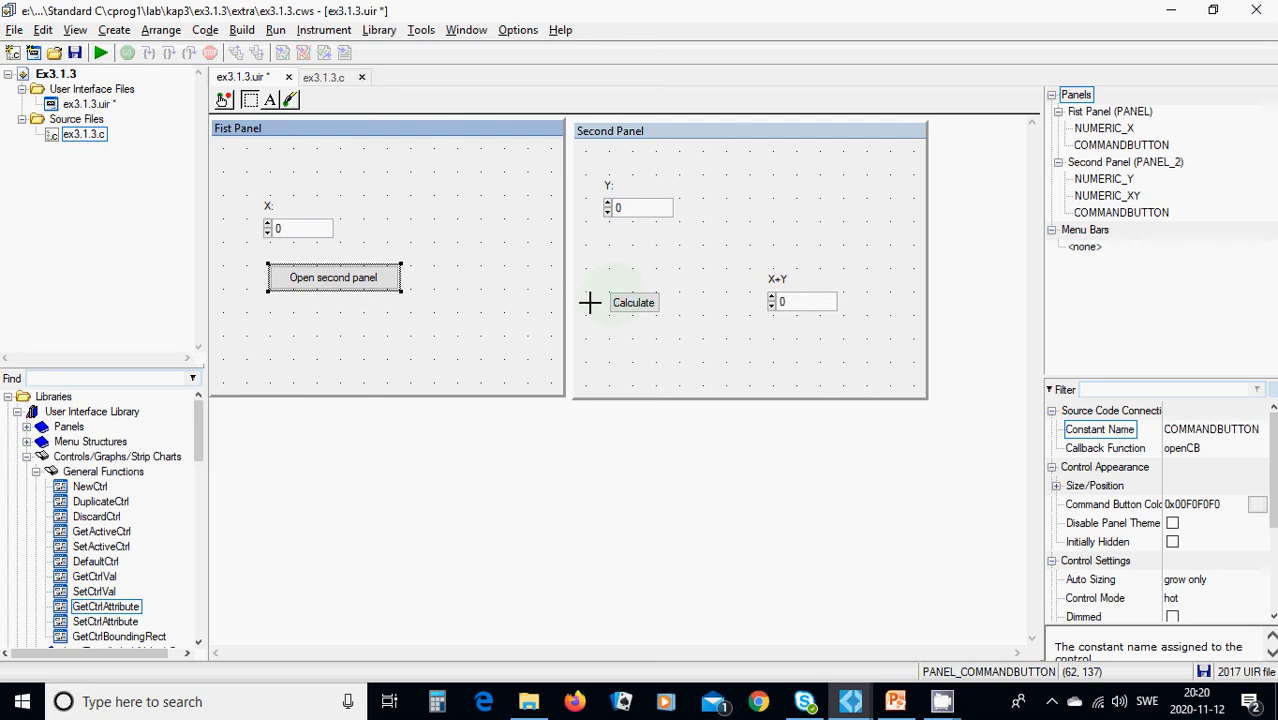
{"action": "left_click", "coordinate": [632, 302]}
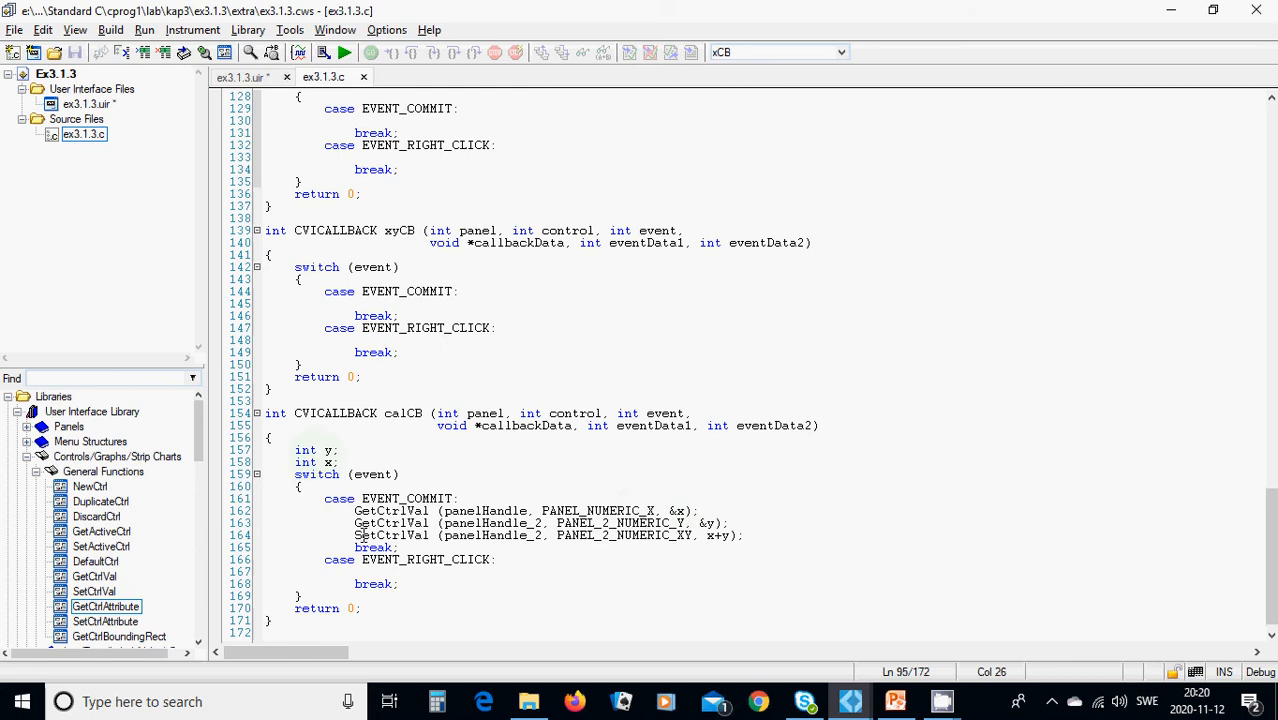
{"action": "mouse_move", "coordinate": [454, 536]}
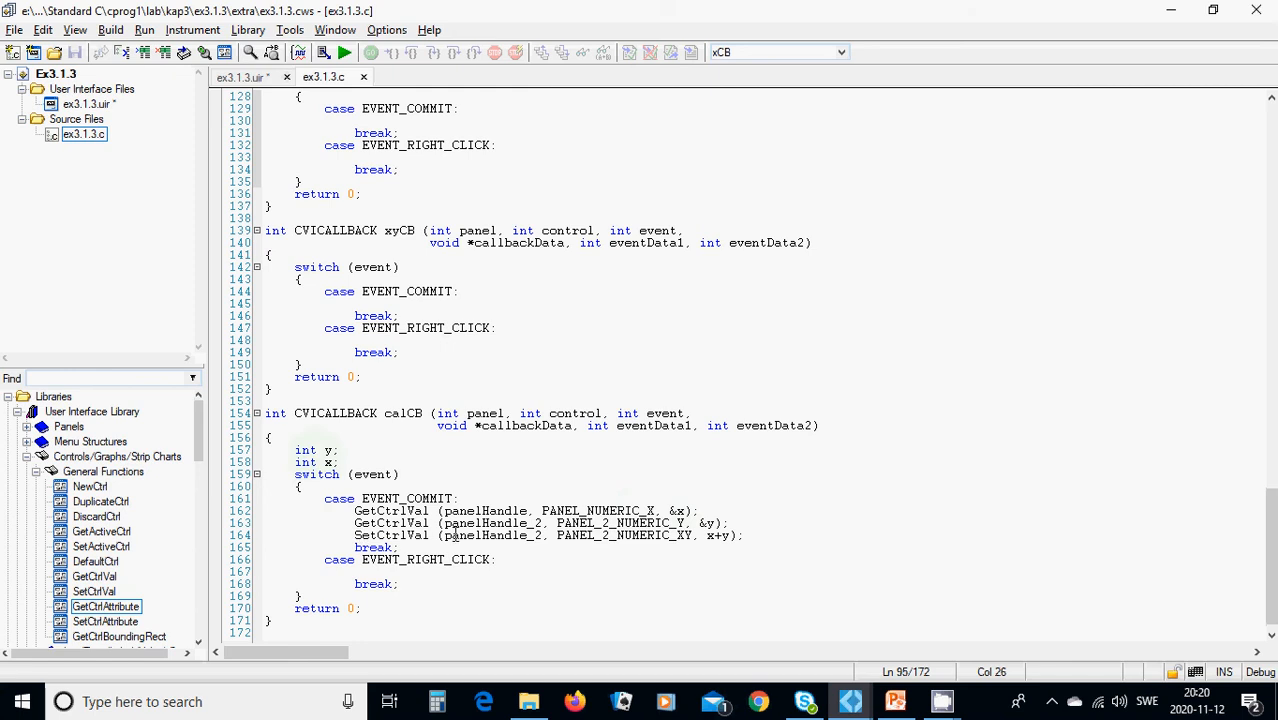
{"action": "mouse_move", "coordinate": [640, 534]}
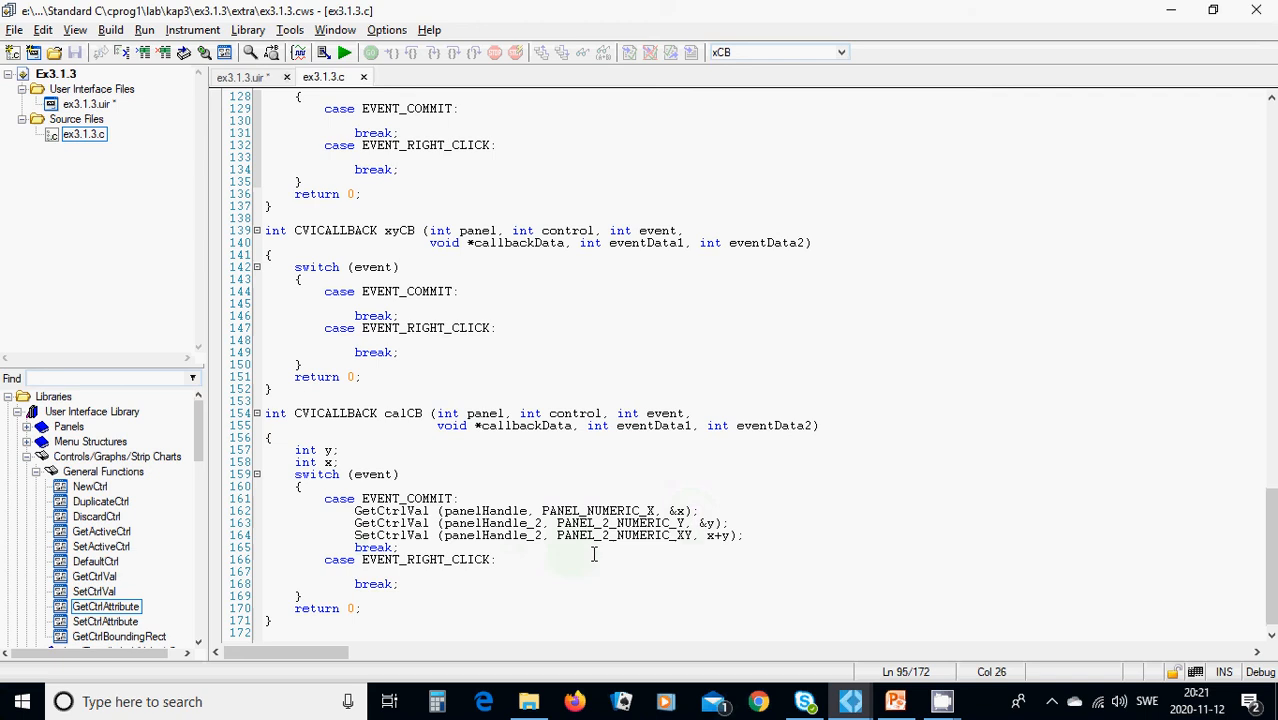
{"action": "mouse_move", "coordinate": [728, 550]}
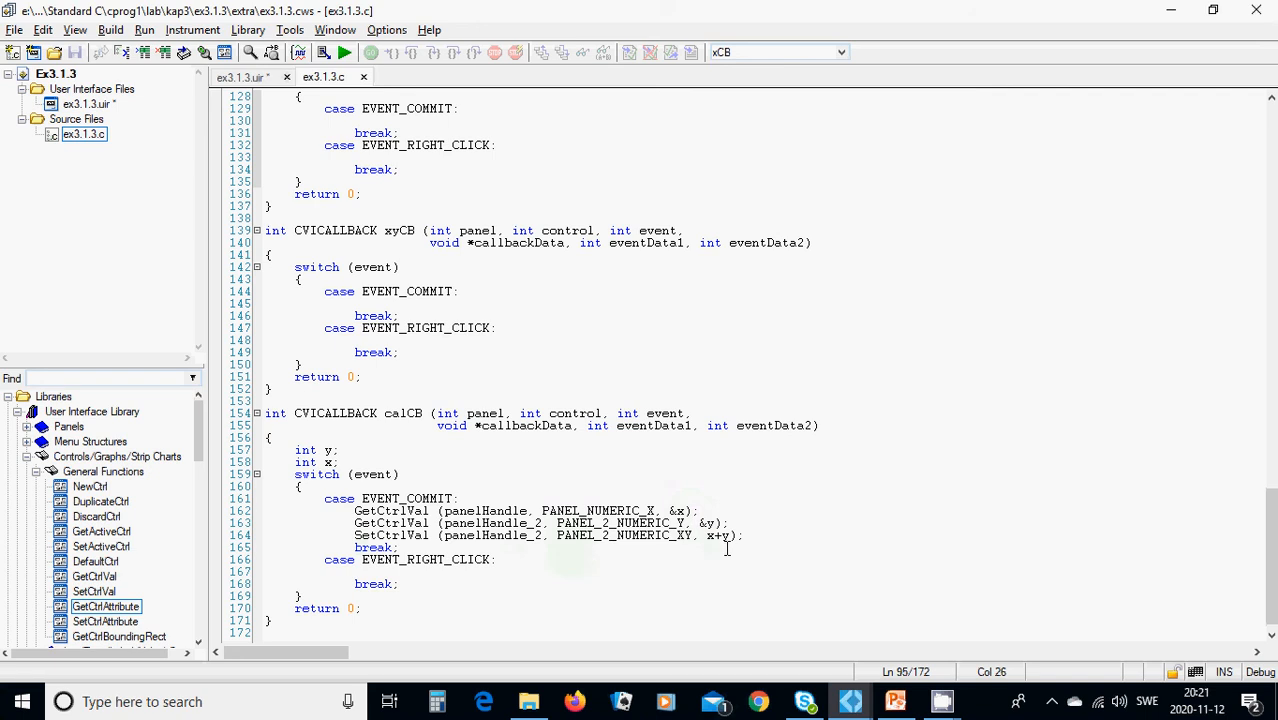
{"action": "scroll", "scroll_direction": "up", "scroll_amount": 3}
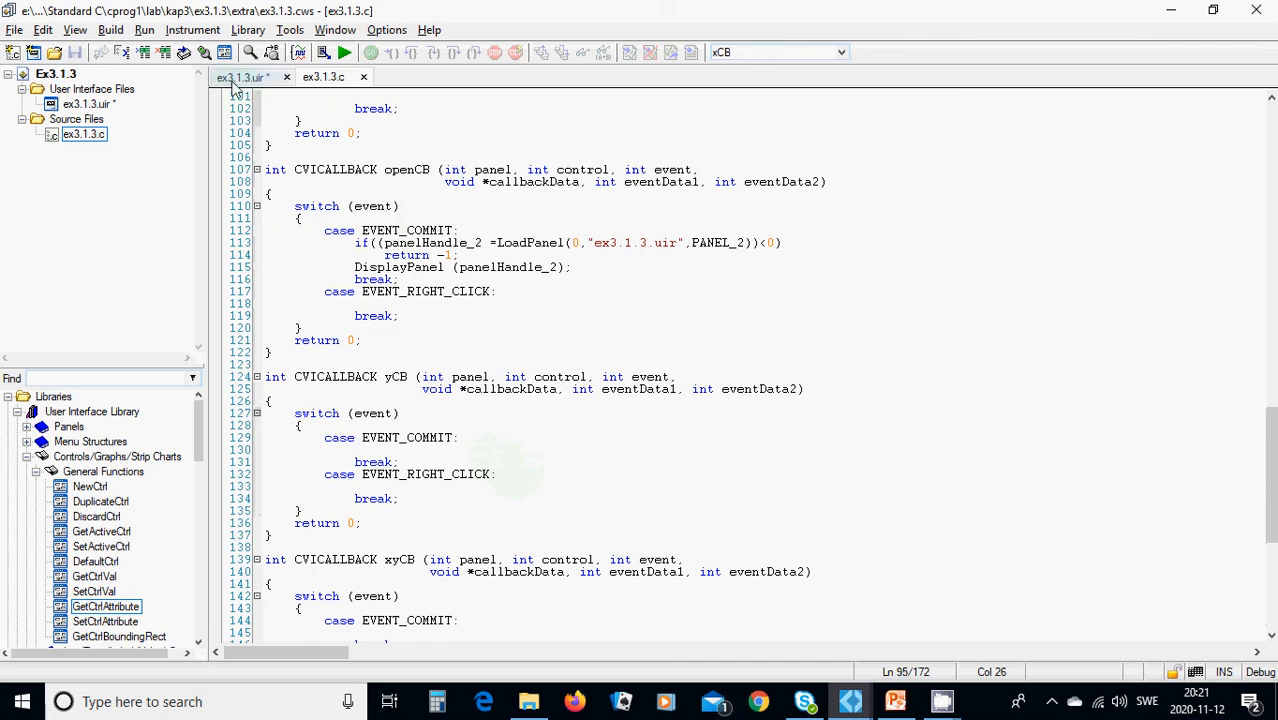
{"action": "left_click", "coordinate": [240, 76]}
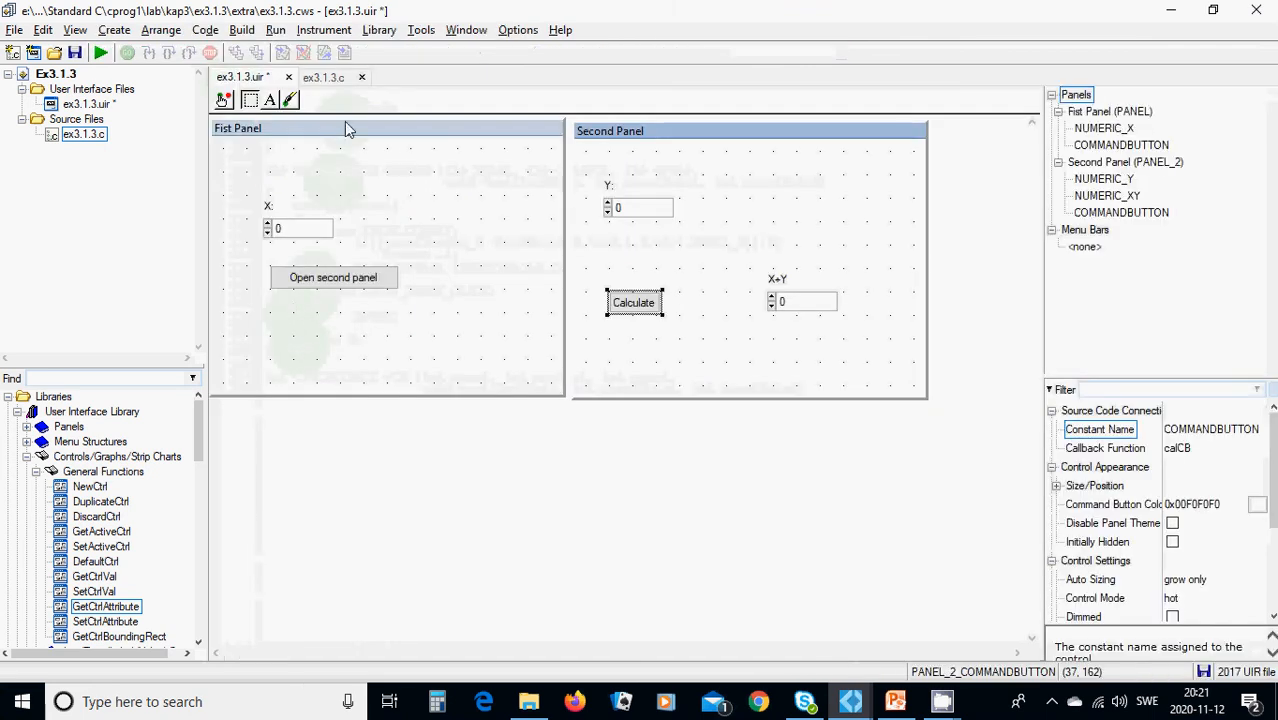
{"action": "left_click", "coordinate": [322, 76]}
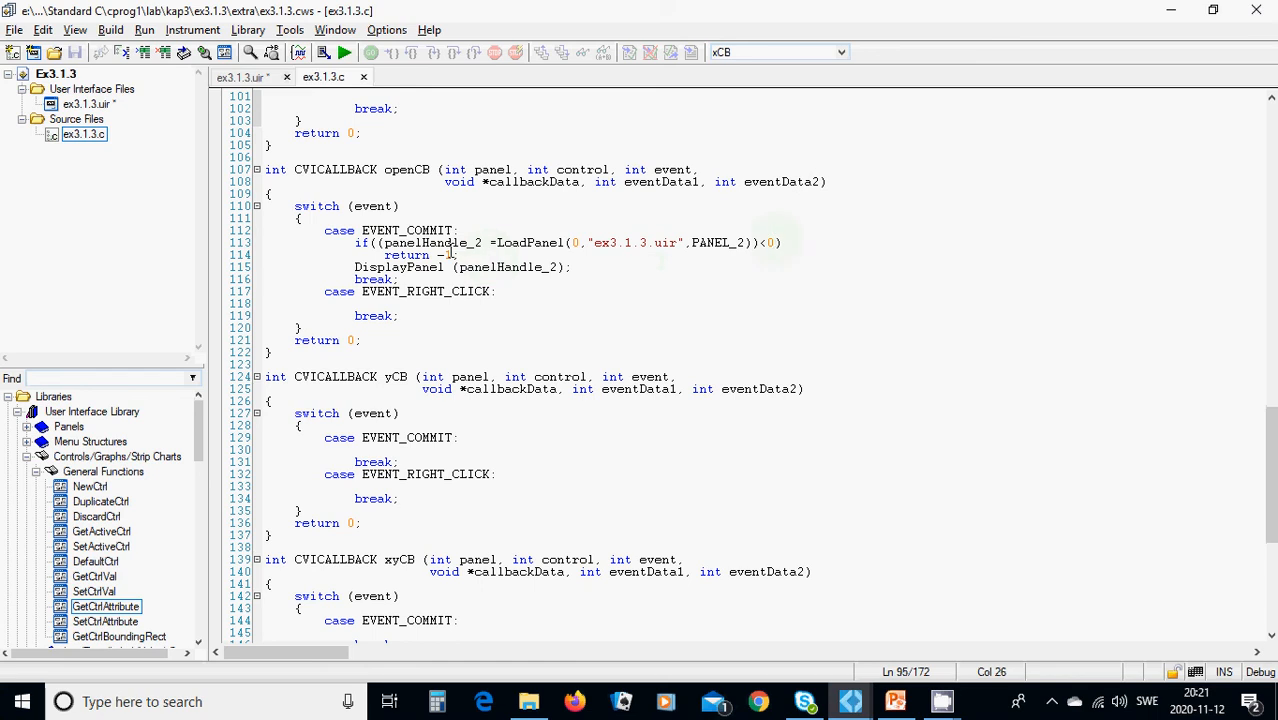
{"action": "mouse_move", "coordinate": [422, 268]}
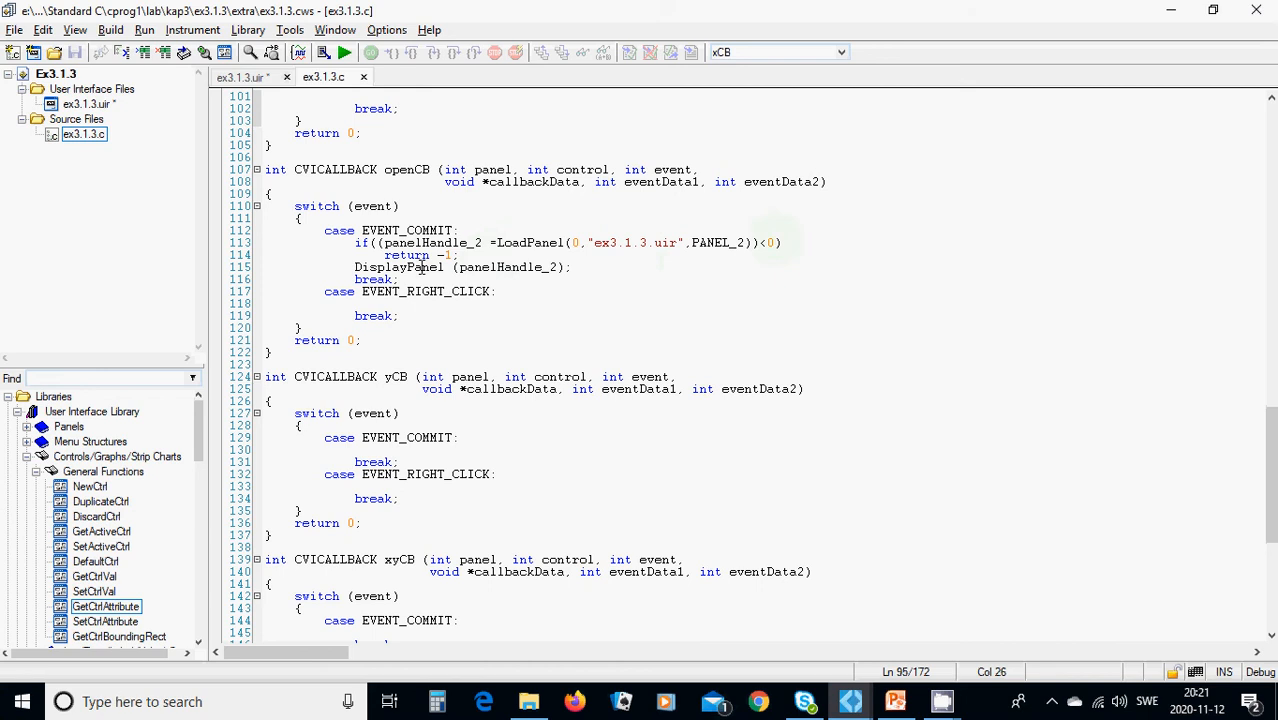
{"action": "mouse_move", "coordinate": [460, 298]}
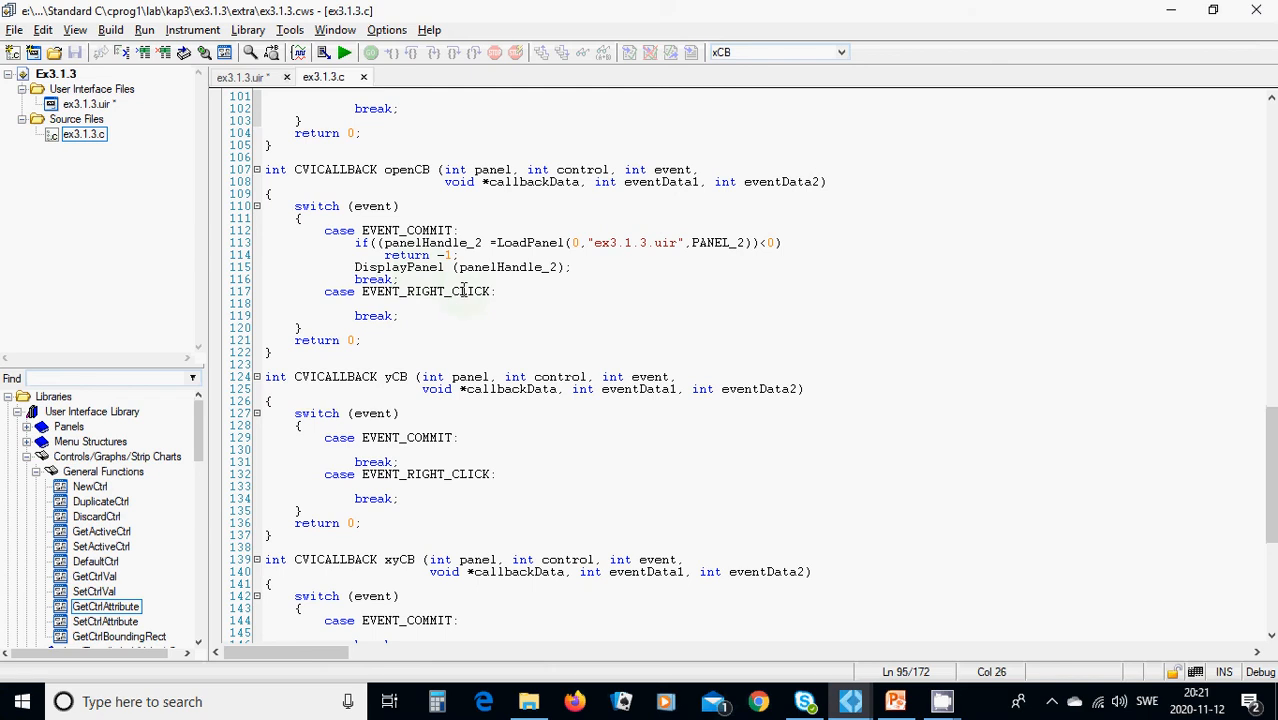
{"action": "mouse_move", "coordinate": [520, 284]}
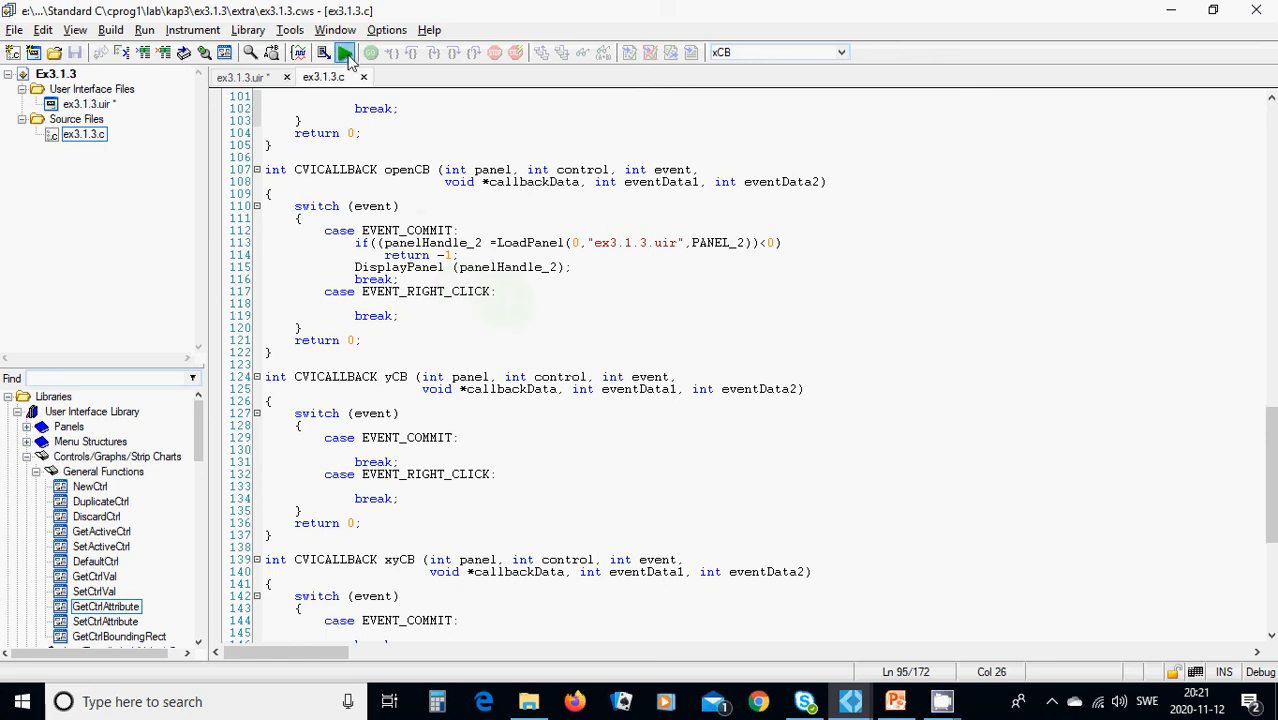
Debug-run the ex3.1.3 project so it builds and the First Panel window appears
{"action": "left_click", "coordinate": [344, 52]}
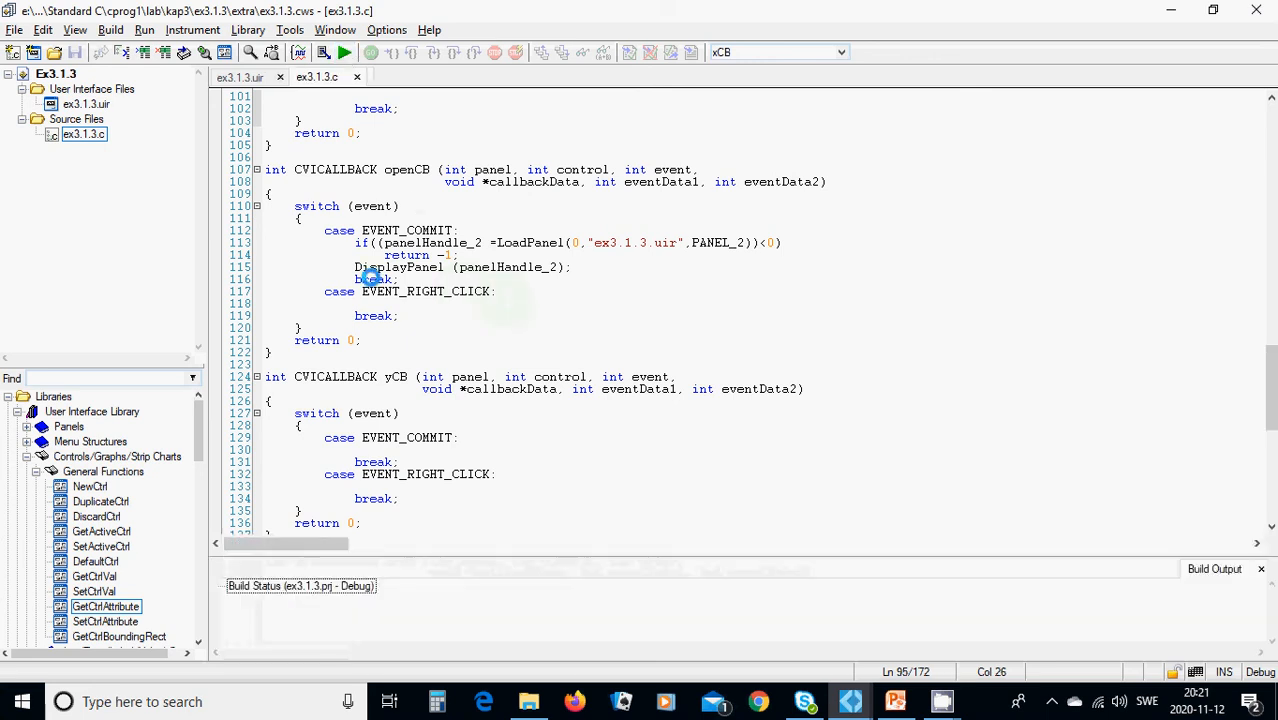
{"action": "left_click", "coordinate": [344, 52]}
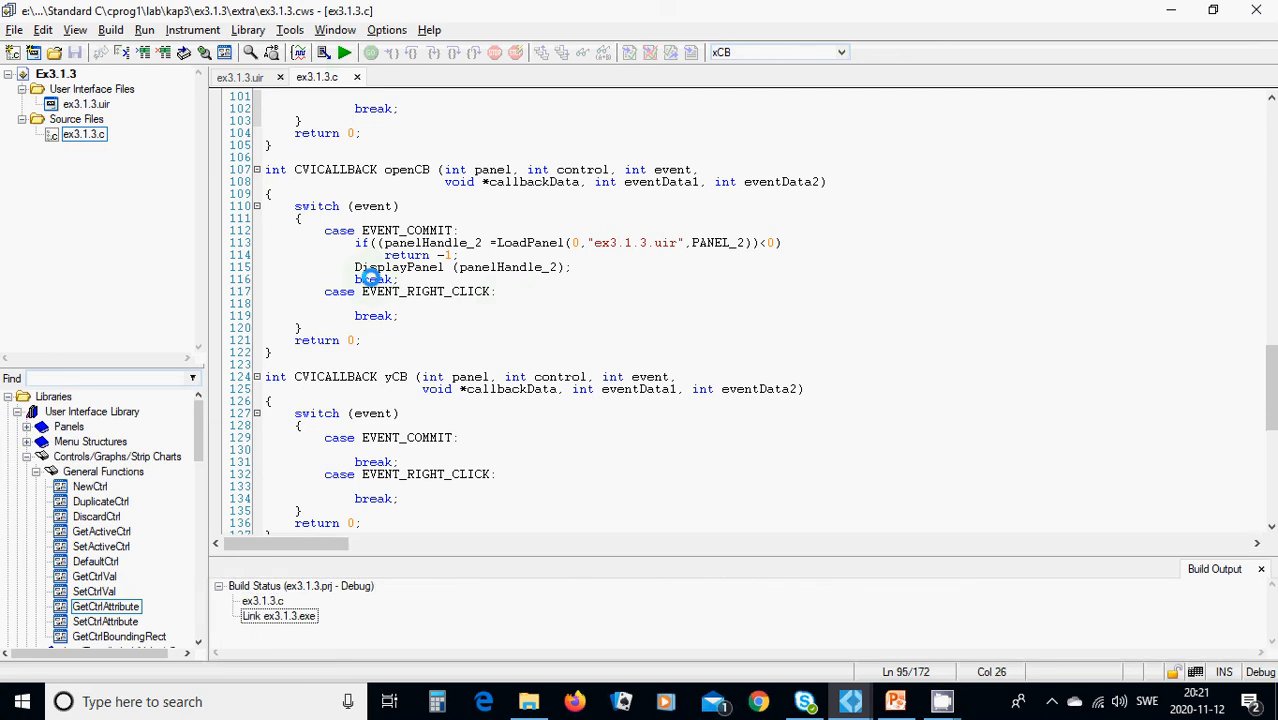
{"action": "left_click", "coordinate": [344, 52]}
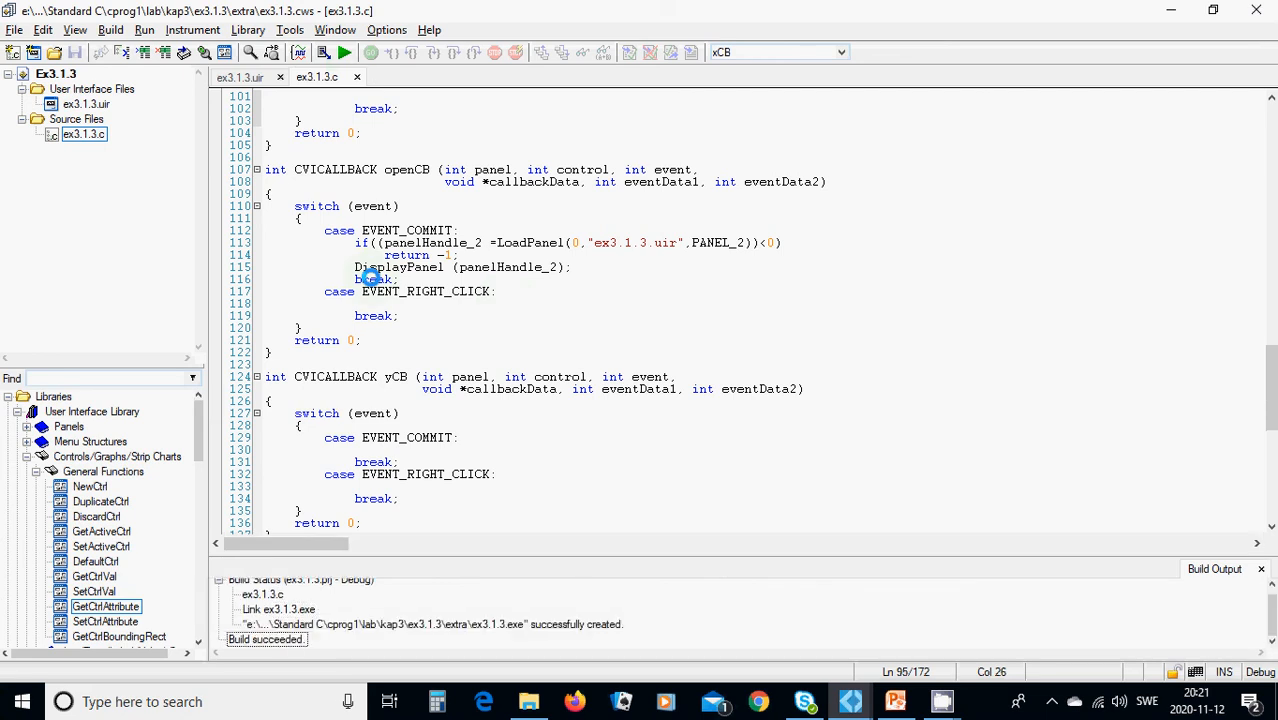
{"action": "left_click", "coordinate": [344, 52]}
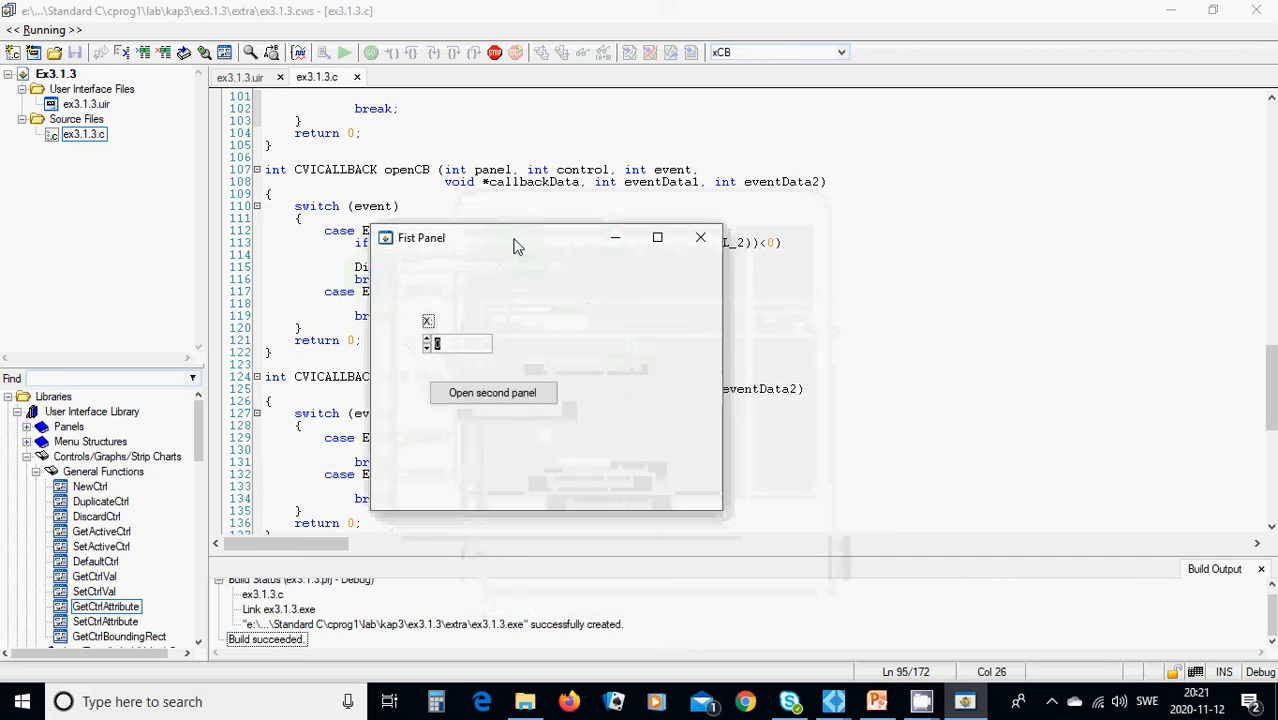
{"action": "left_click", "coordinate": [700, 238]}
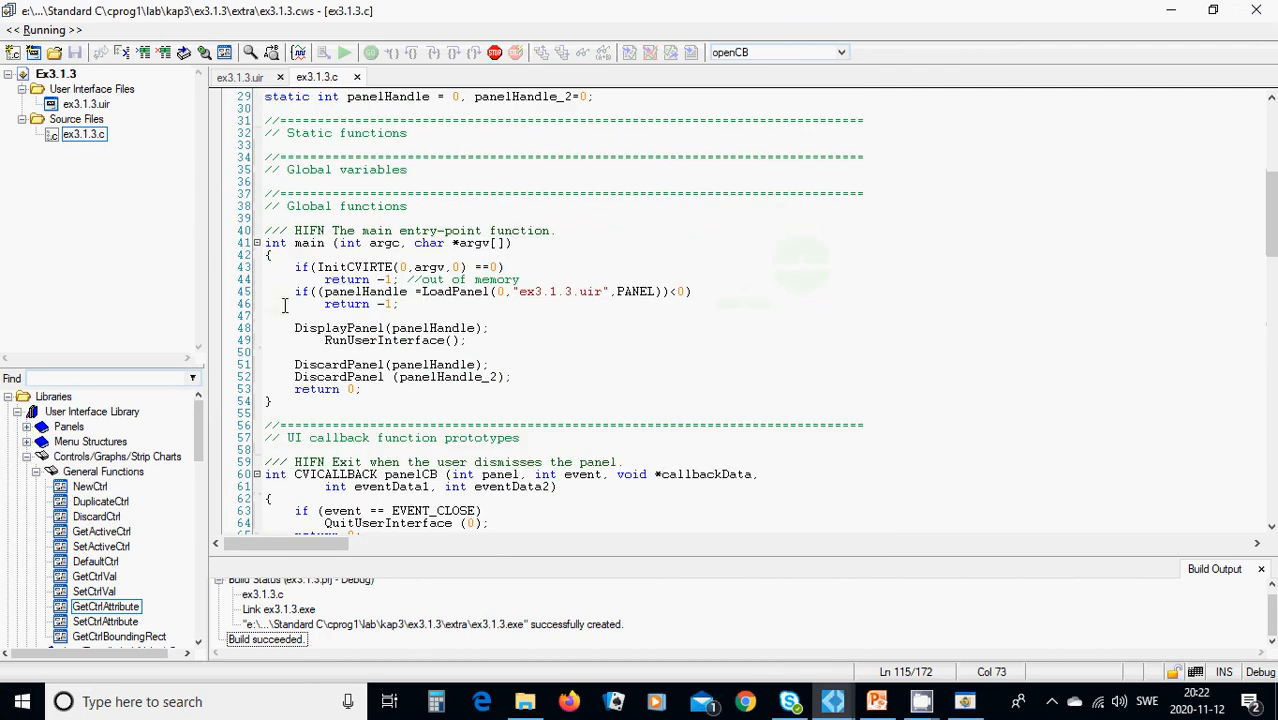
{"action": "mouse_move", "coordinate": [564, 330]}
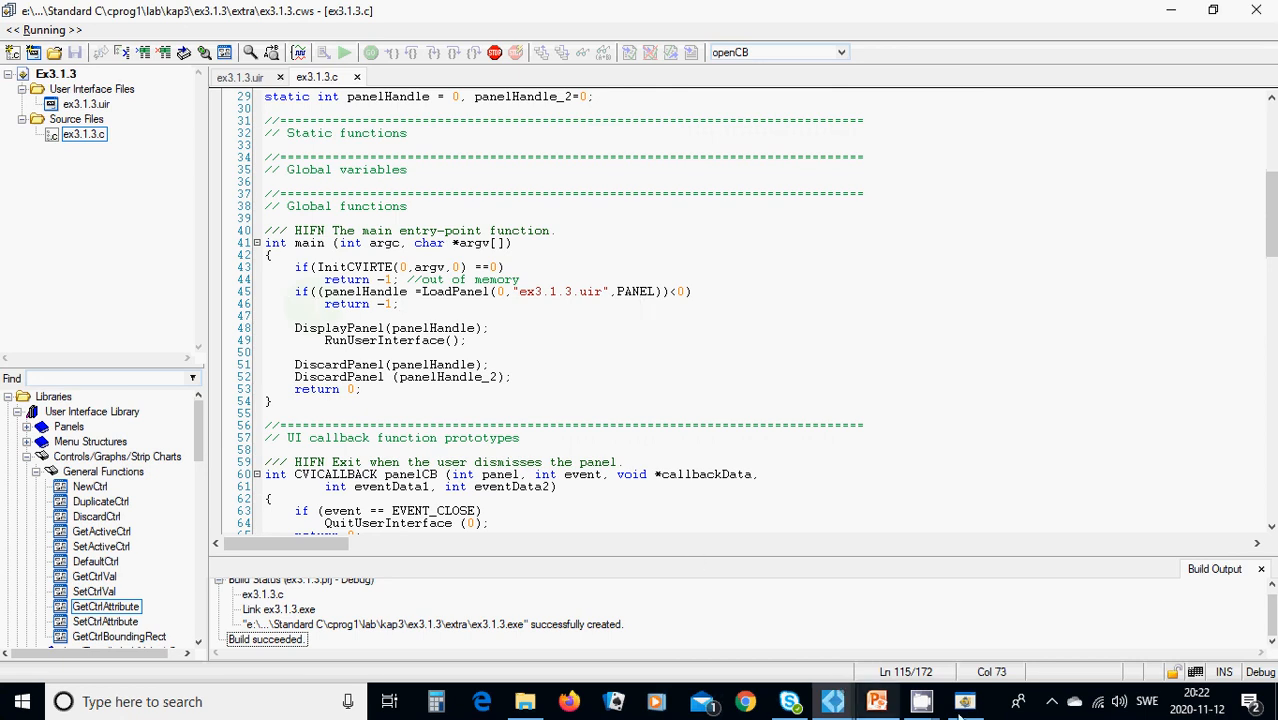
With X=10 open the second panel, enter Y=2 for a sum of 12, then close it
{"action": "left_click", "coordinate": [344, 52]}
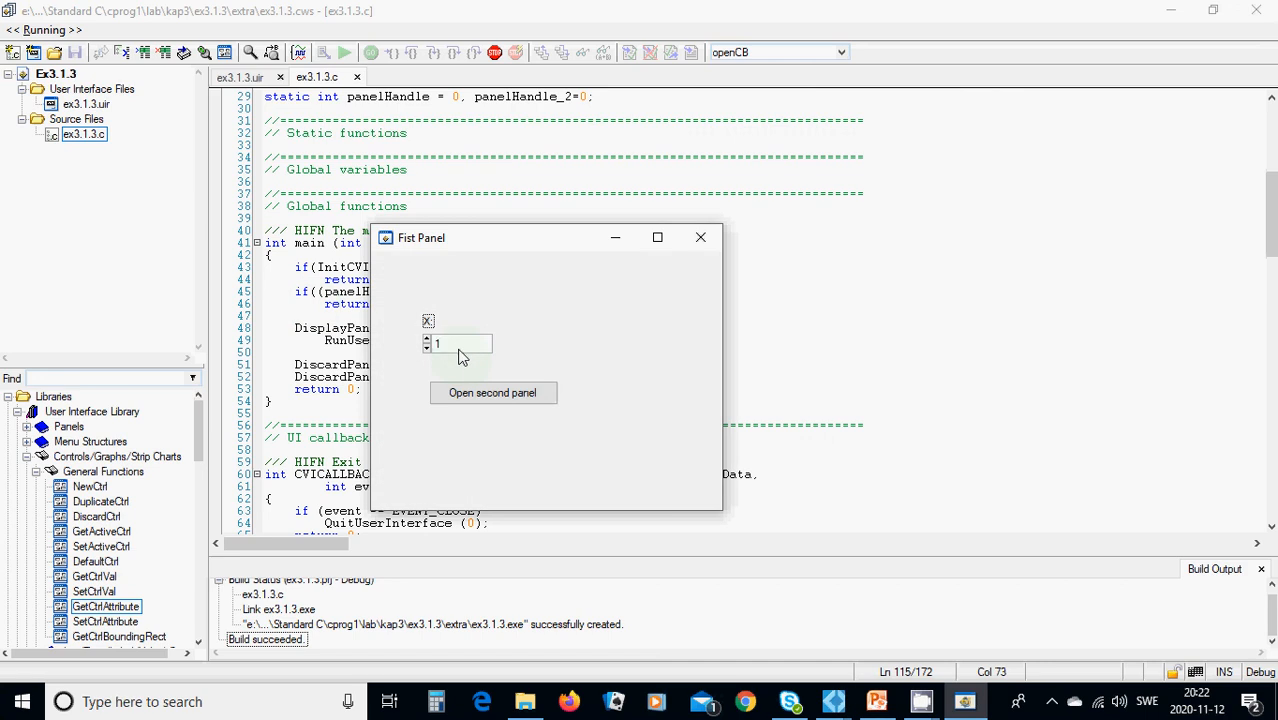
{"action": "left_click", "coordinate": [492, 392]}
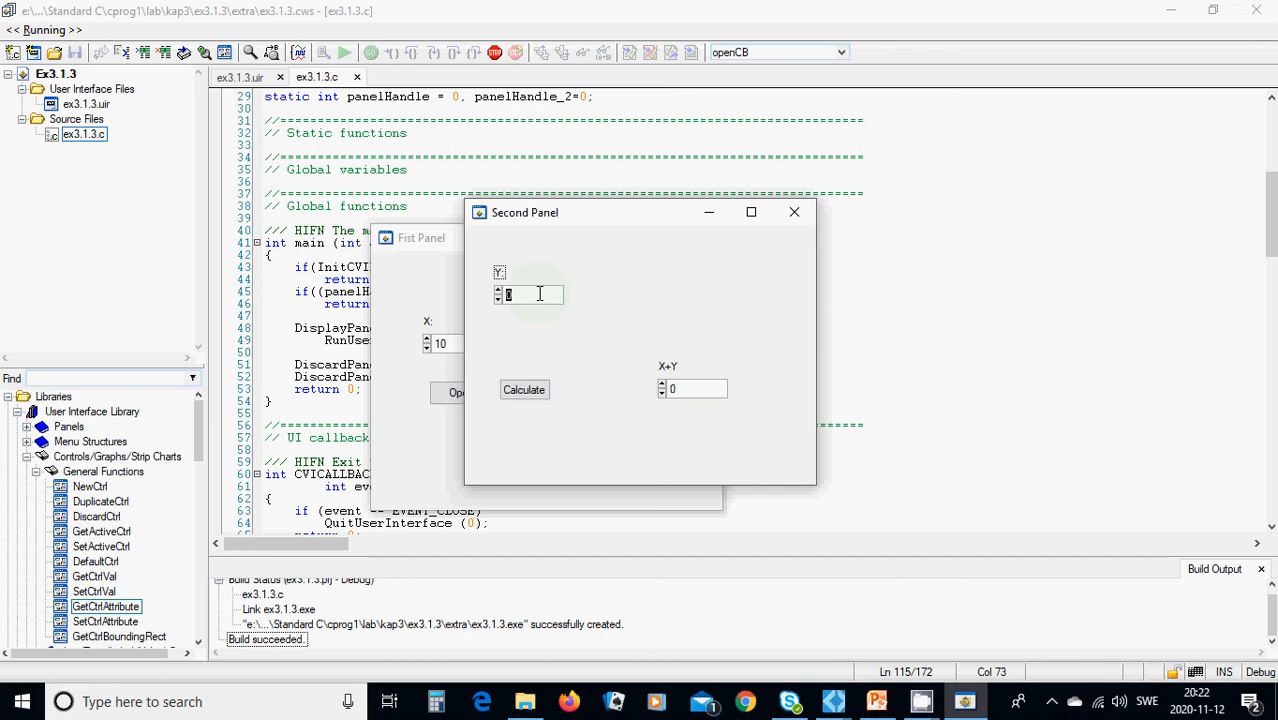
{"action": "left_click", "coordinate": [524, 388]}
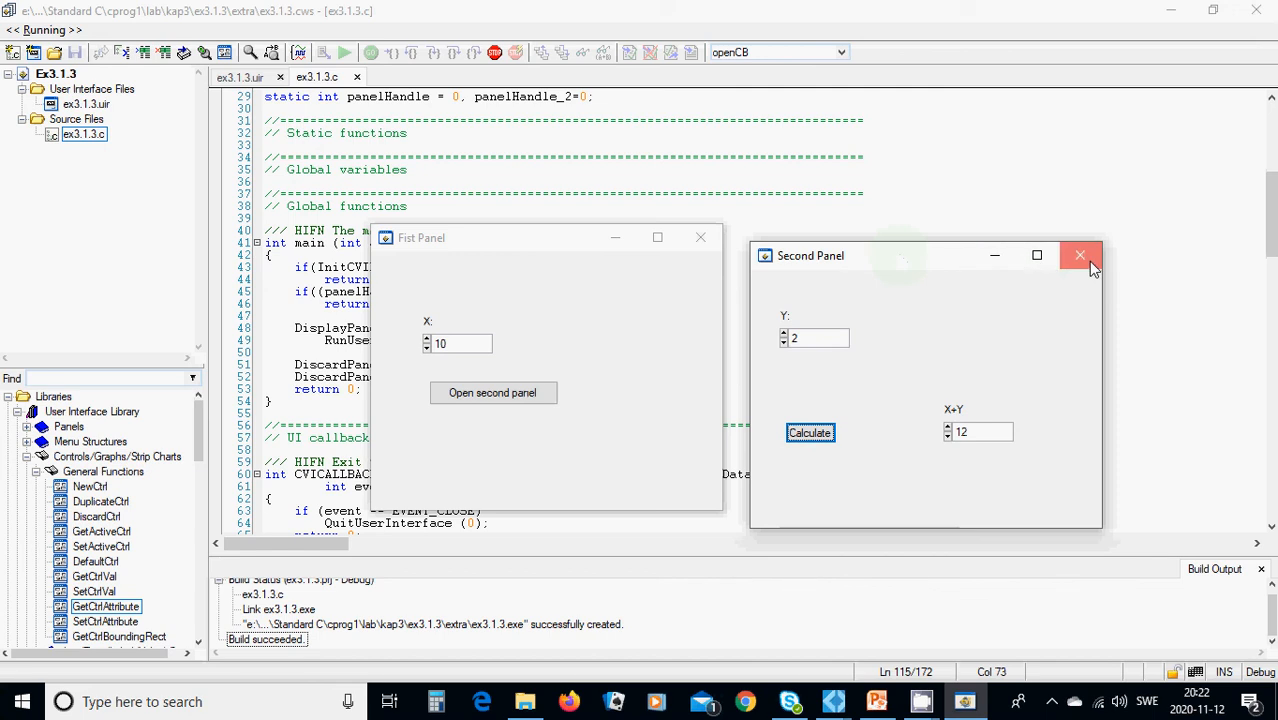
{"action": "left_click", "coordinate": [1080, 256]}
{"action": "type", "text": "0"}
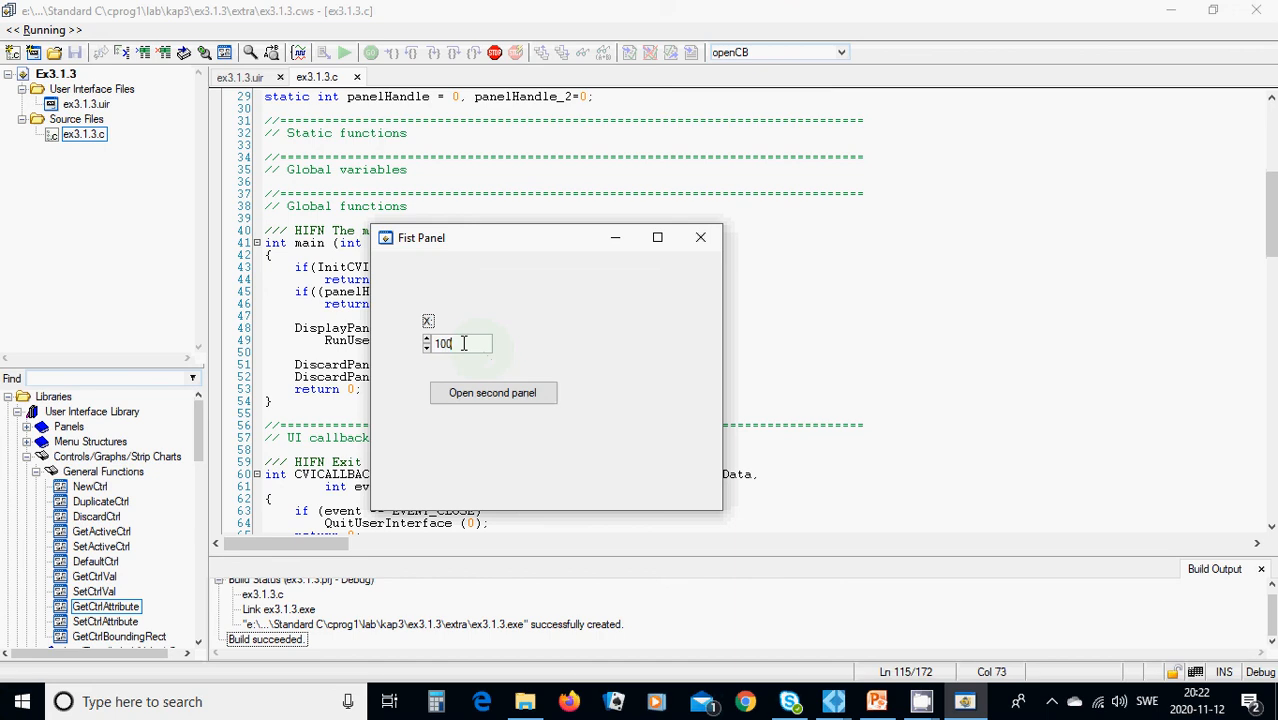
With X=100 and Y=1020, calculate X+Y = 1120 on the second panel, then close it
{"action": "left_click", "coordinate": [492, 392]}
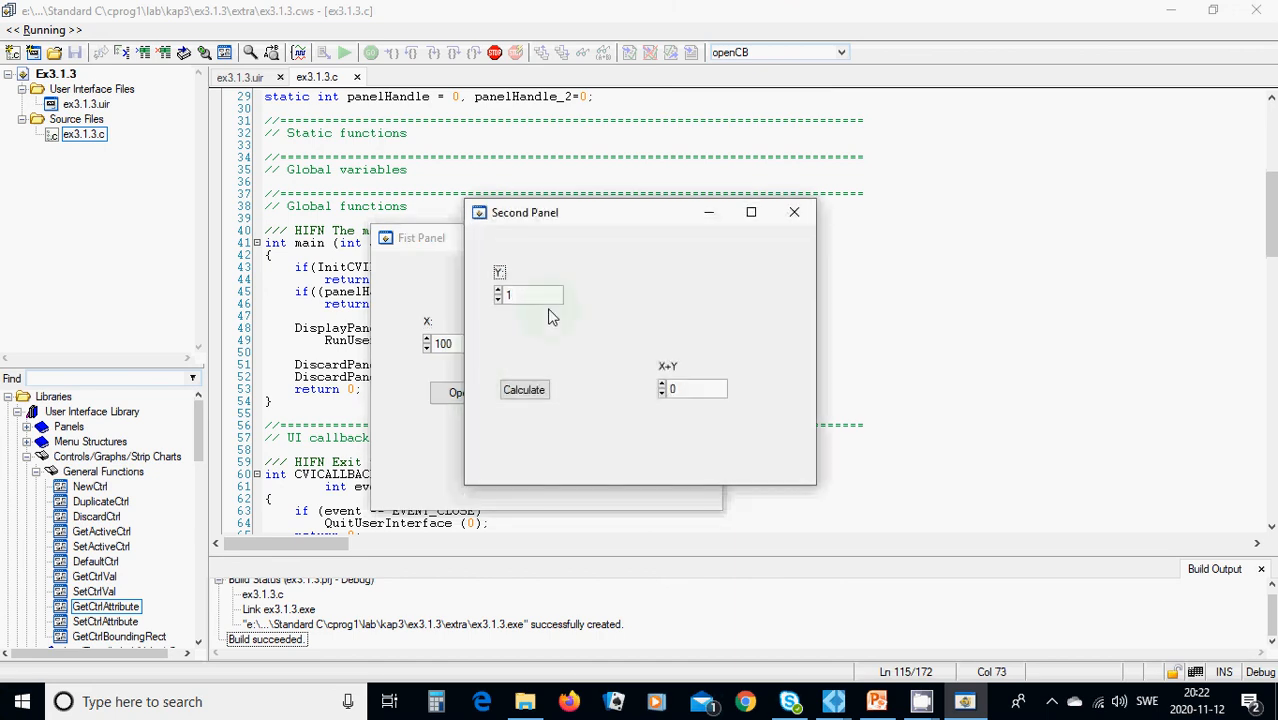
{"action": "type", "text": "100"}
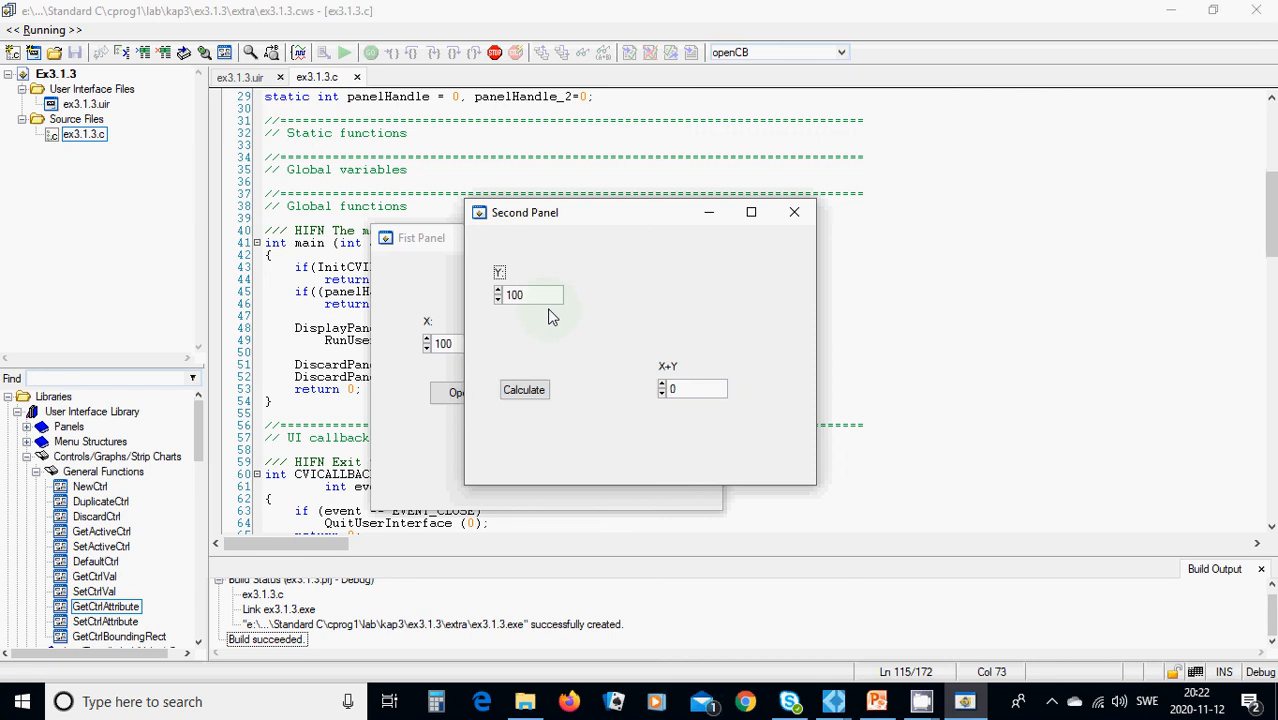
{"action": "type", "text": "10"}
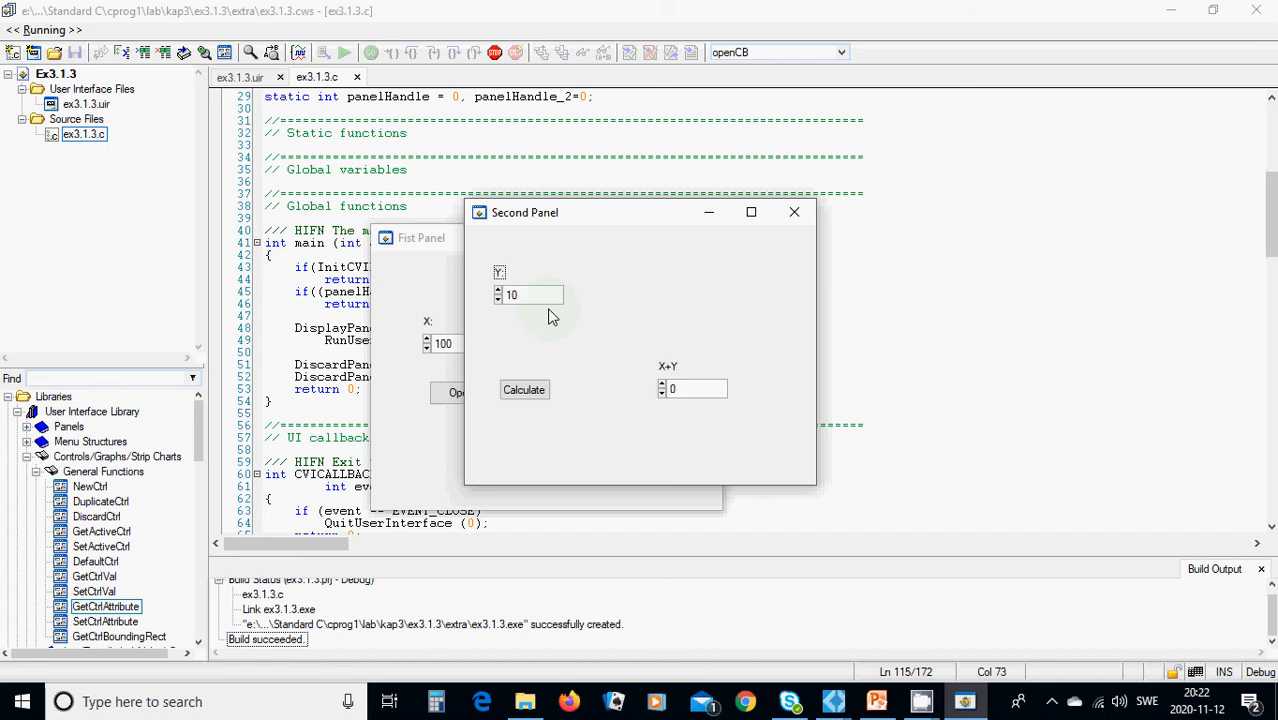
{"action": "type", "text": "020"}
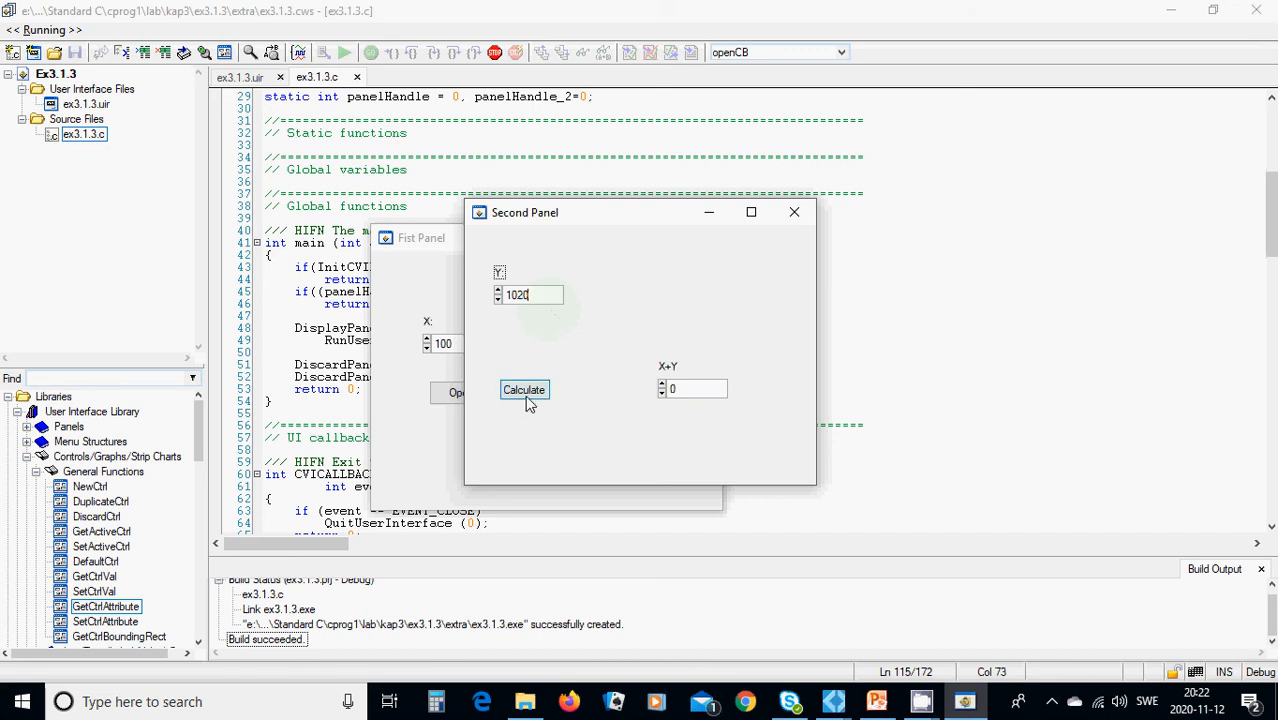
{"action": "left_click", "coordinate": [524, 388]}
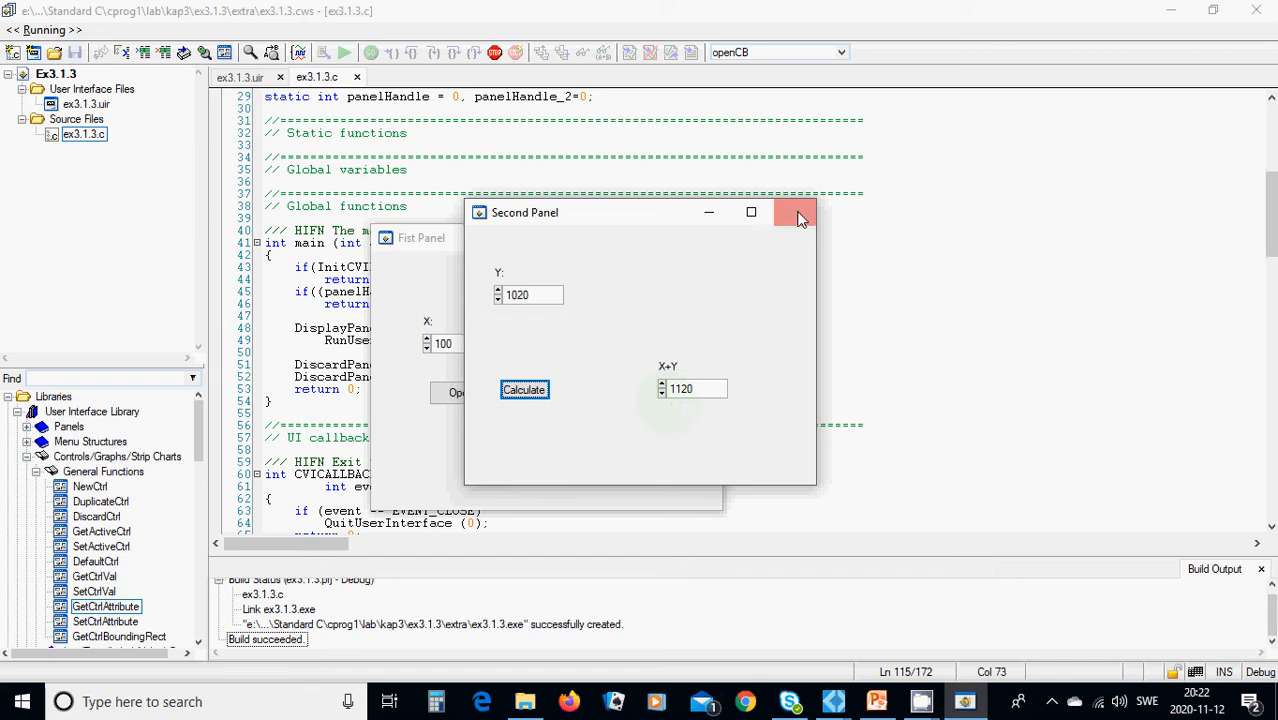
{"action": "left_click", "coordinate": [796, 212]}
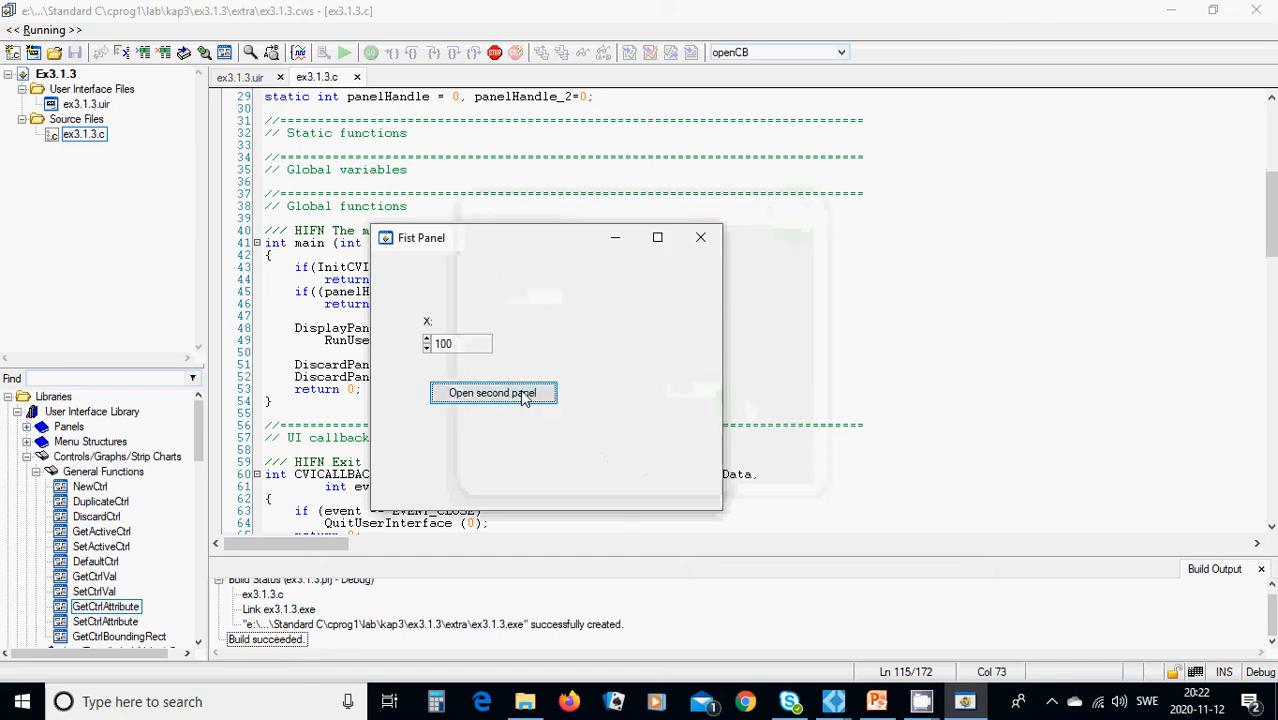
In the second panel, enter X=550 and Y=50 and calculate their sum
{"action": "left_click", "coordinate": [492, 392]}
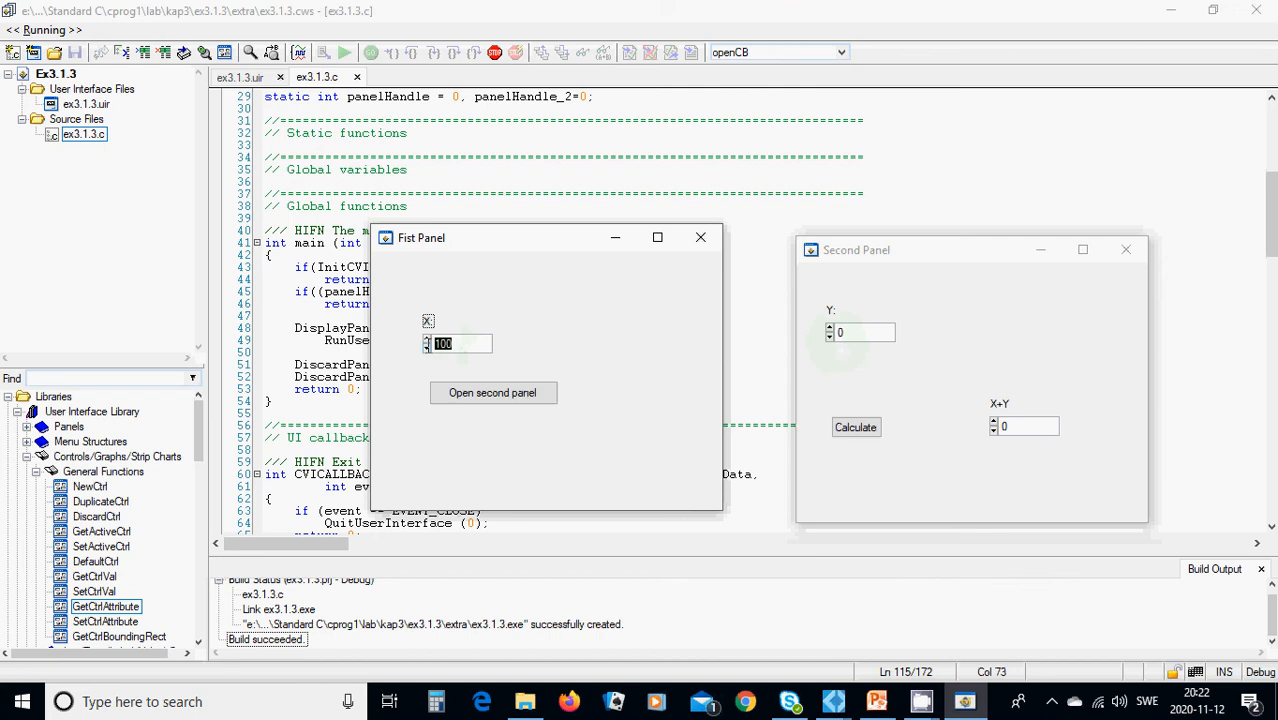
{"action": "type", "text": "550"}
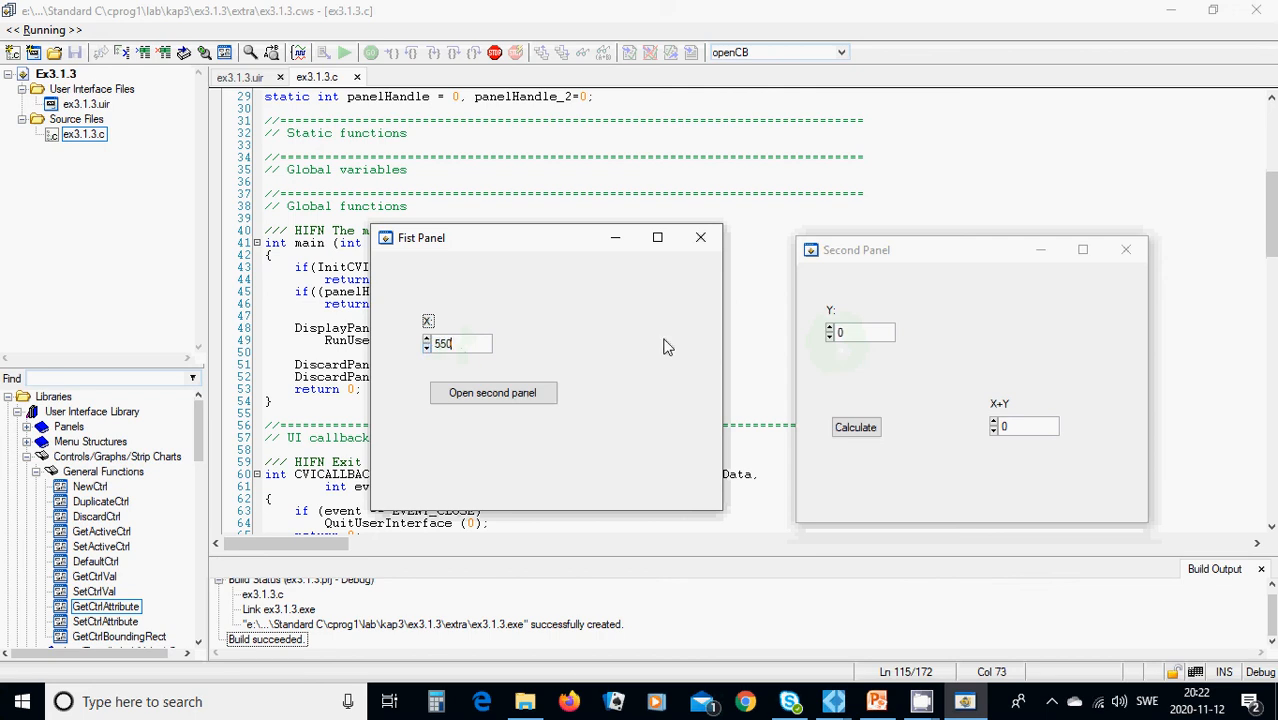
{"action": "left_click", "coordinate": [864, 332]}
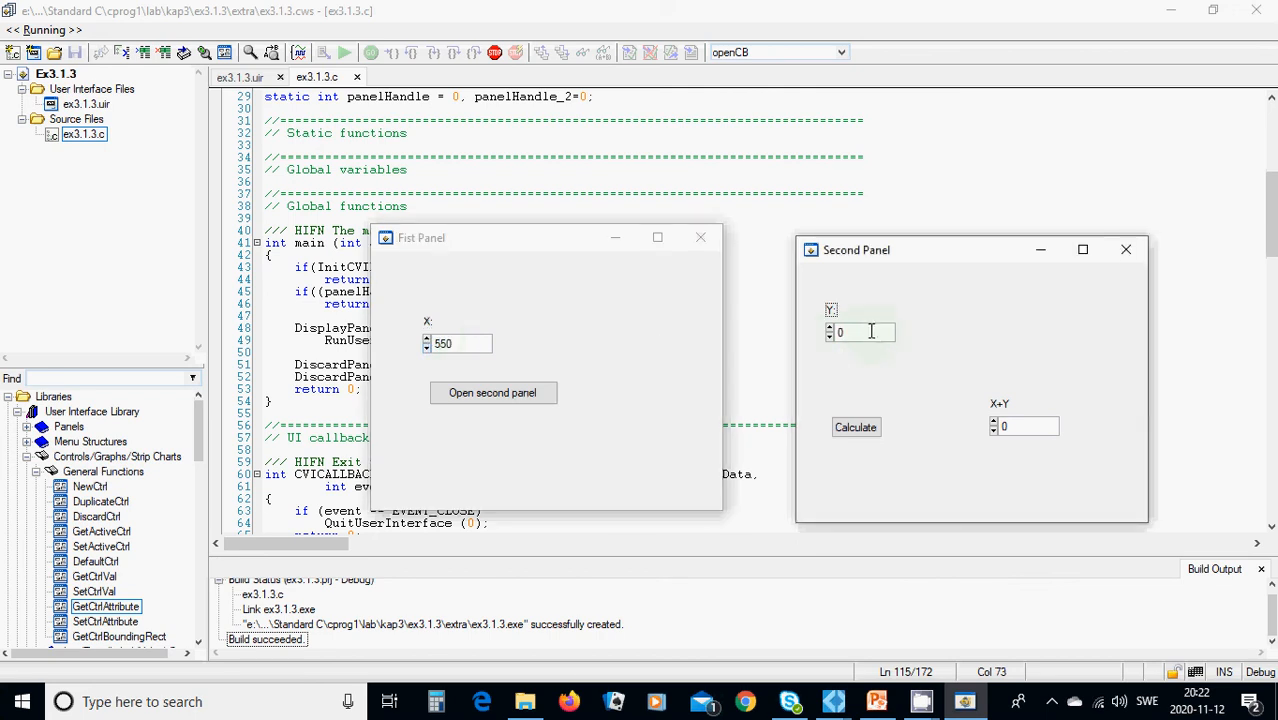
{"action": "type", "text": "50"}
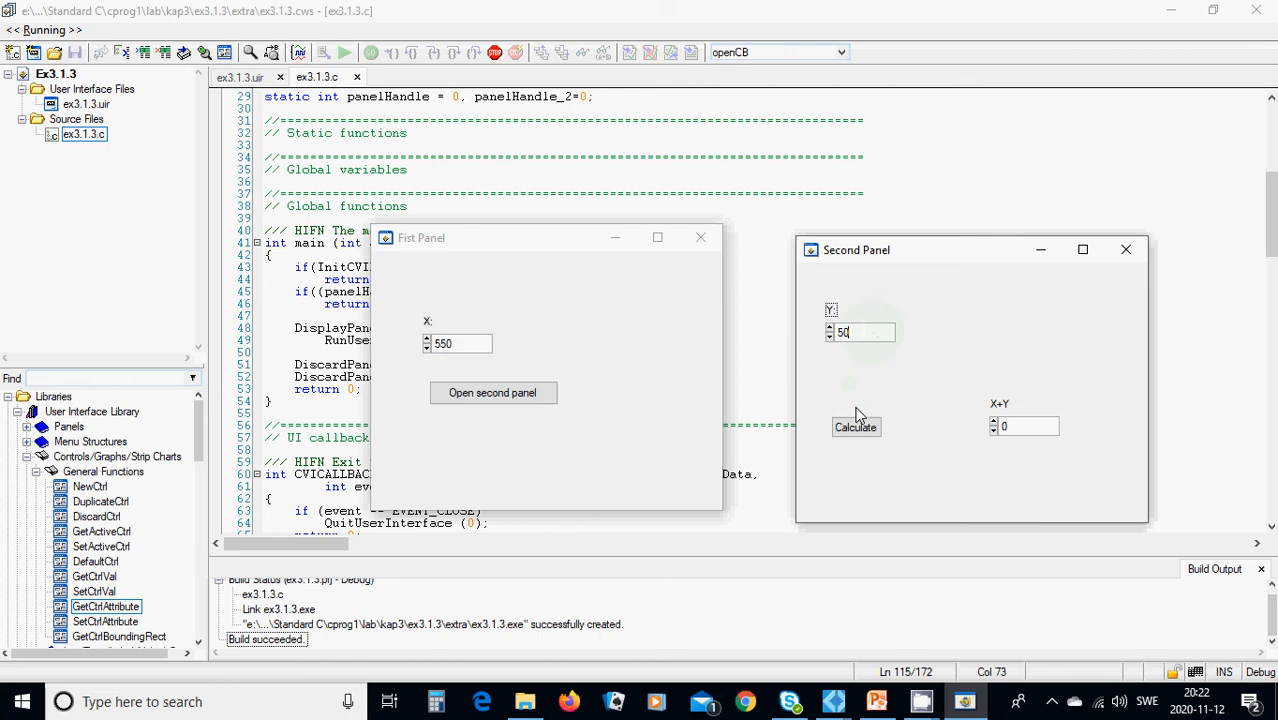
{"action": "left_click", "coordinate": [856, 428]}
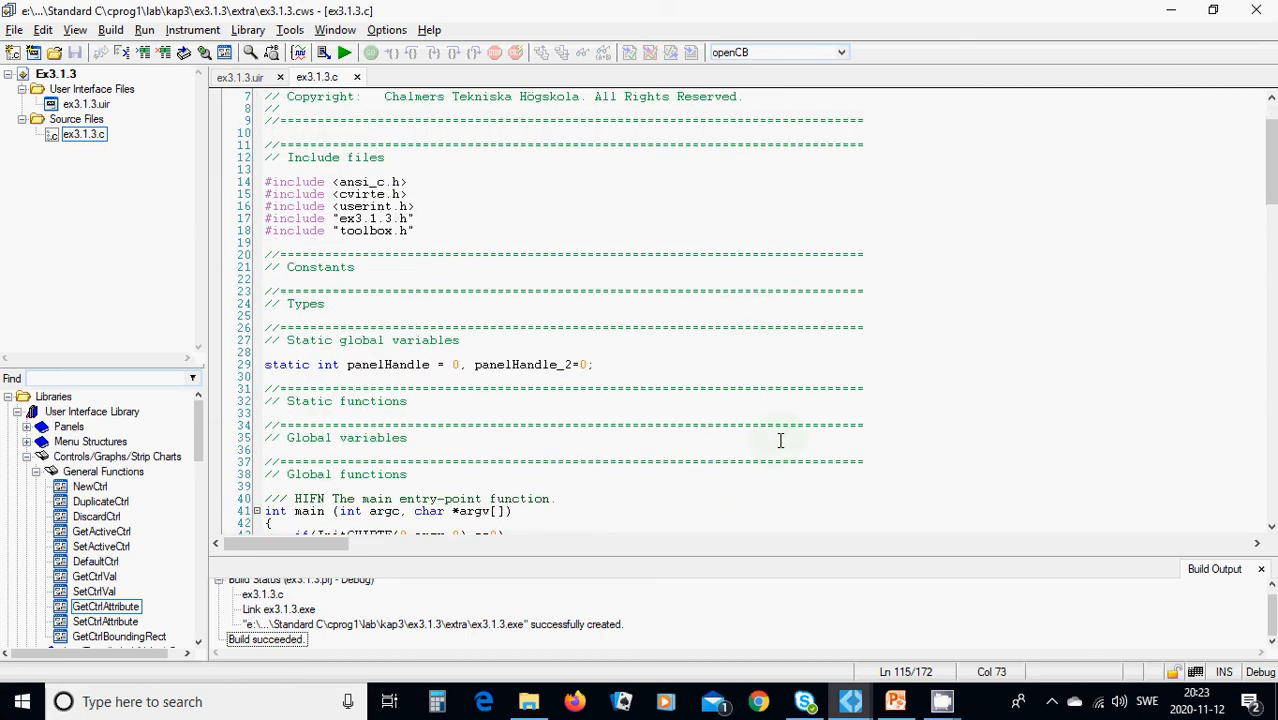
{"action": "scroll", "scroll_direction": "down", "scroll_amount": 3}
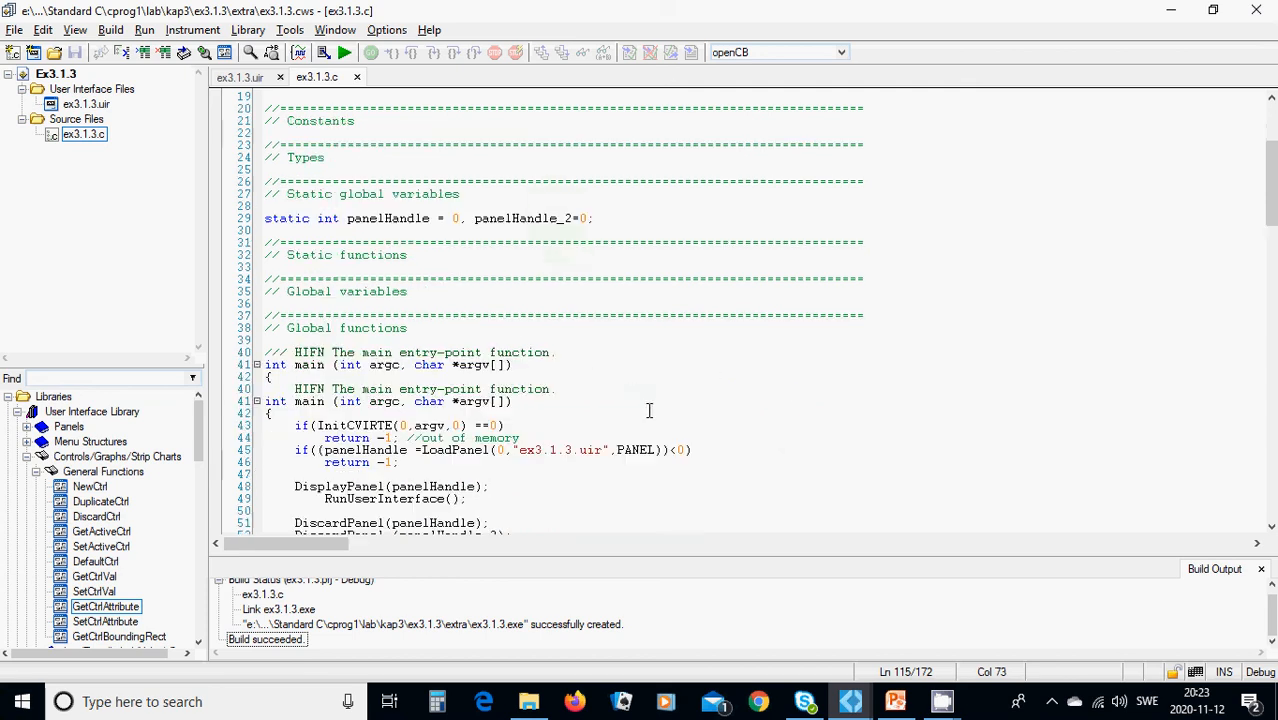
{"action": "scroll", "scroll_direction": "down", "scroll_amount": 3}
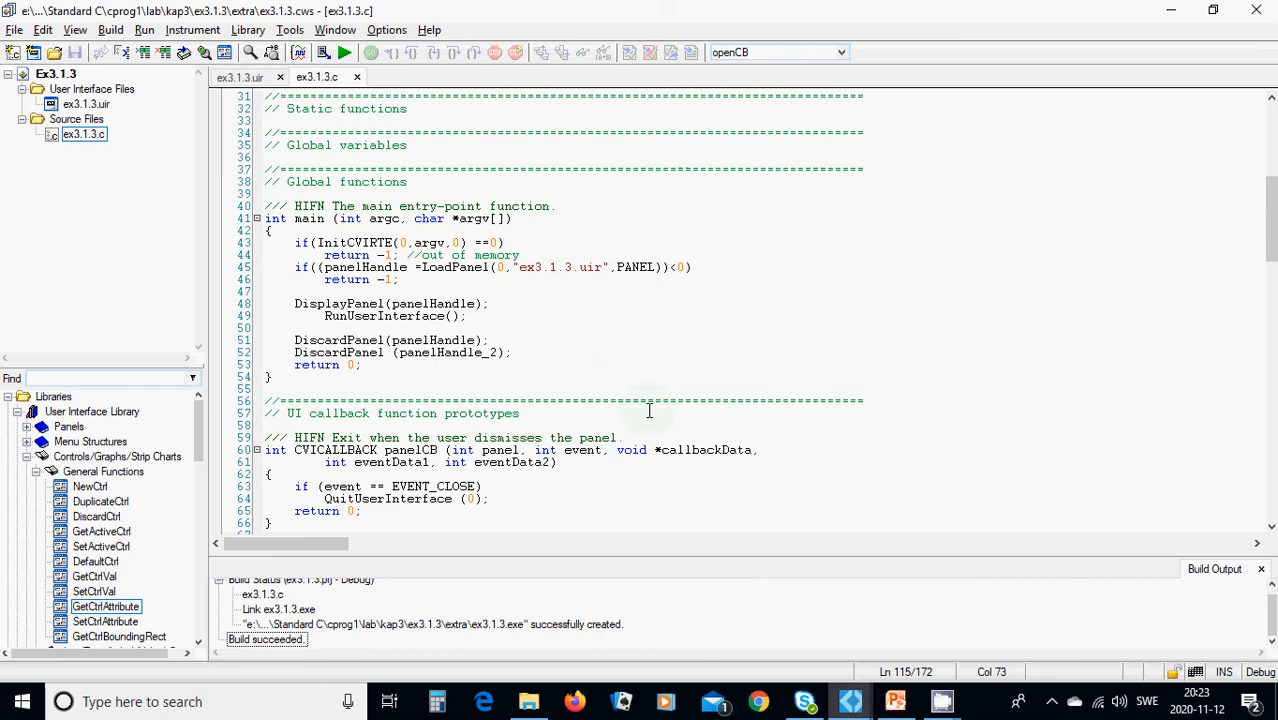
{"action": "scroll", "scroll_direction": "down", "scroll_amount": 3}
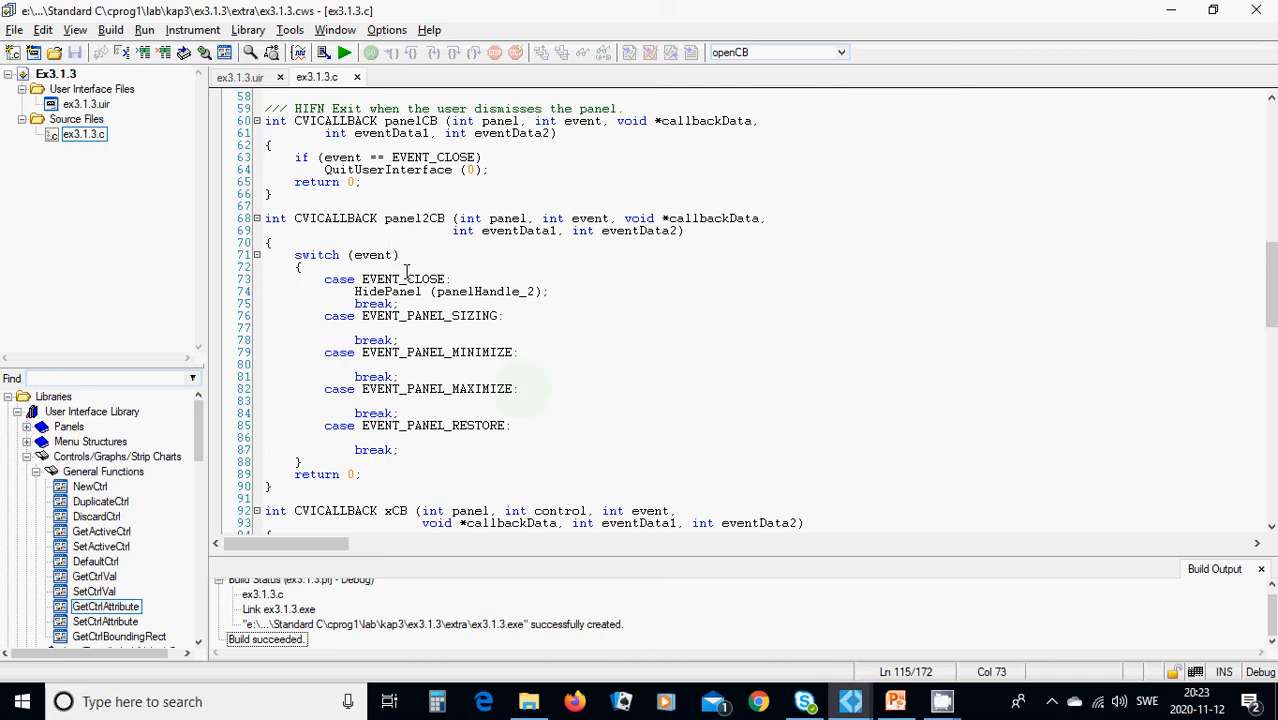
{"action": "scroll", "scroll_direction": "down", "scroll_amount": 3}
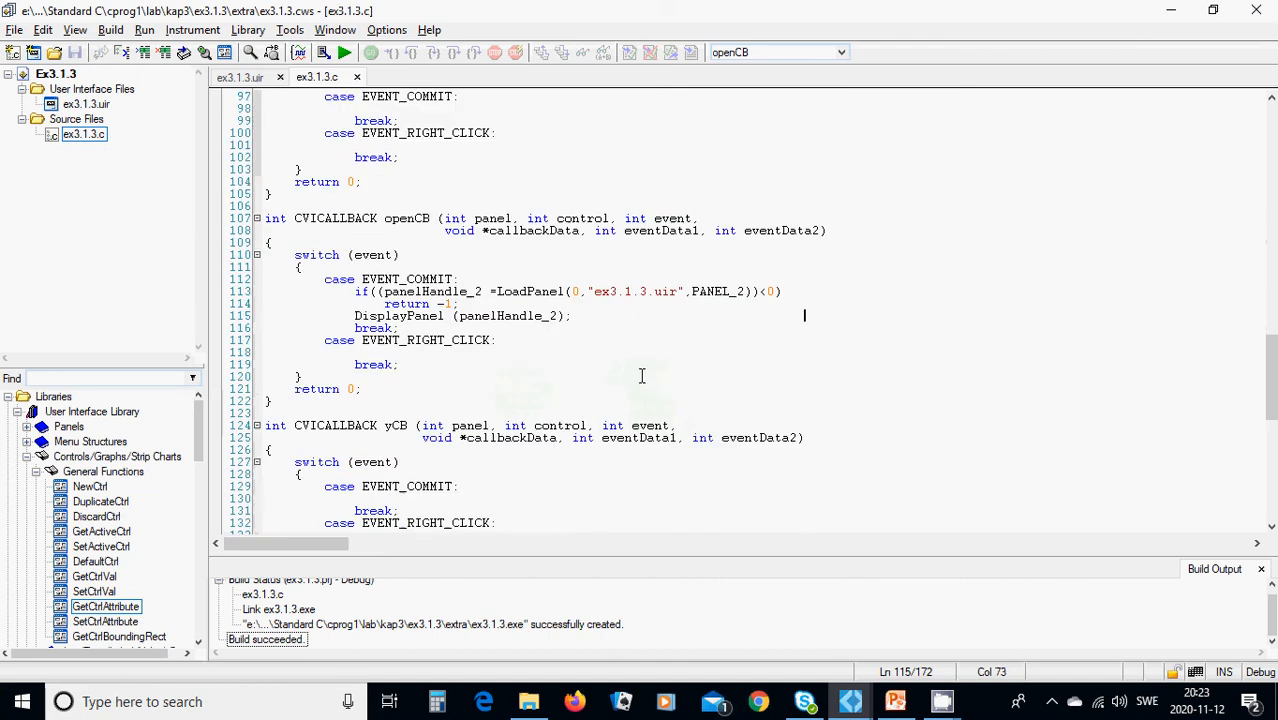
{"action": "scroll", "scroll_direction": "down", "scroll_amount": 3}
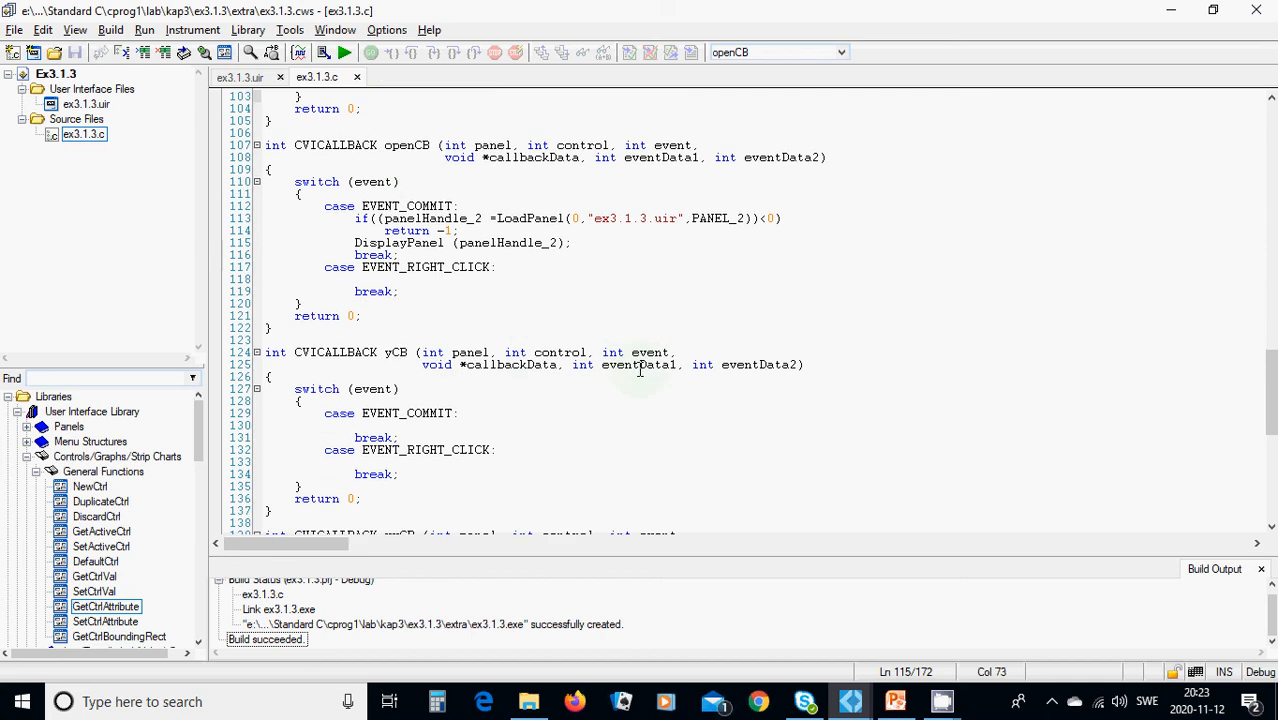
{"action": "scroll", "scroll_direction": "down", "scroll_amount": 3}
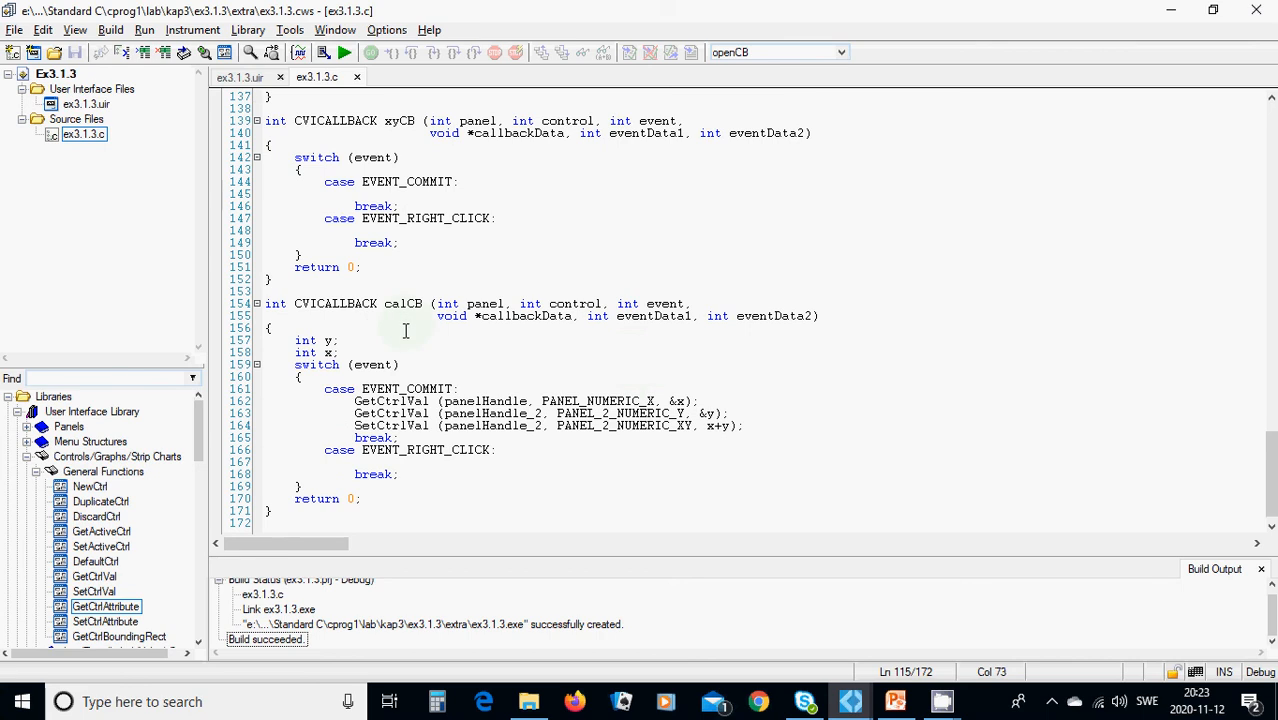
{"action": "mouse_move", "coordinate": [432, 368]}
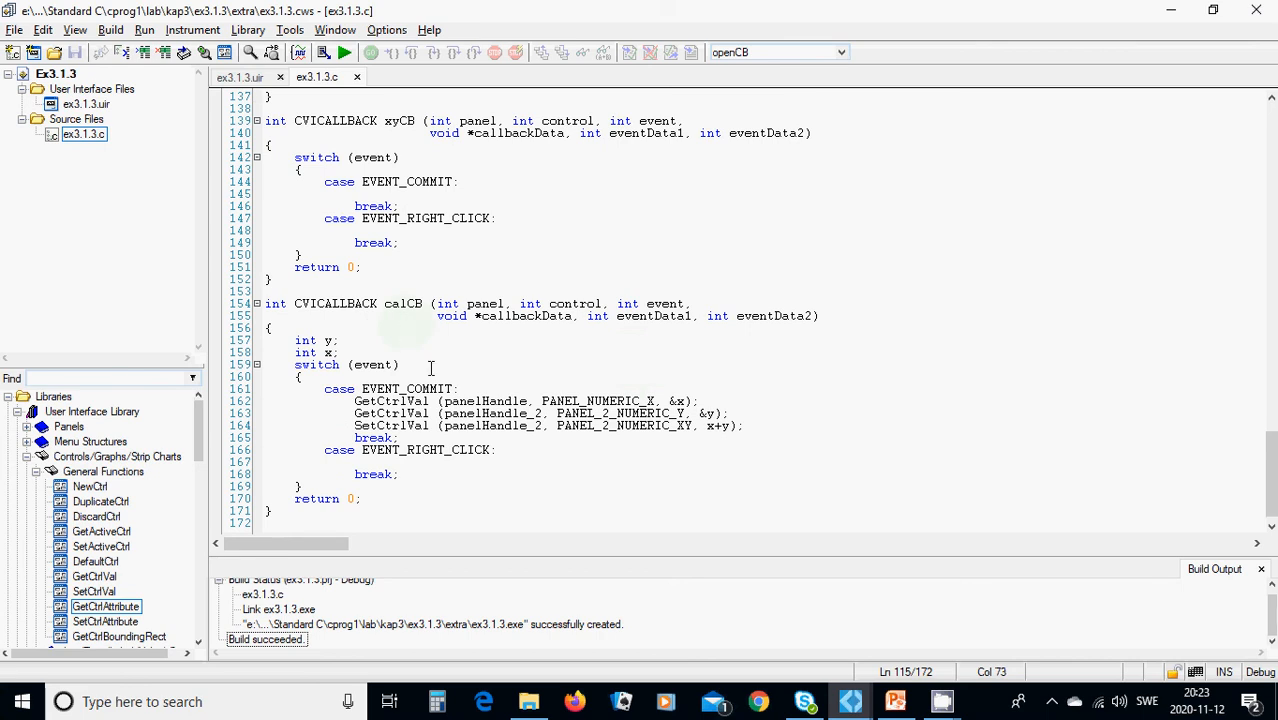